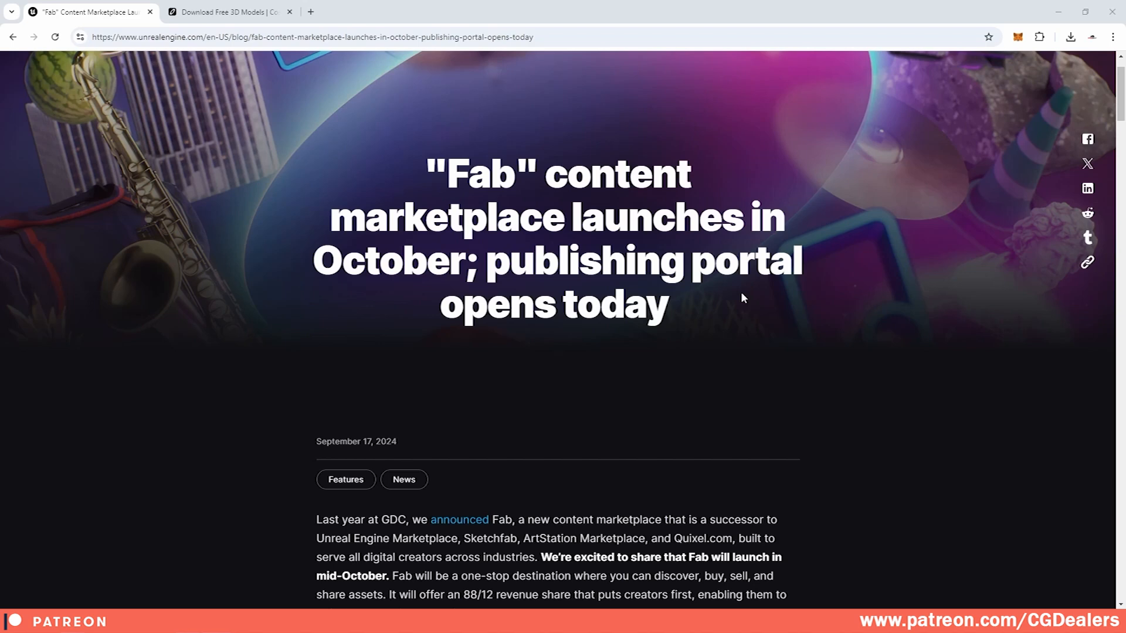
# Step: Scroll the Fab blog post and highlight the line about charging for Megascans in 2025
pyautogui.scroll(-3)
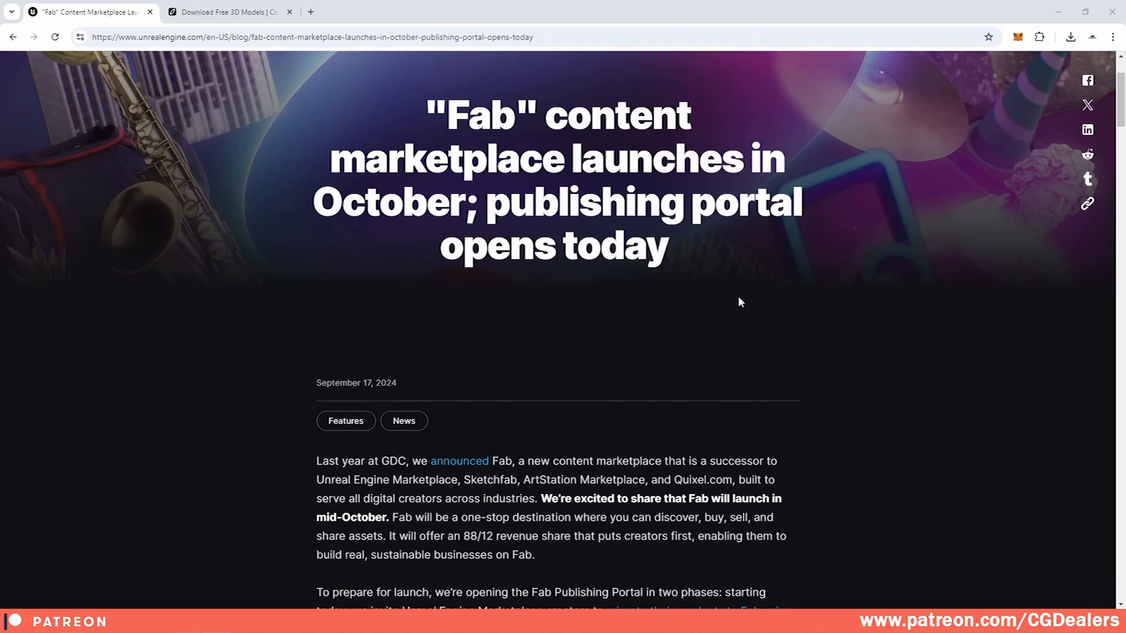
pyautogui.moveTo(698, 314)
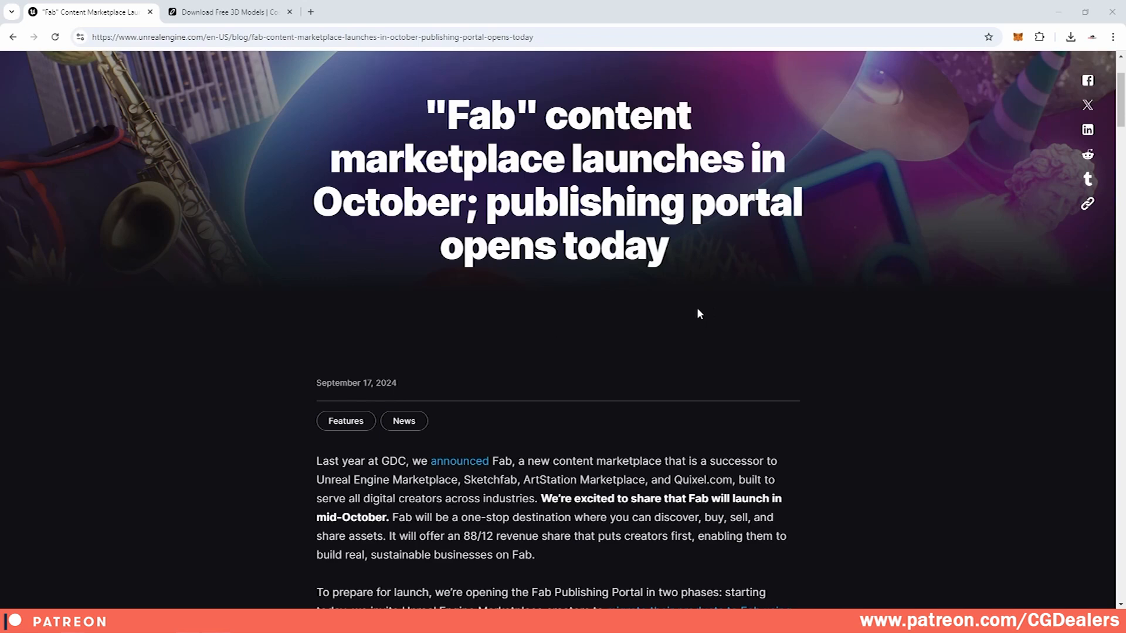
pyautogui.moveTo(1108, 120)
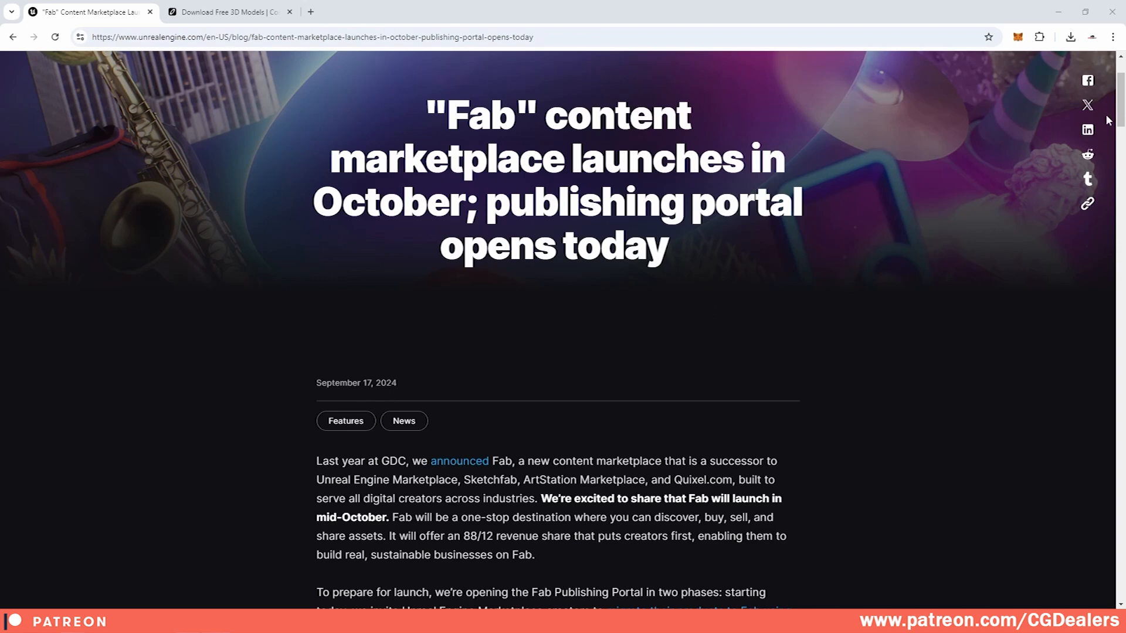
pyautogui.scroll(-3)
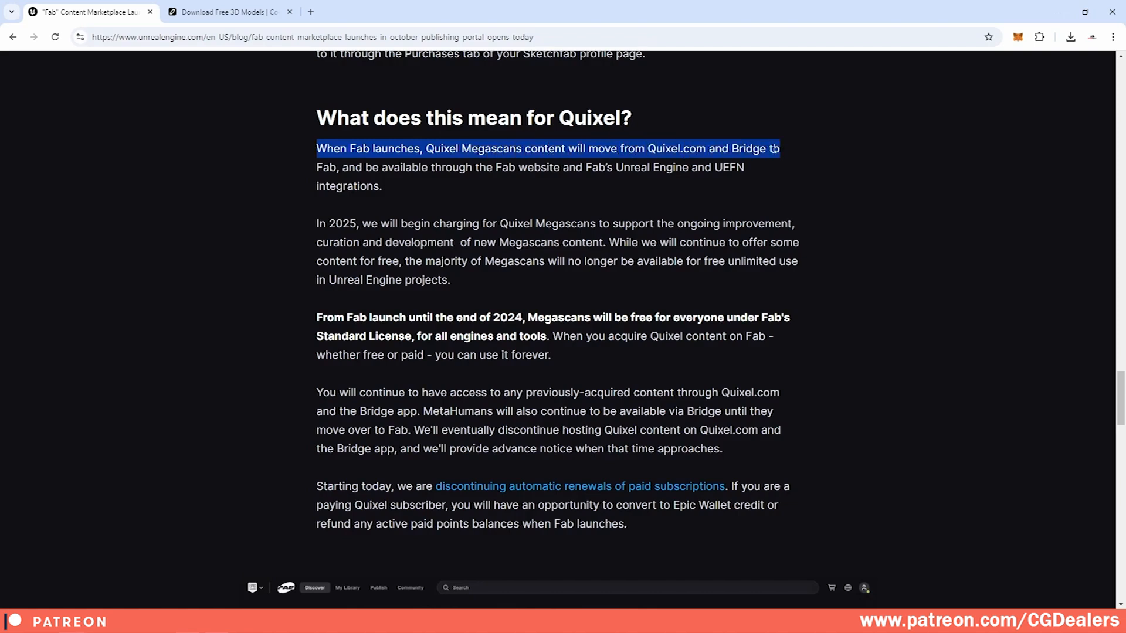
pyautogui.moveTo(413, 188)
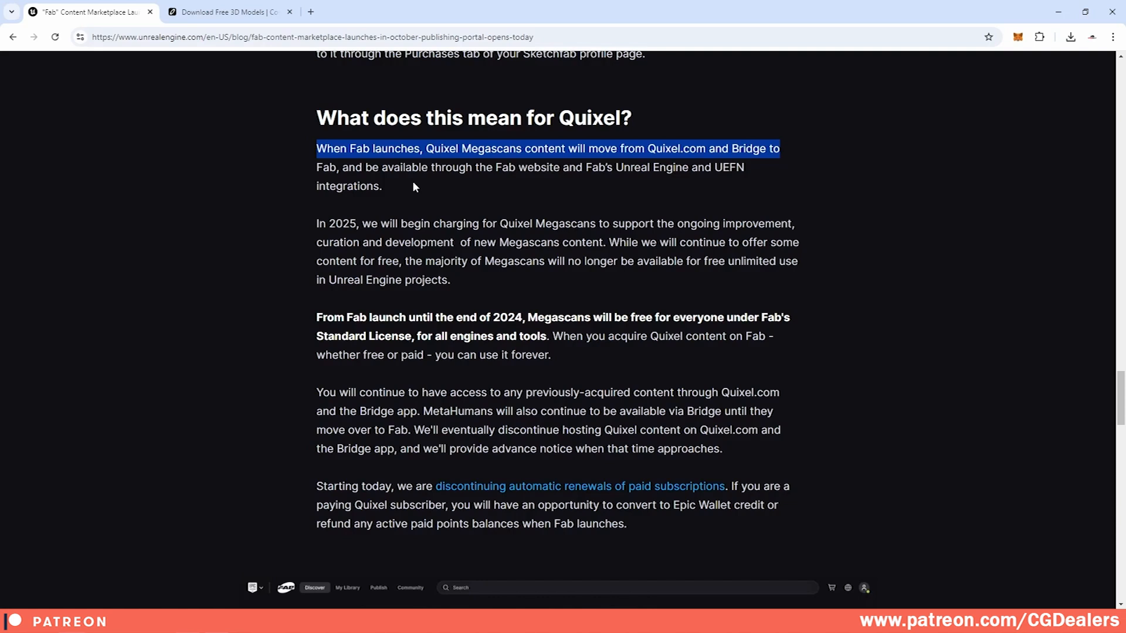
pyautogui.moveTo(418, 187)
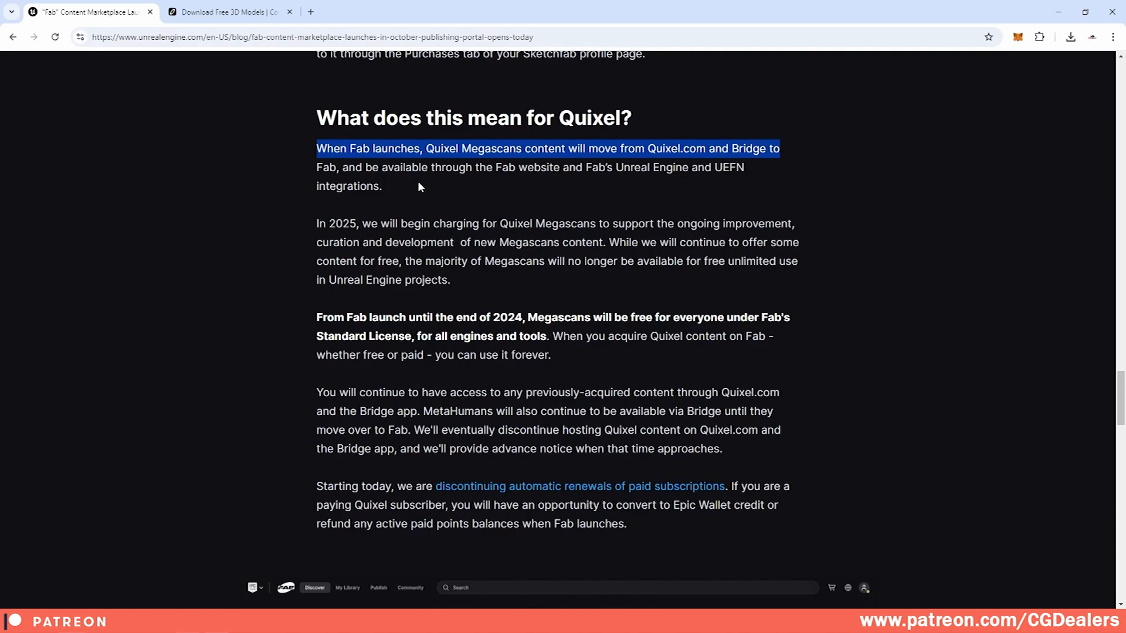
pyautogui.moveTo(506, 205)
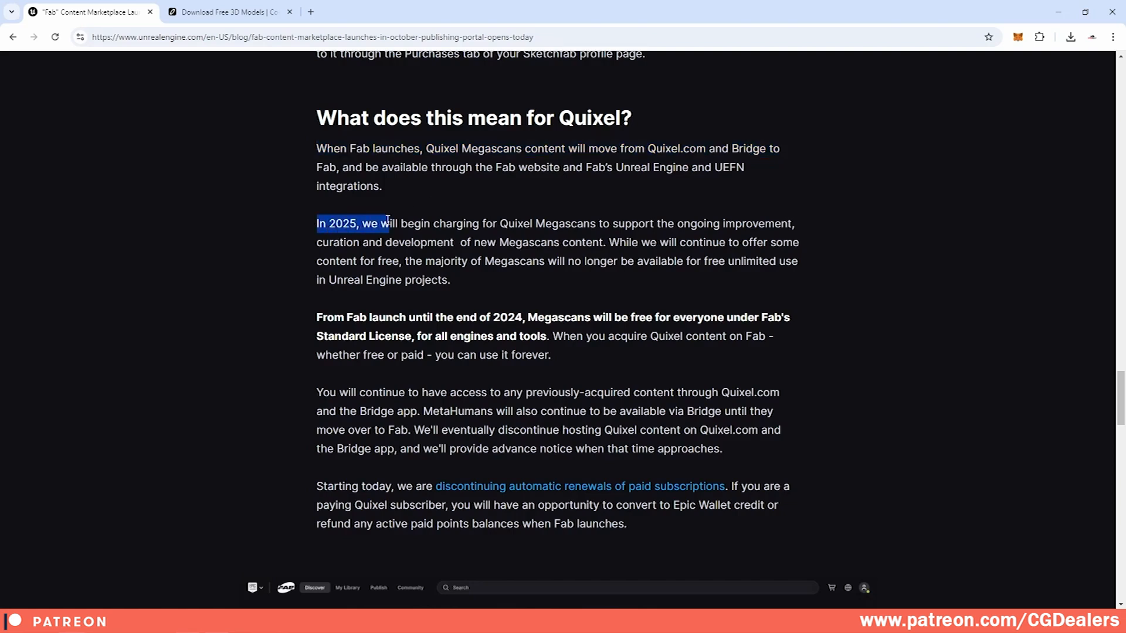
pyautogui.moveTo(388, 223); pyautogui.dragTo(596, 223)
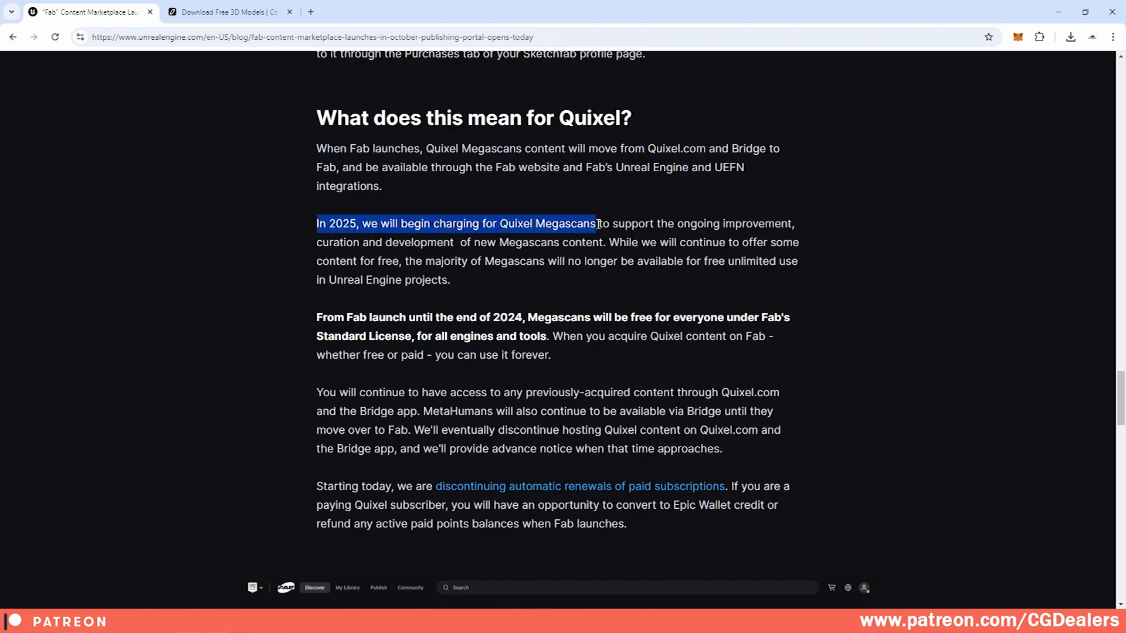
pyautogui.moveTo(595, 223); pyautogui.dragTo(438, 241)
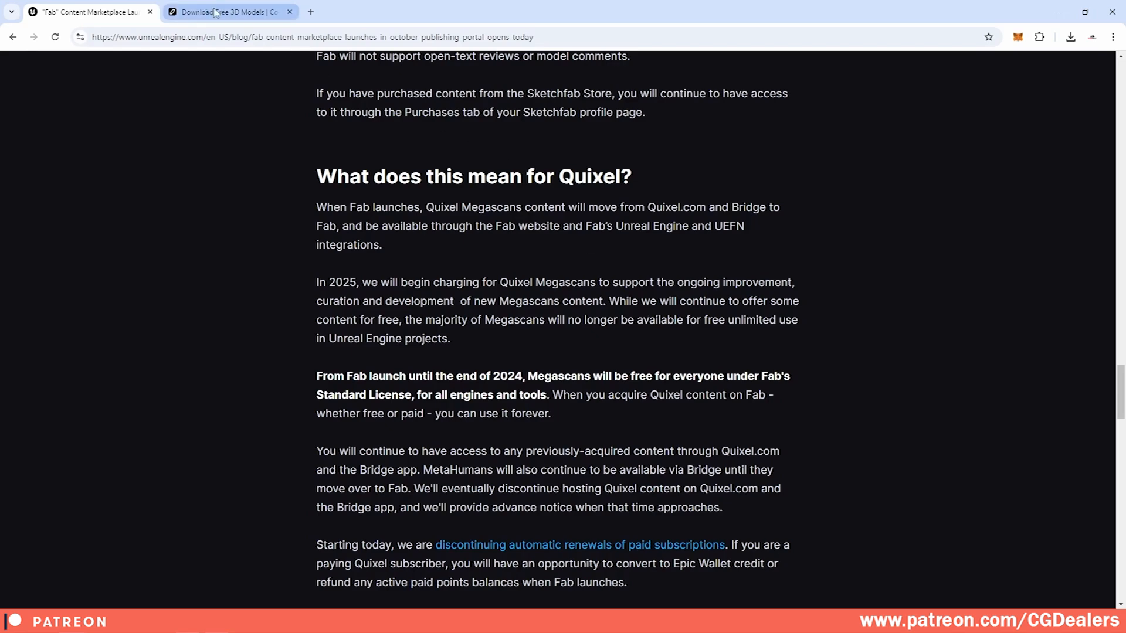
# Step: View the Nova Space Burgers product page from the Cosmos free models page, then return to Free
pyautogui.click(223, 12)
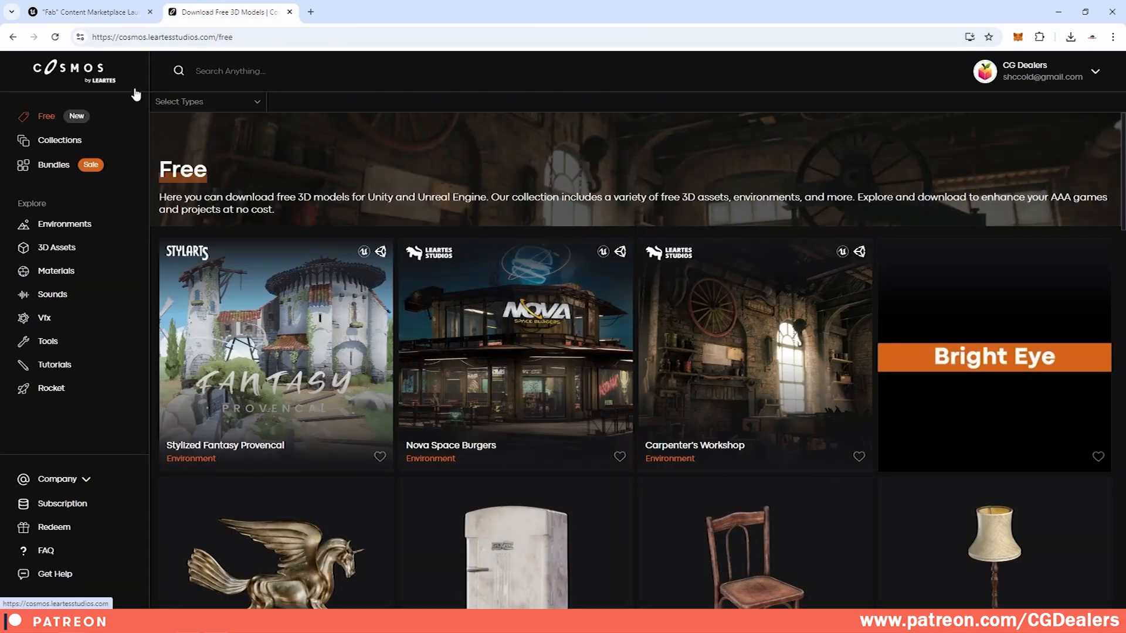
pyautogui.moveTo(402, 180)
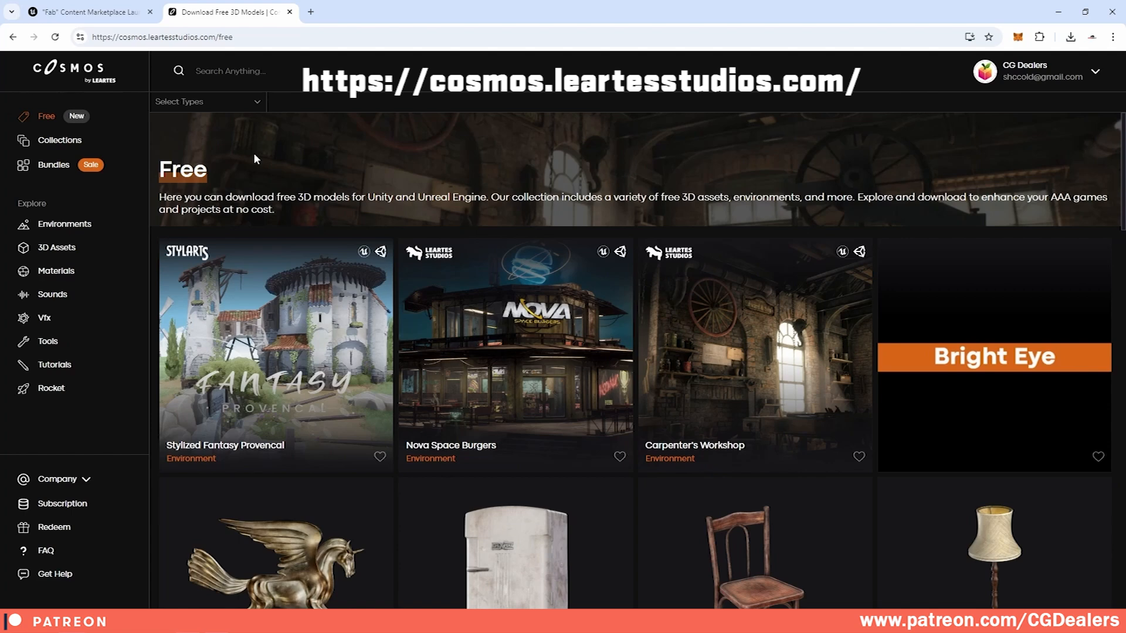
pyautogui.moveTo(517, 295)
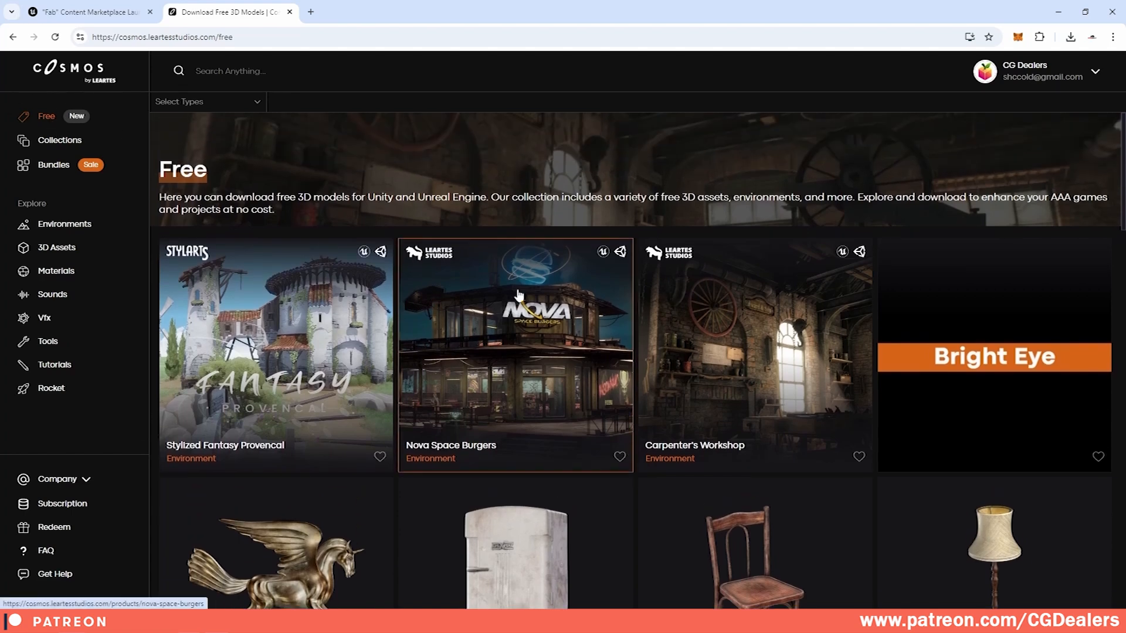
pyautogui.moveTo(491, 338)
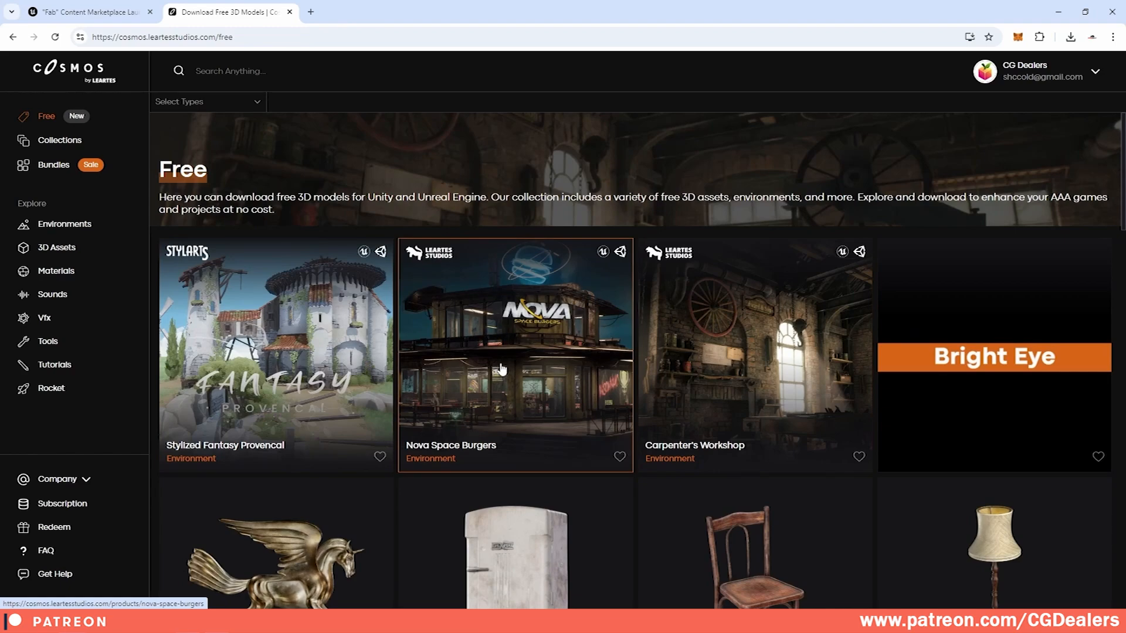
pyautogui.click(514, 353)
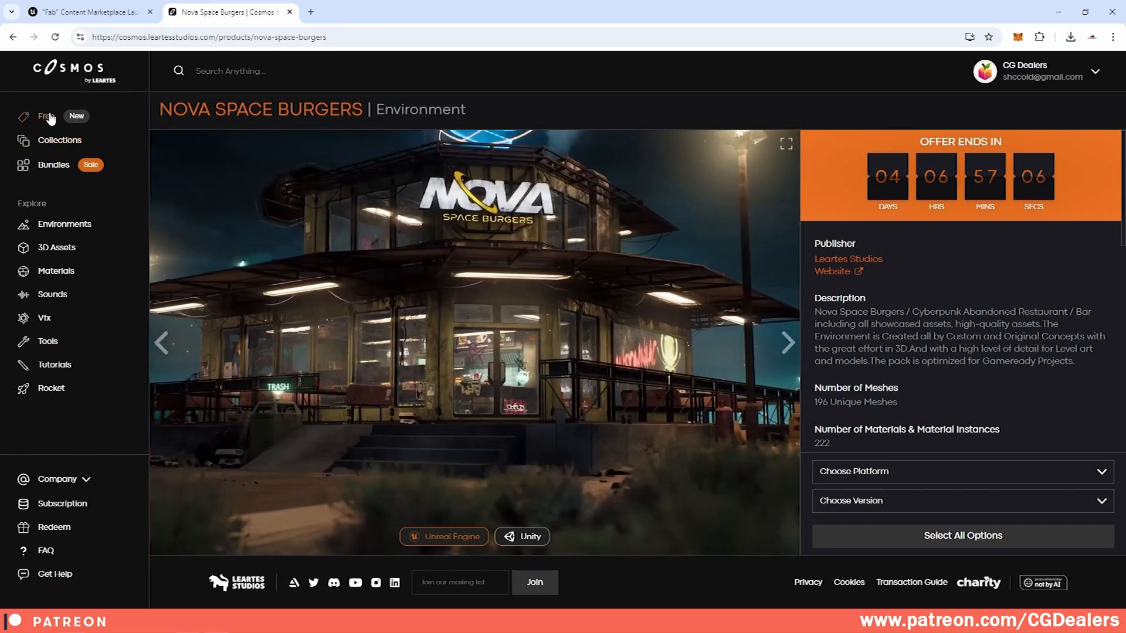
pyautogui.click(960, 471)
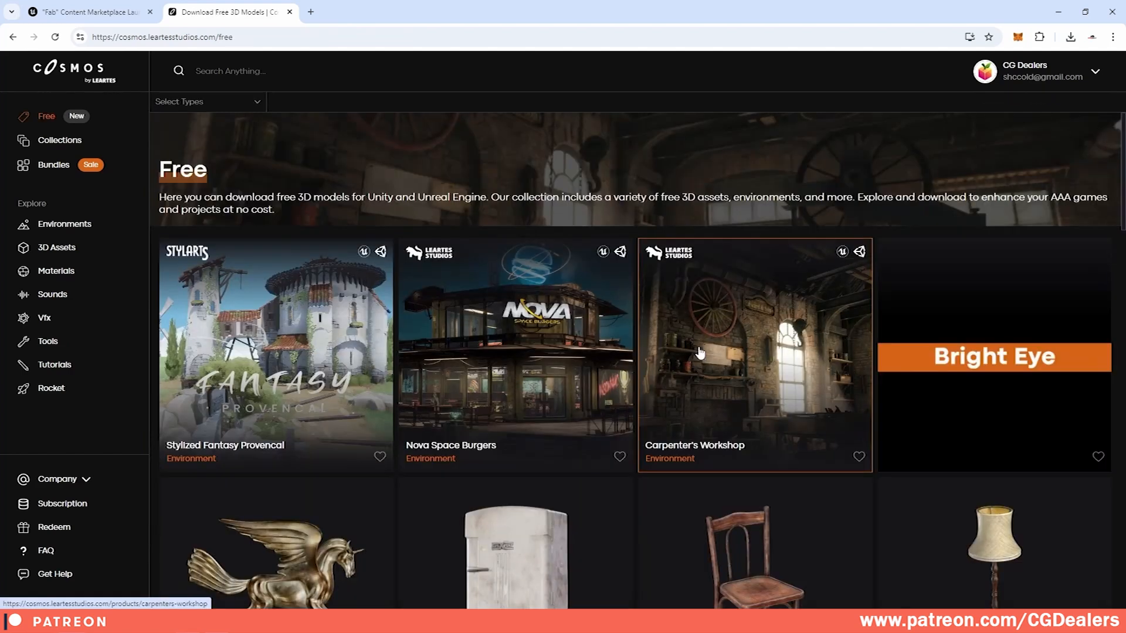
# Step: Scroll through the free asset grid past props like Fridge and Sculpture
pyautogui.scroll(-3)
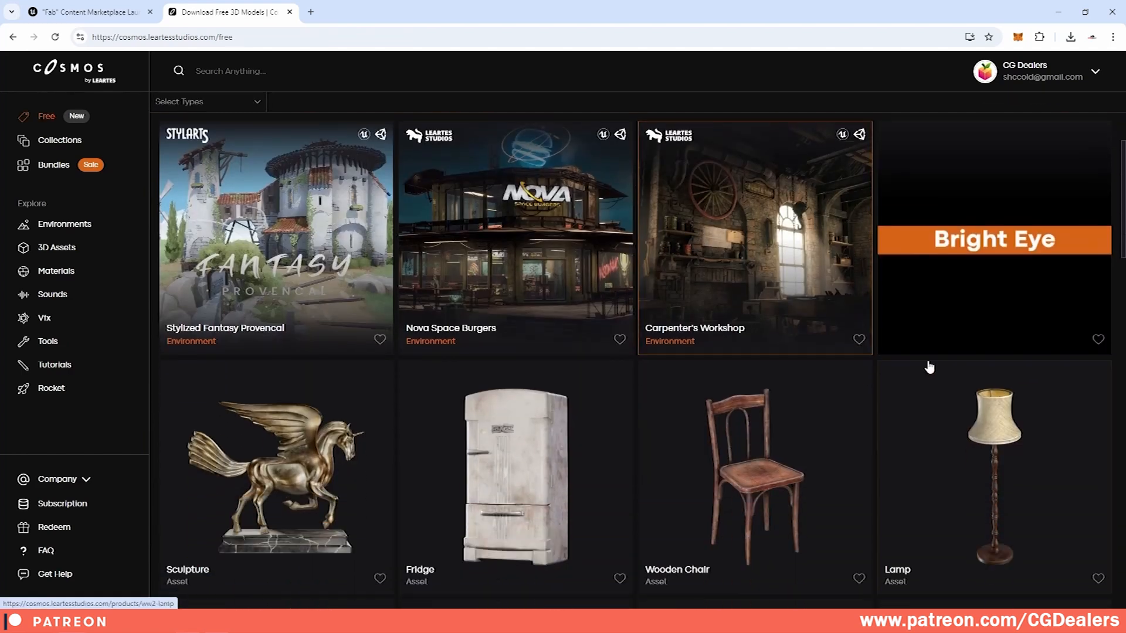
pyautogui.scroll(-3)
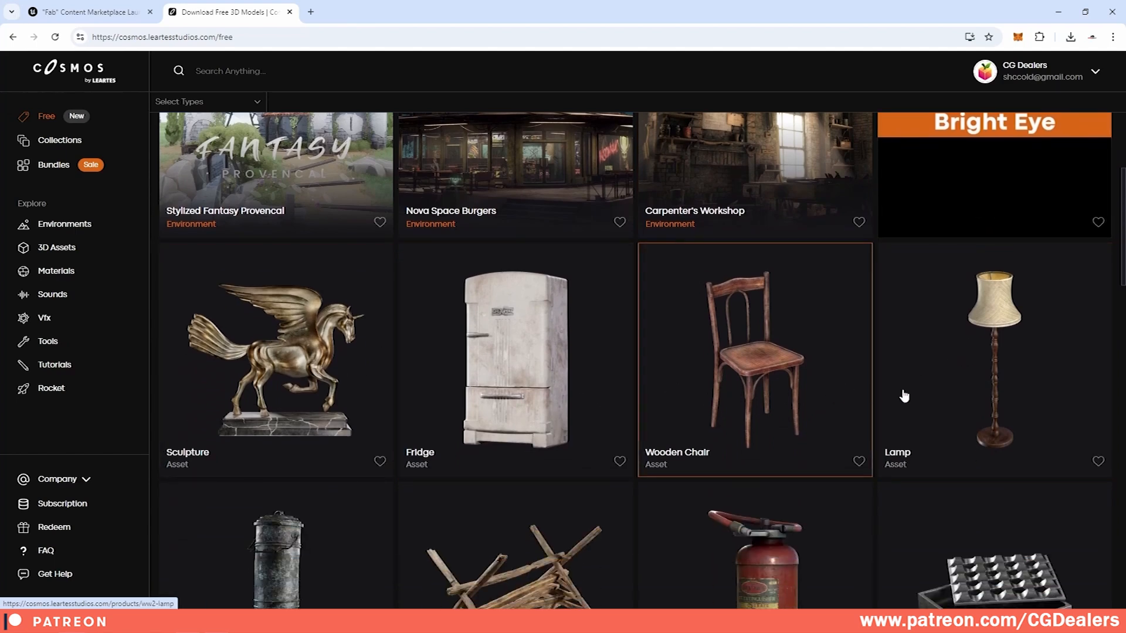
pyautogui.scroll(-3)
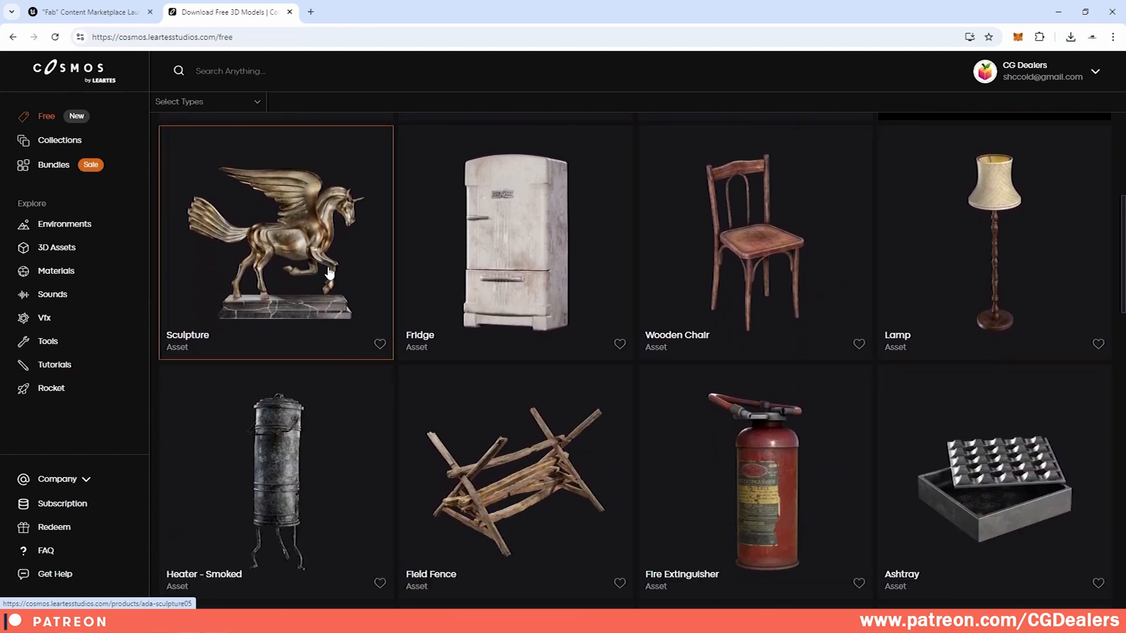
# Step: View the Sculpture asset details with Unreal Engine as platform and list its quality options
pyautogui.click(275, 230)
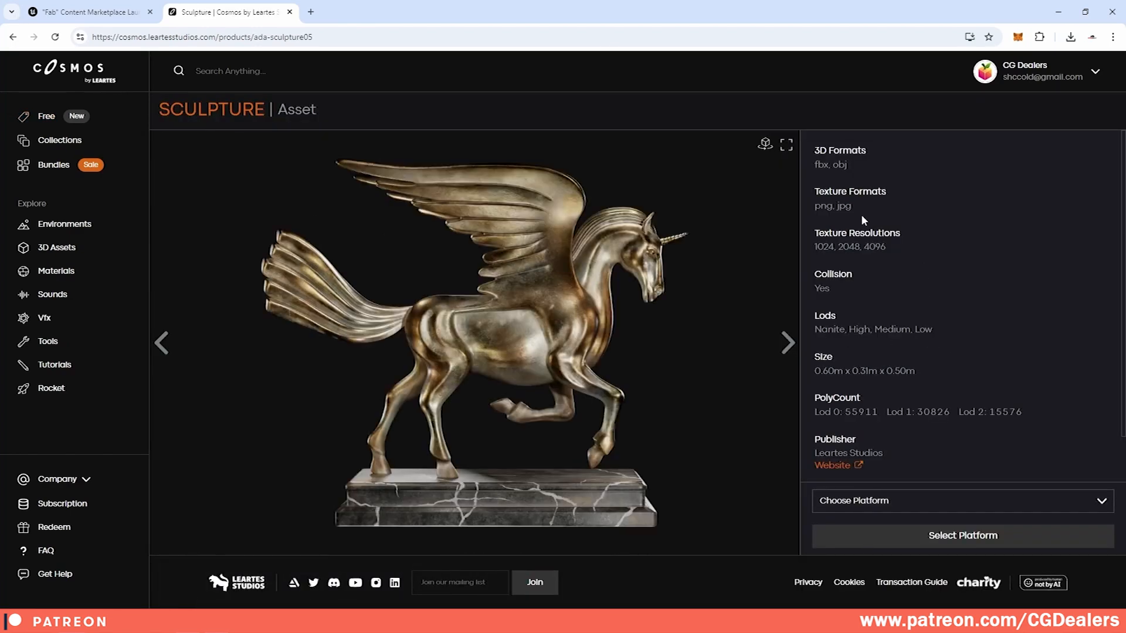
pyautogui.moveTo(817, 166)
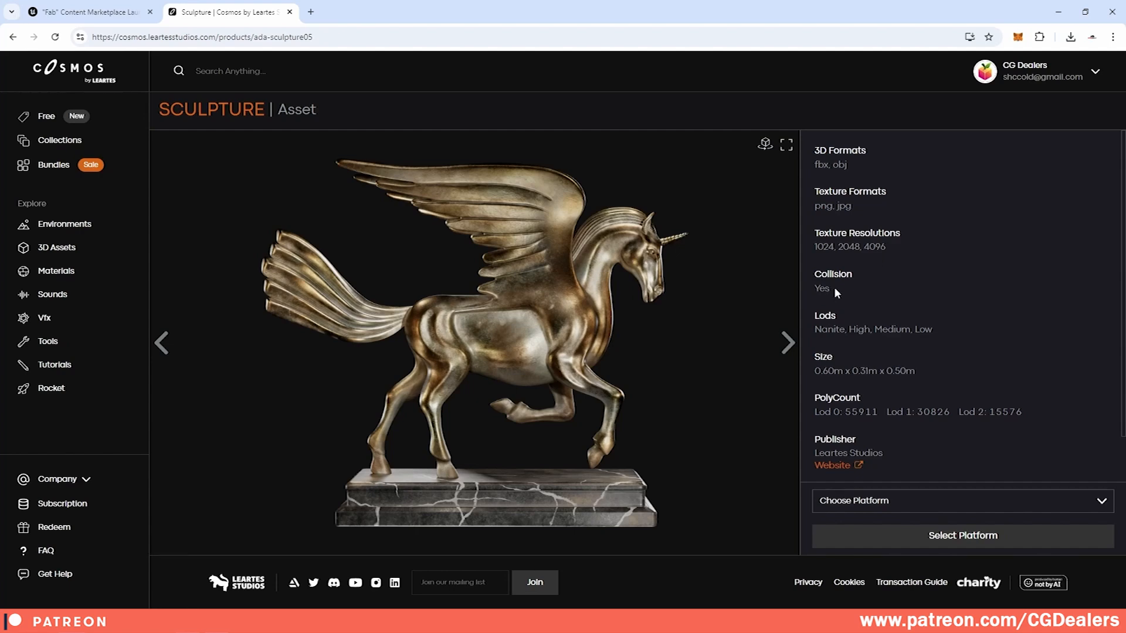
pyautogui.scroll(-3)
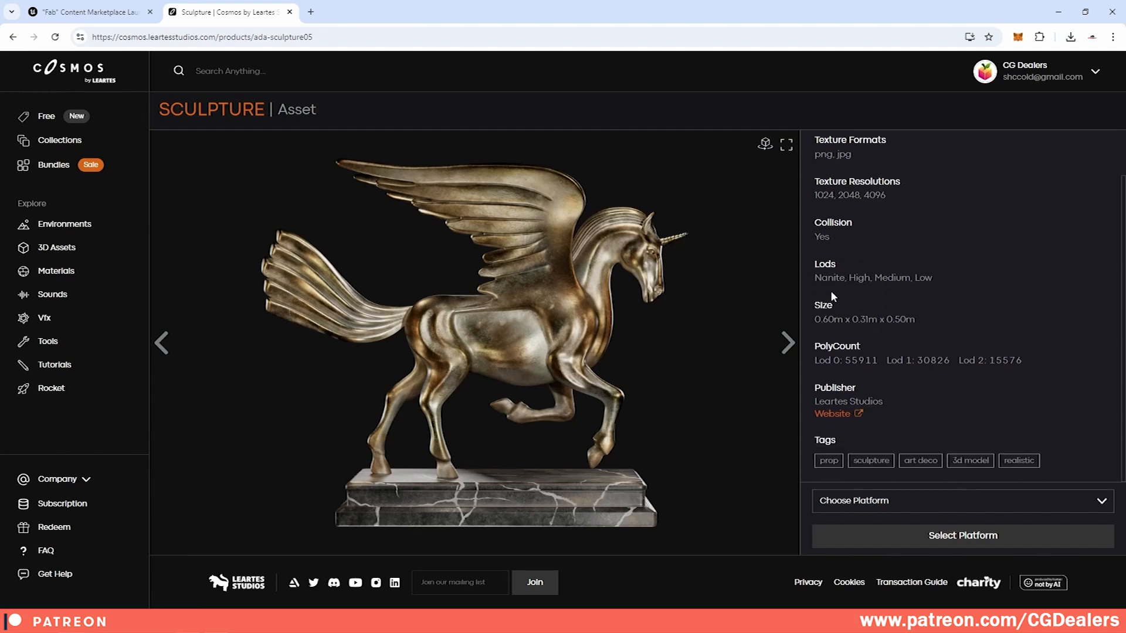
pyautogui.moveTo(940, 284)
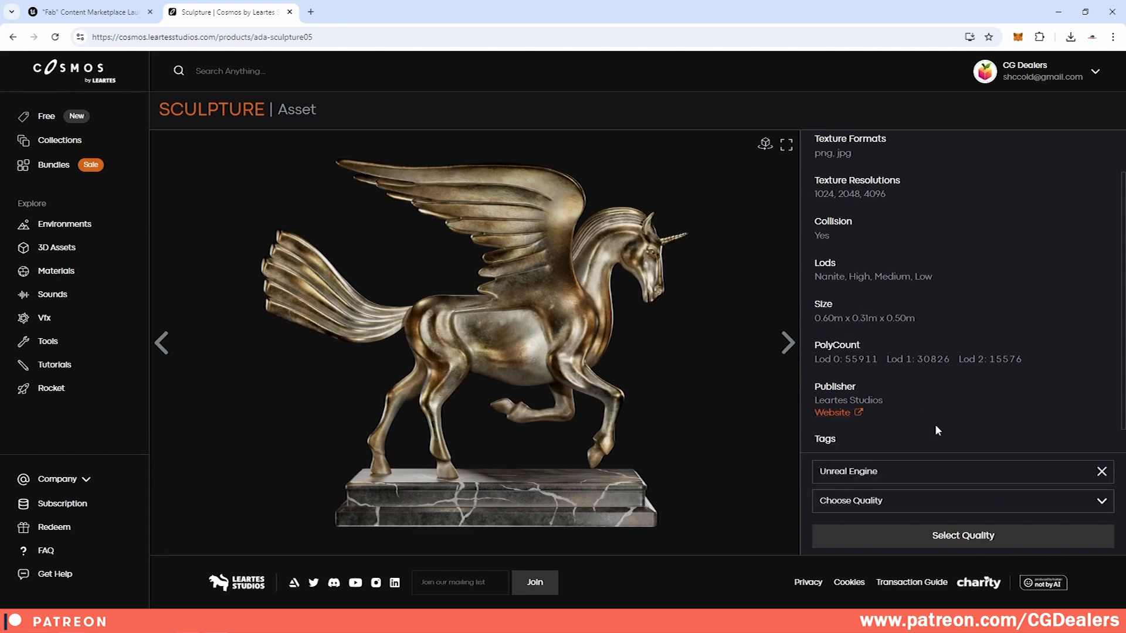
pyautogui.click(961, 501)
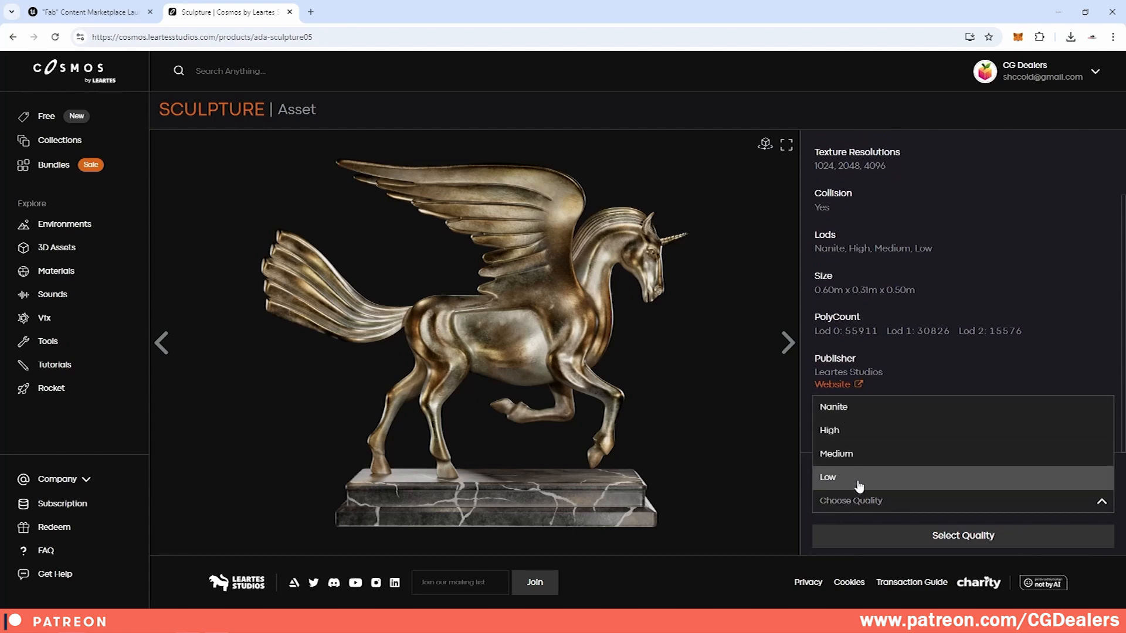
pyautogui.moveTo(842, 480)
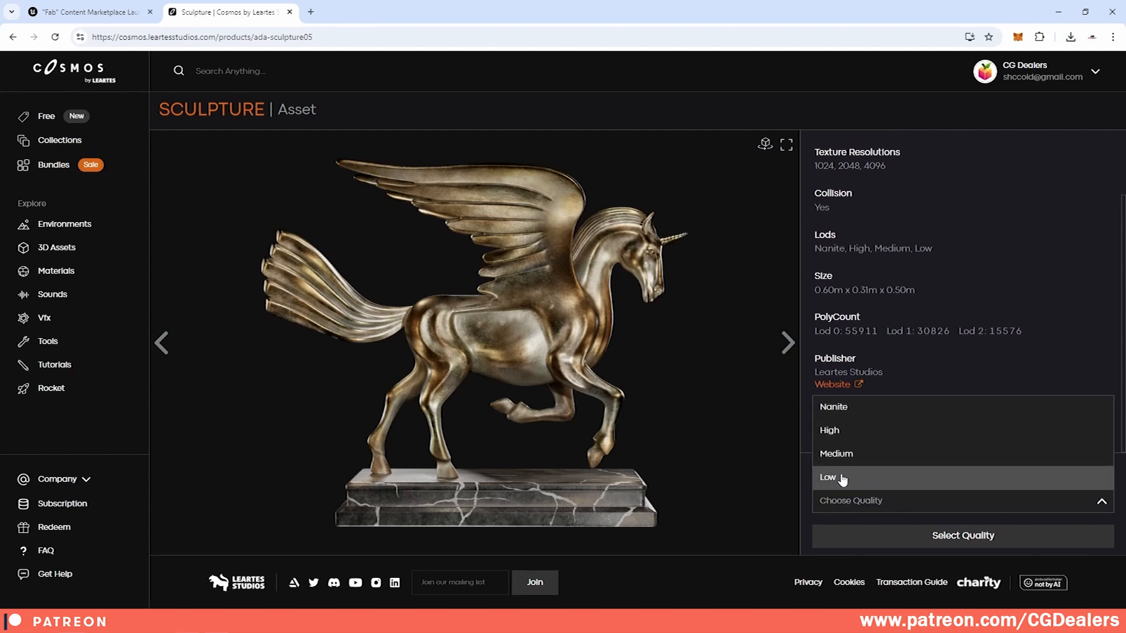
pyautogui.moveTo(830, 430)
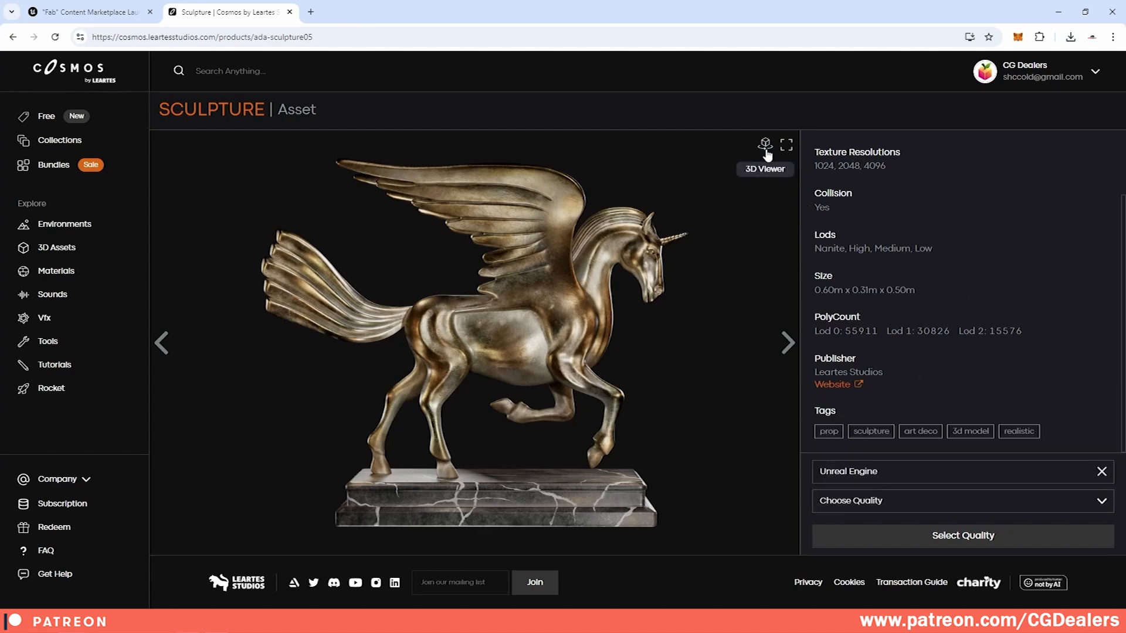
# Step: Orbit the winged horse sculpture in its interactive 3D preview to see it from several sides
pyautogui.click(763, 143)
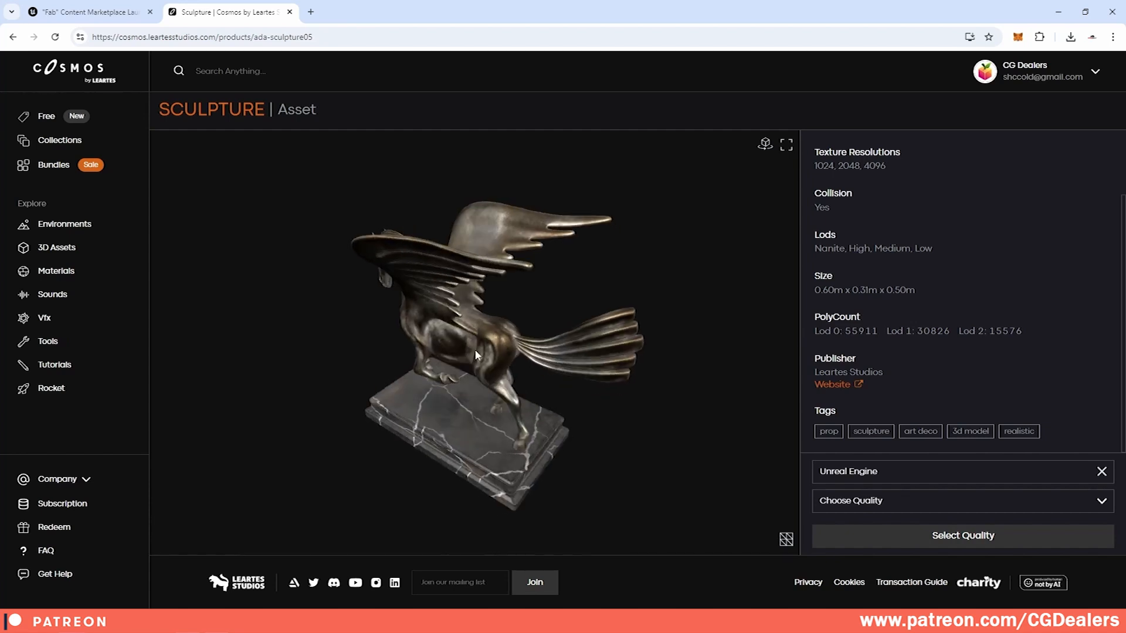
pyautogui.moveTo(474, 356); pyautogui.dragTo(467, 321)
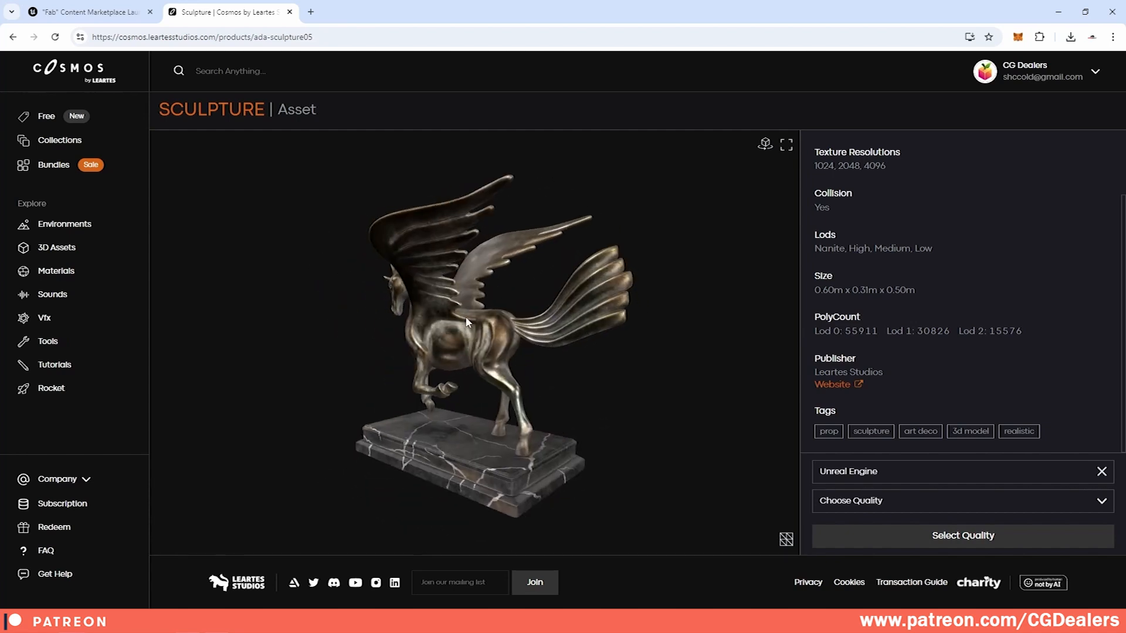
pyautogui.moveTo(466, 321); pyautogui.dragTo(676, 329)
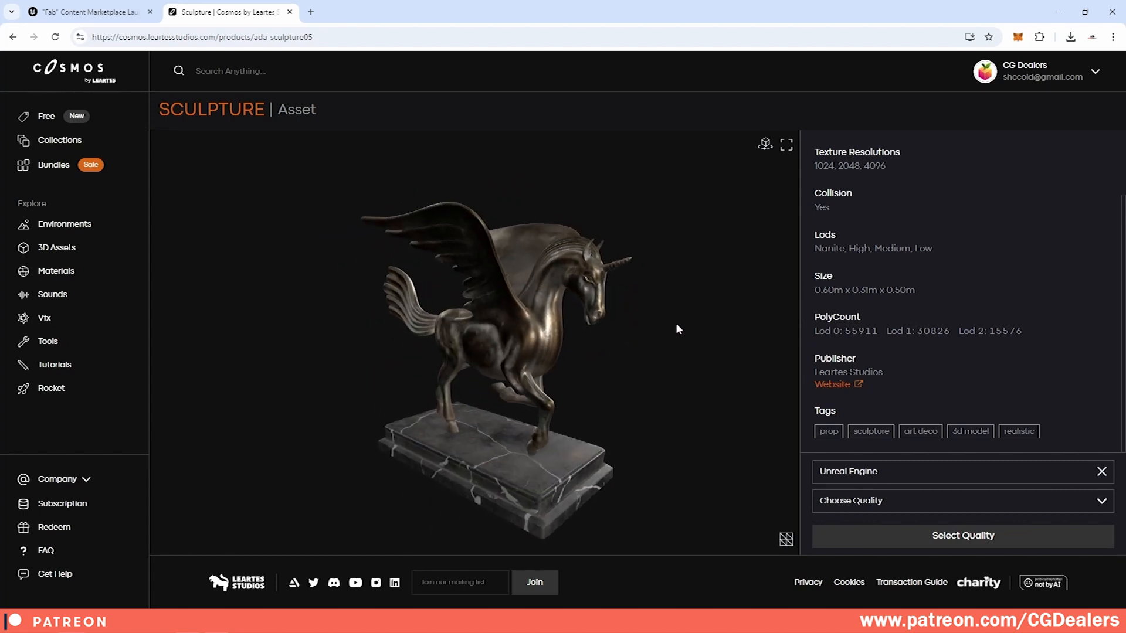
pyautogui.moveTo(646, 323); pyautogui.dragTo(524, 324)
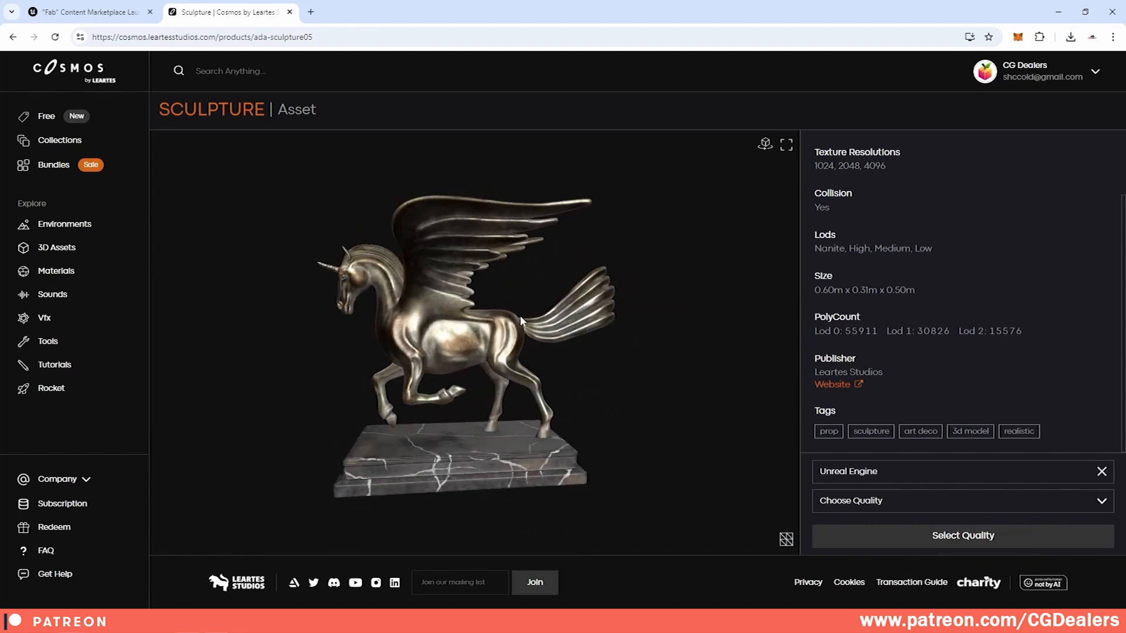
pyautogui.moveTo(521, 323); pyautogui.dragTo(613, 347)
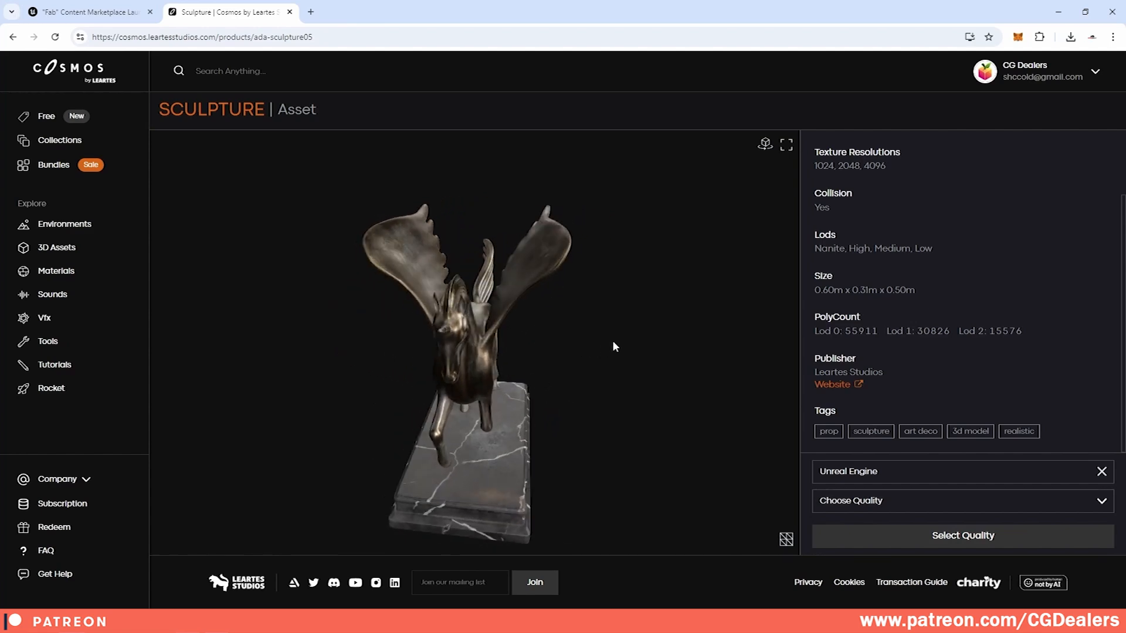
pyautogui.moveTo(613, 347); pyautogui.dragTo(734, 519)
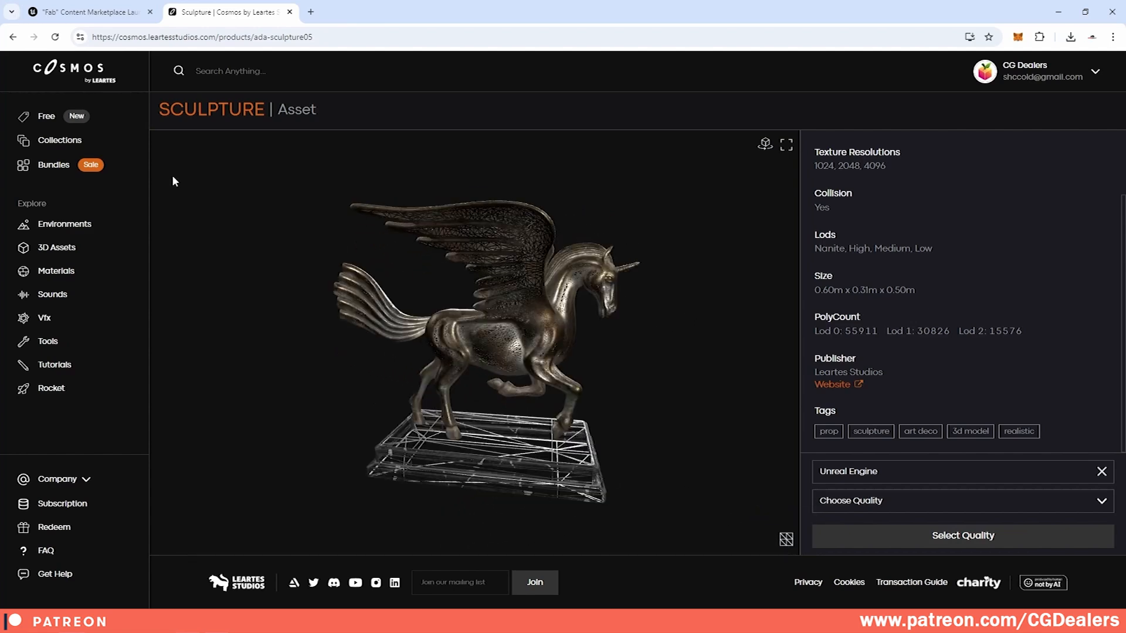
# Step: Scroll the free assets listing, then browse down the list of asset collections
pyautogui.click(46, 116)
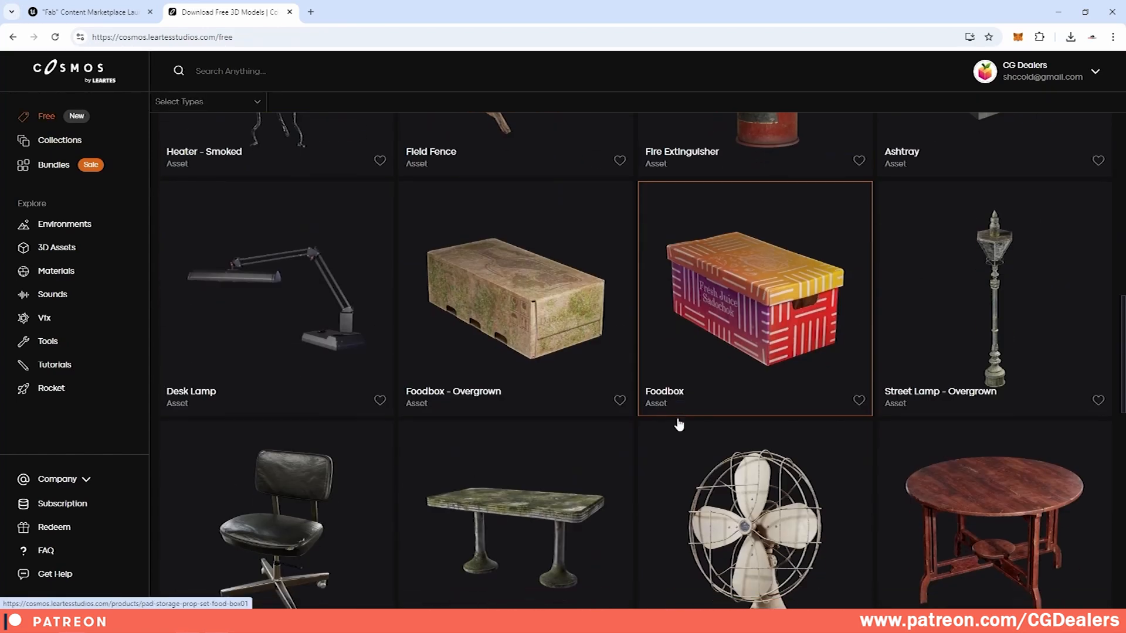
pyautogui.scroll(-3)
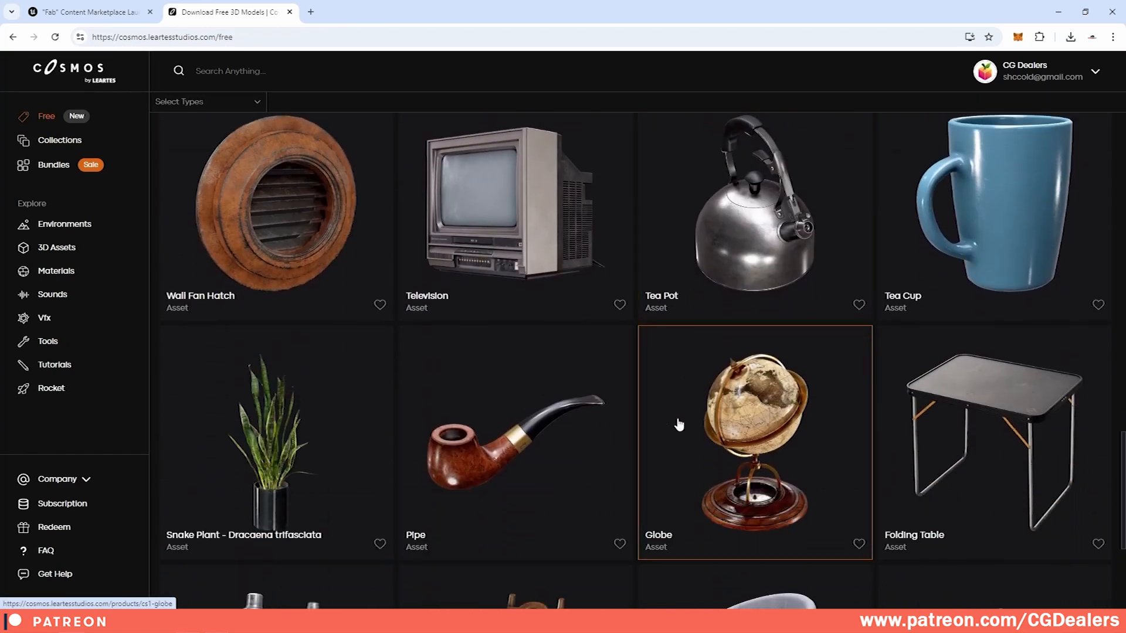
pyautogui.click(59, 140)
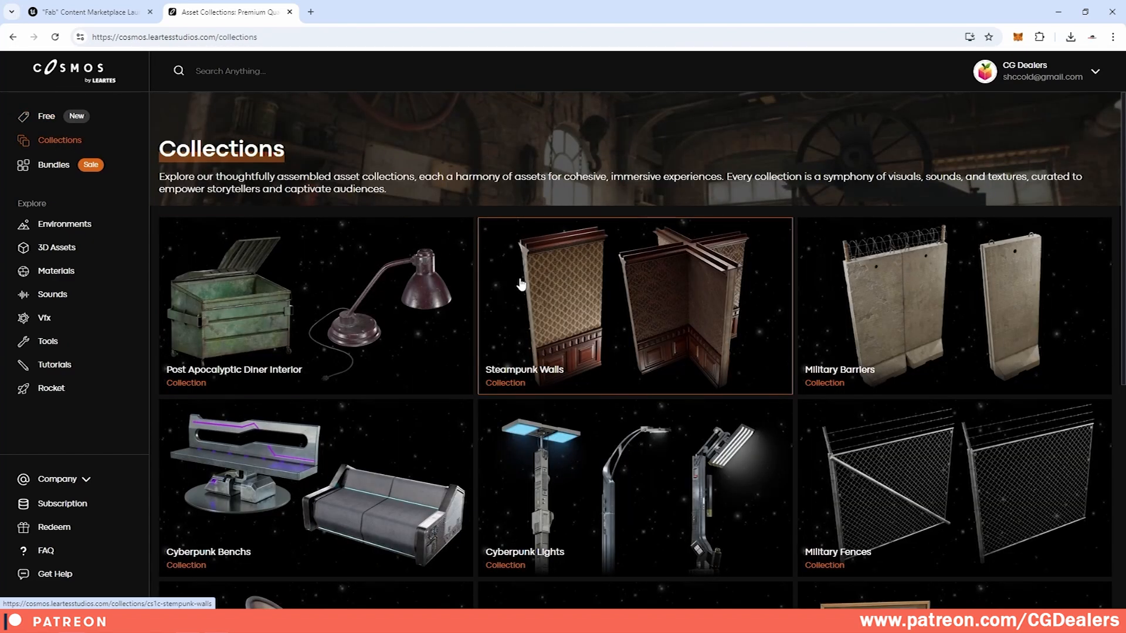
pyautogui.moveTo(602, 334)
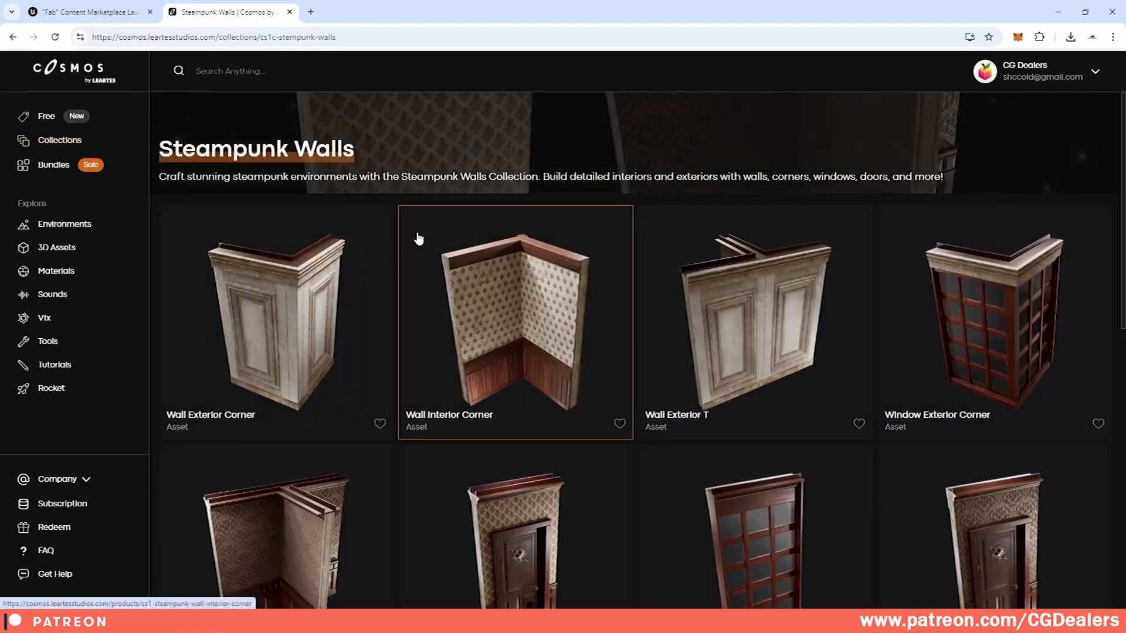
pyautogui.scroll(-3)
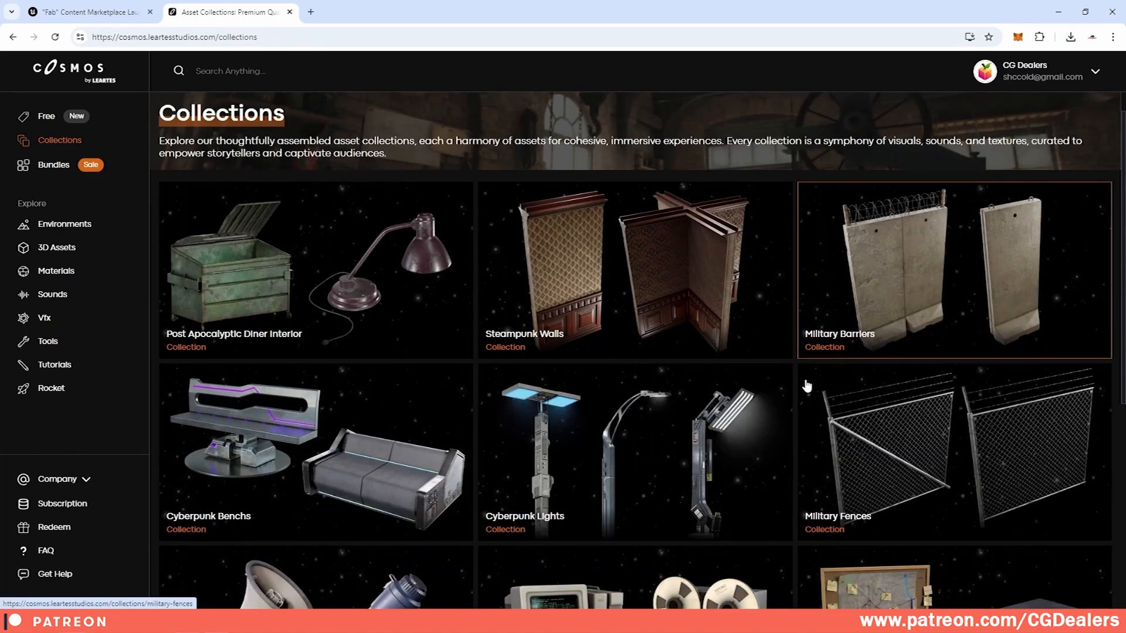
pyautogui.scroll(-3)
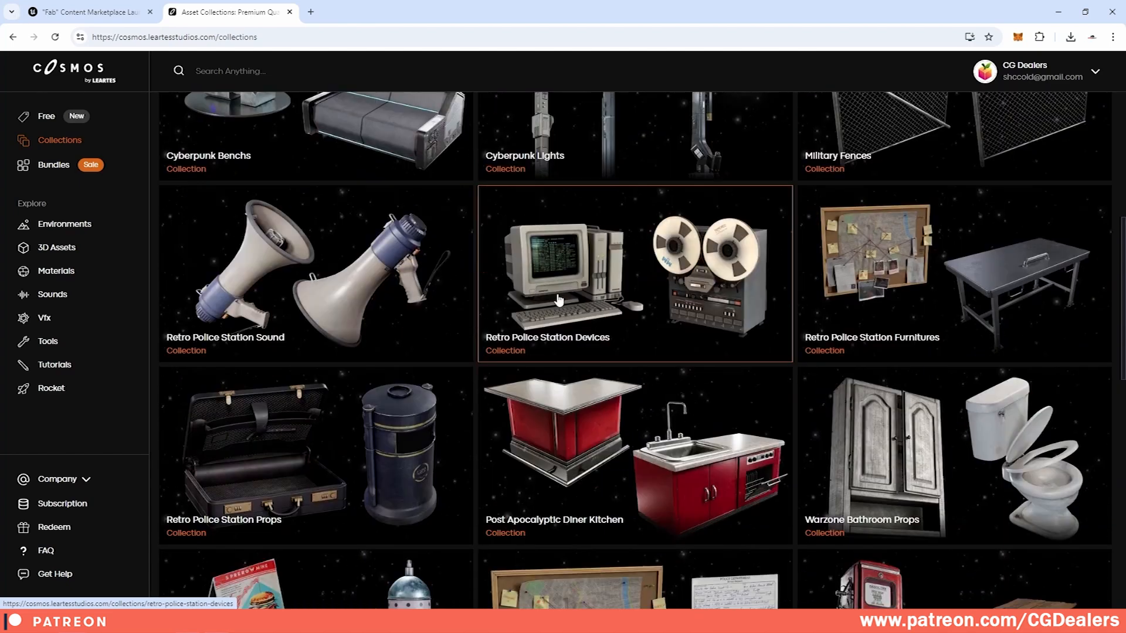
pyautogui.moveTo(703, 345)
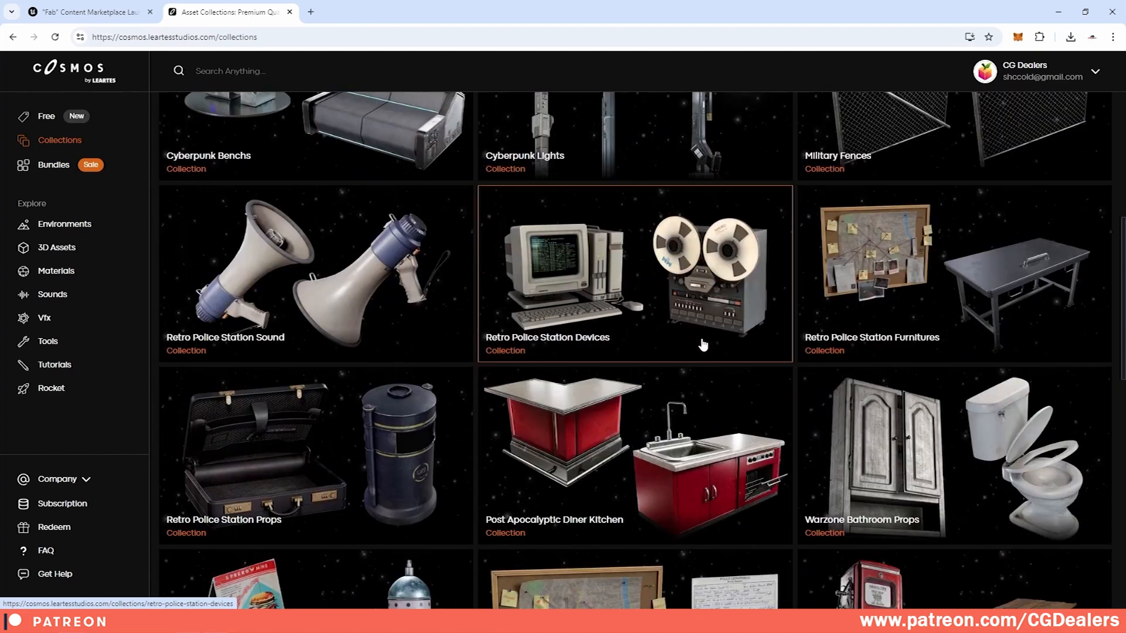
pyautogui.scroll(-3)
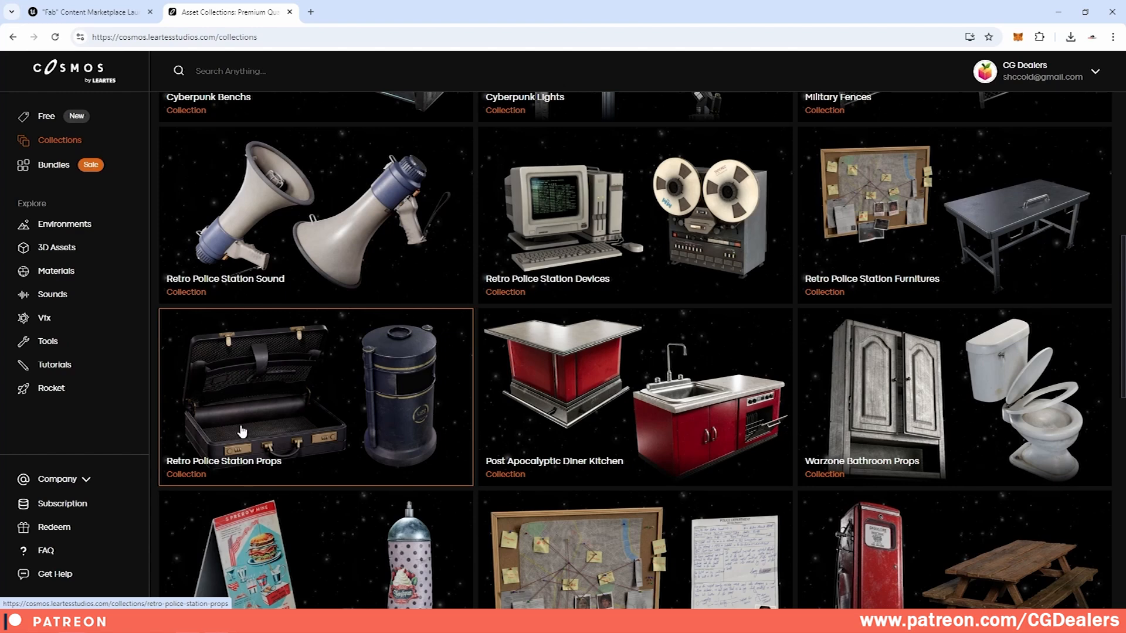
# Step: Look through the Steampunk Walls and Military Zone Props collections to the end
pyautogui.click(240, 430)
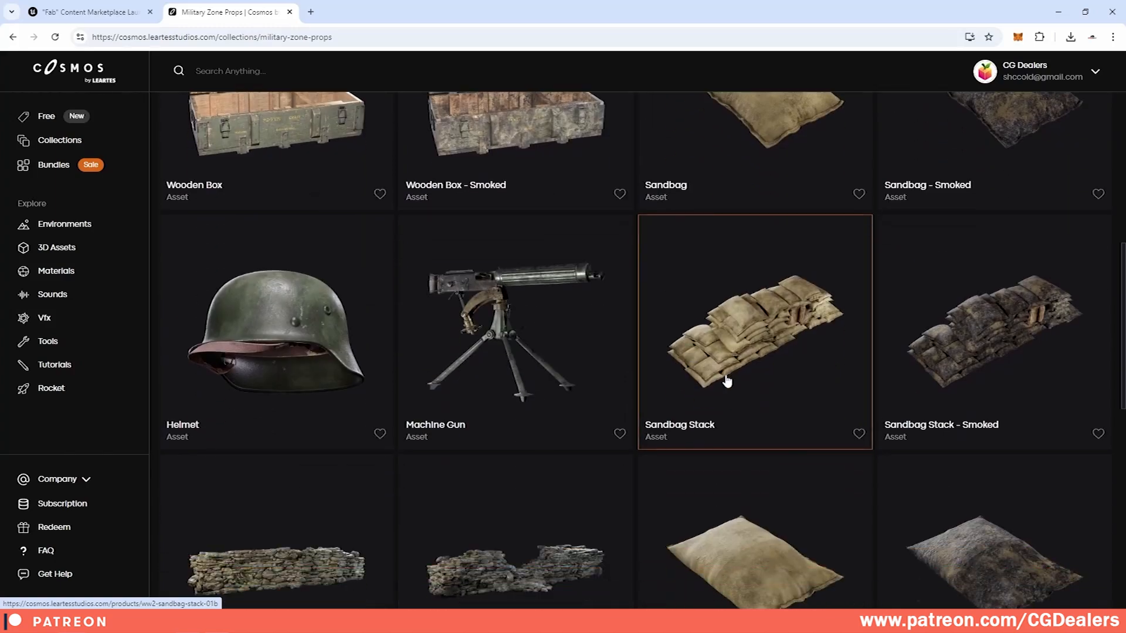
pyautogui.scroll(-3)
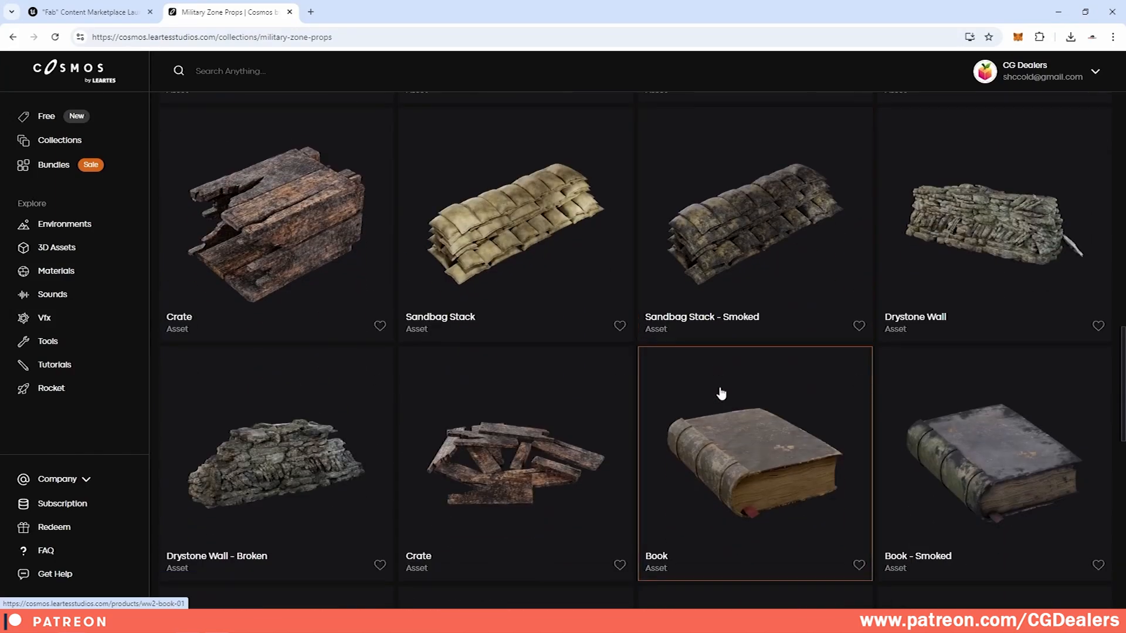
pyautogui.scroll(-3)
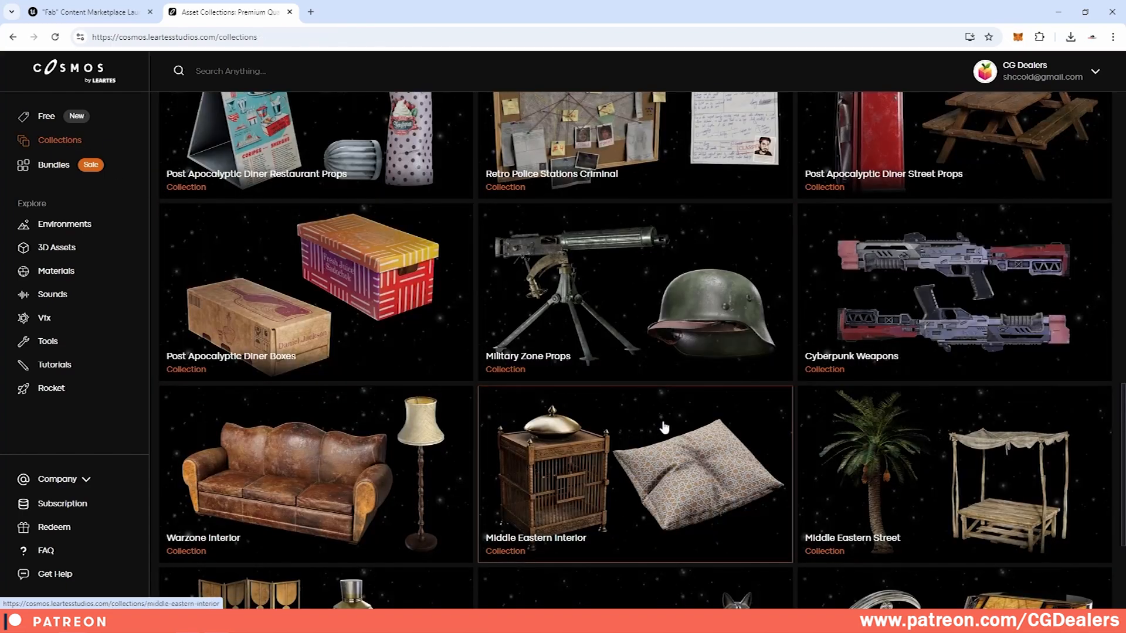
pyautogui.scroll(-3)
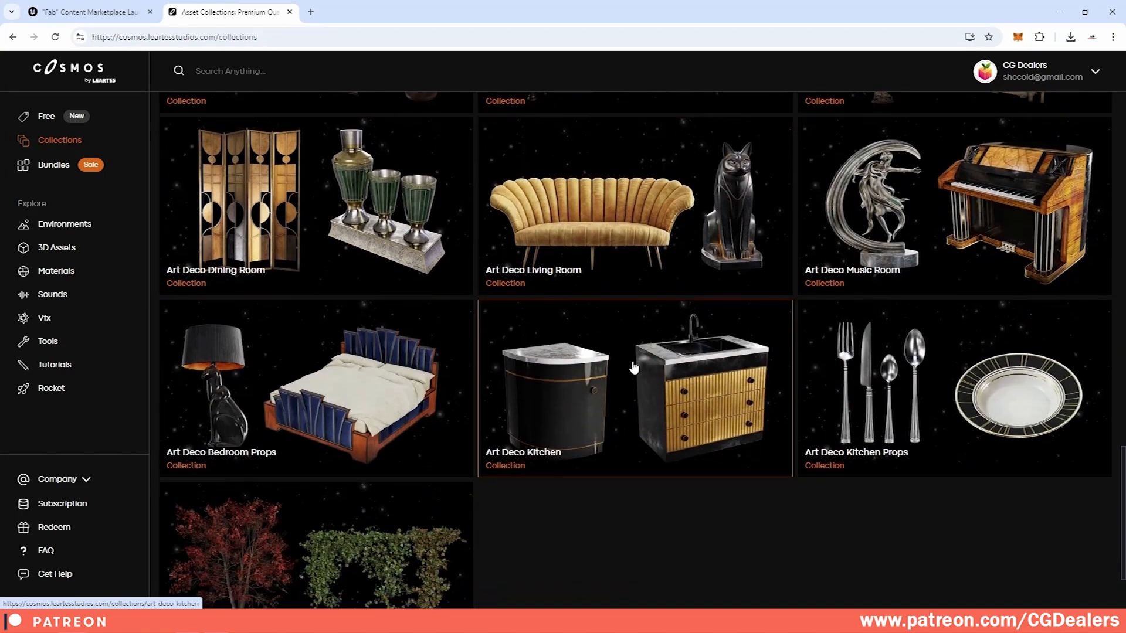
pyautogui.scroll(-3)
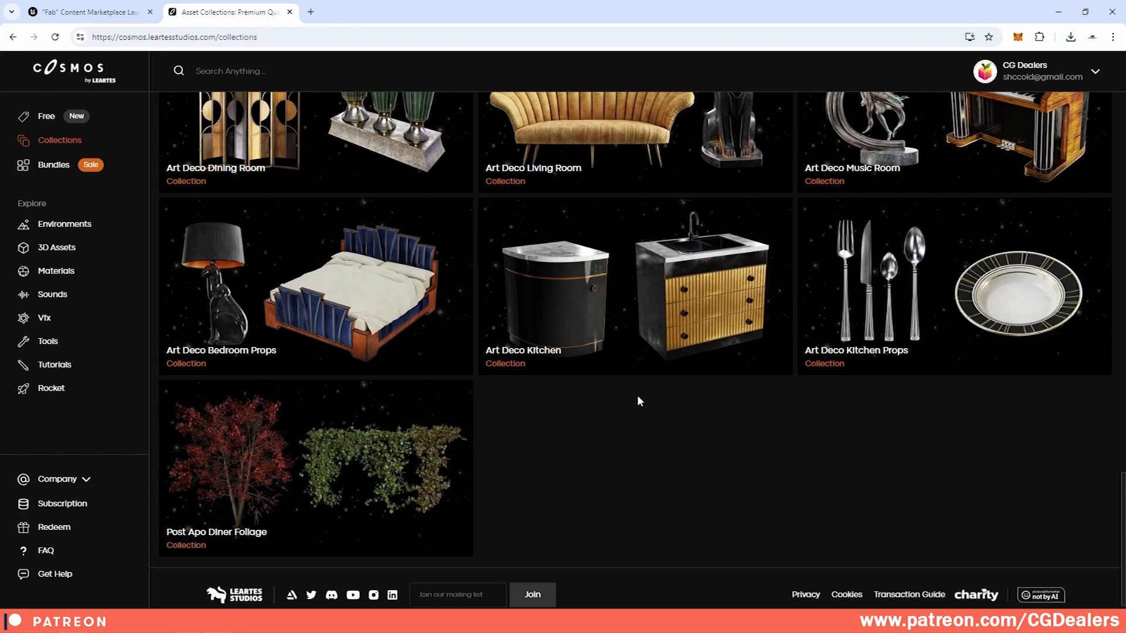
pyautogui.scroll(-3)
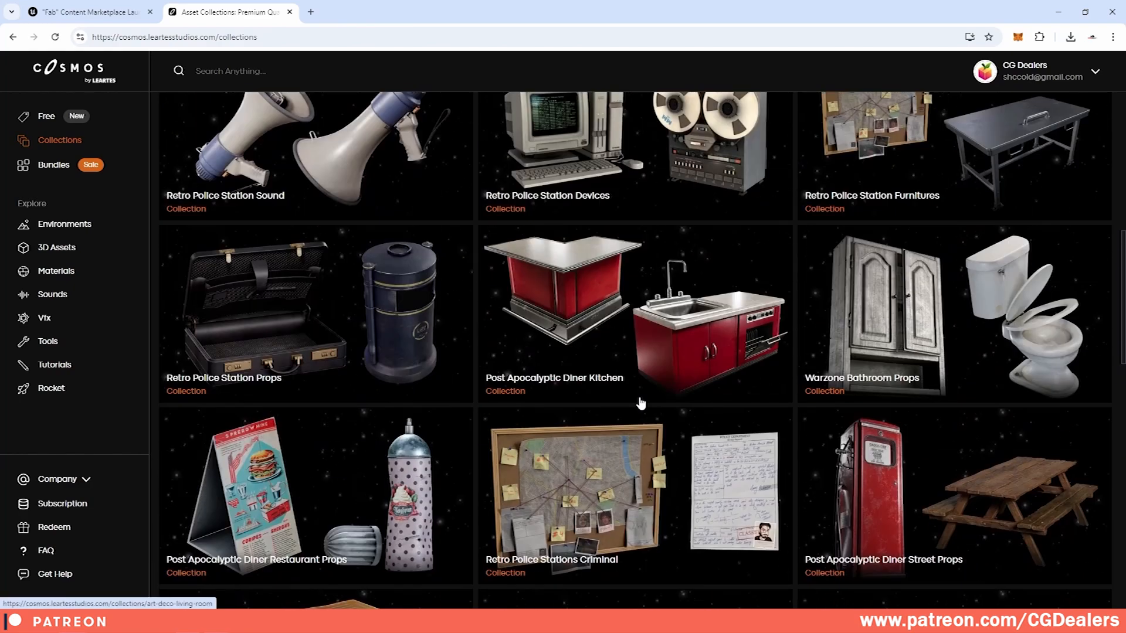
# Step: Visit the Bundles page and the Cosmos home page, then go to the Environments catalogue
pyautogui.click(53, 164)
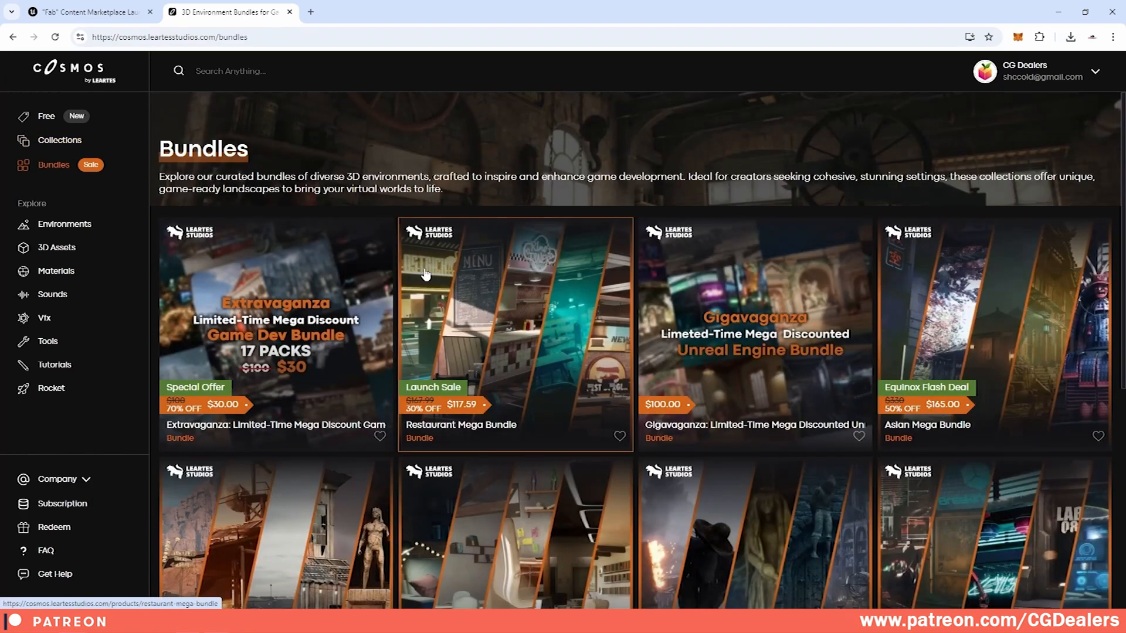
pyautogui.click(68, 71)
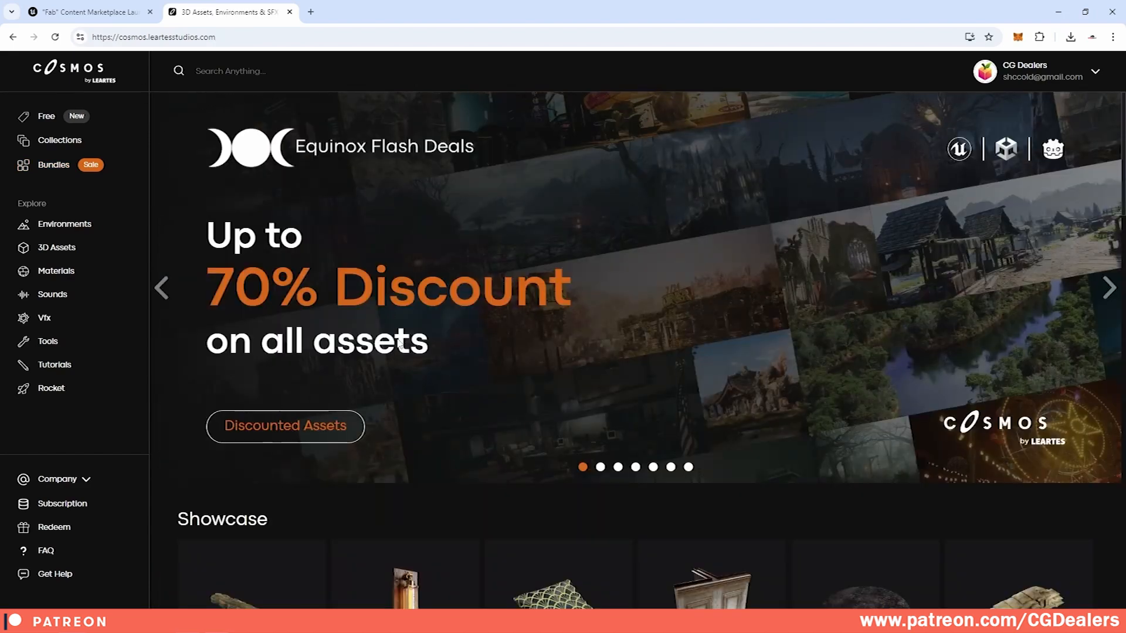
pyautogui.click(63, 223)
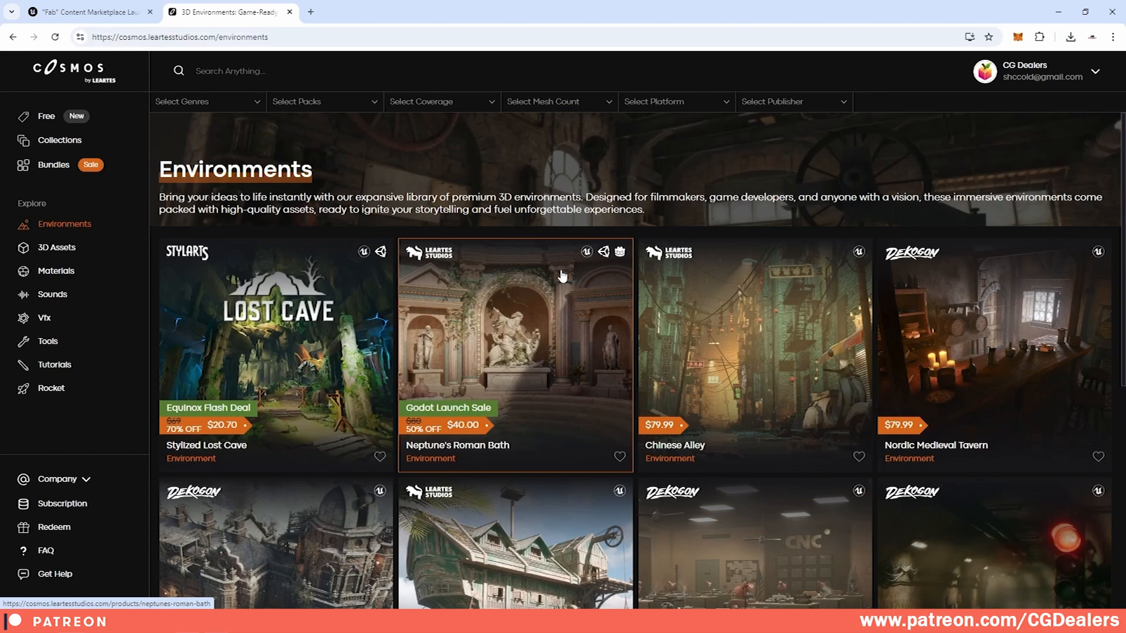
# Step: Scroll through the environments grid past discounted scenes like The Carnival and Japanese Temple
pyautogui.scroll(-3)
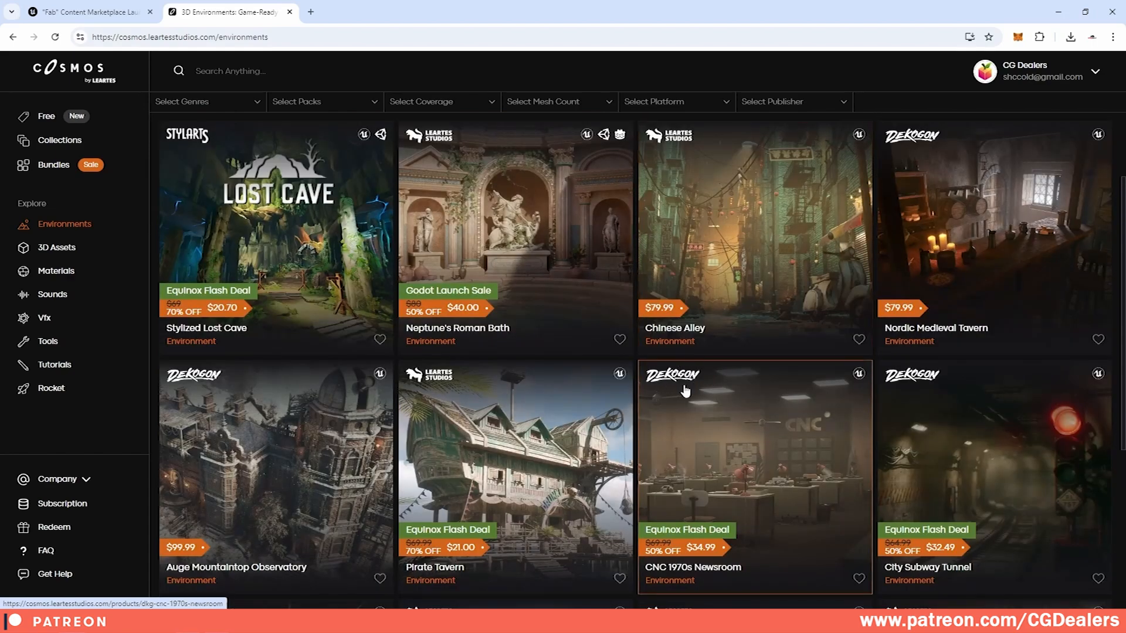
pyautogui.scroll(-3)
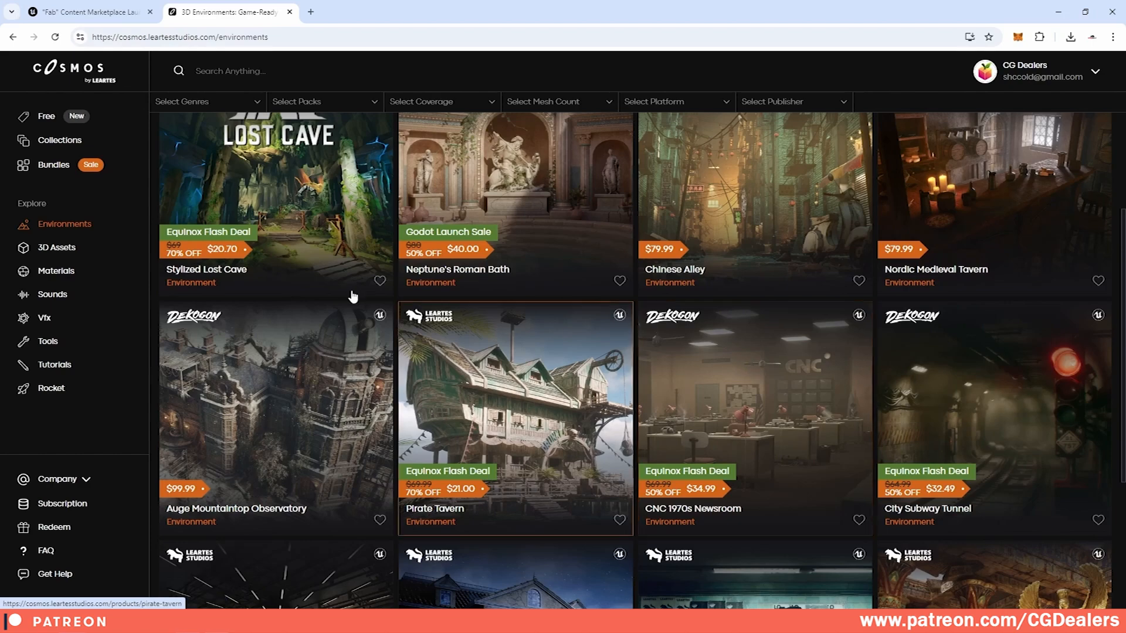
pyautogui.scroll(-3)
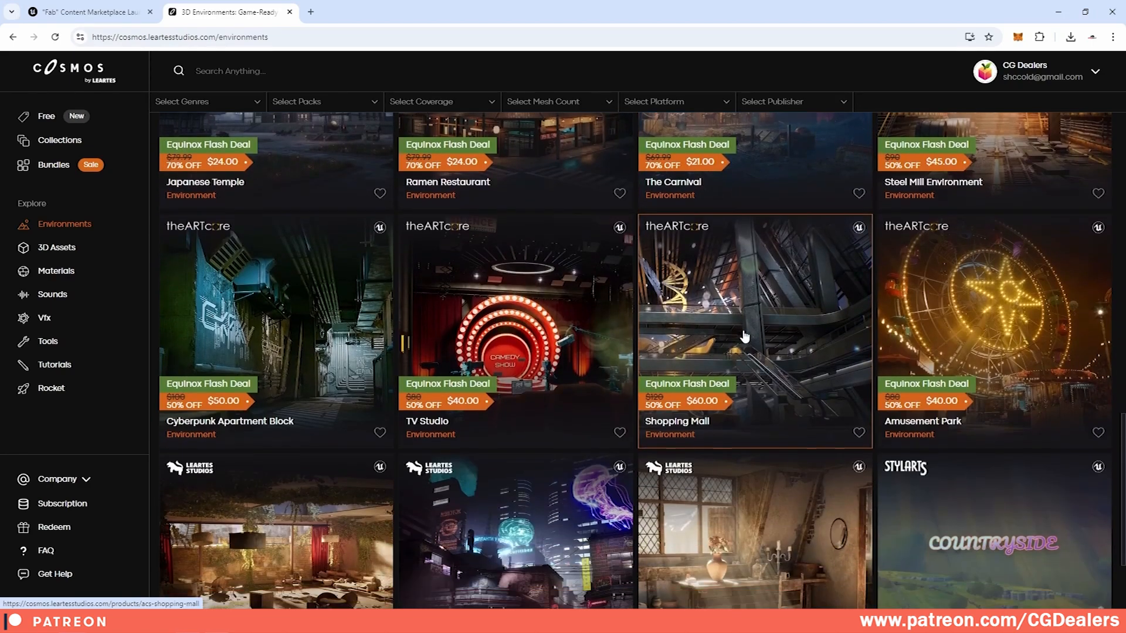
pyautogui.scroll(-3)
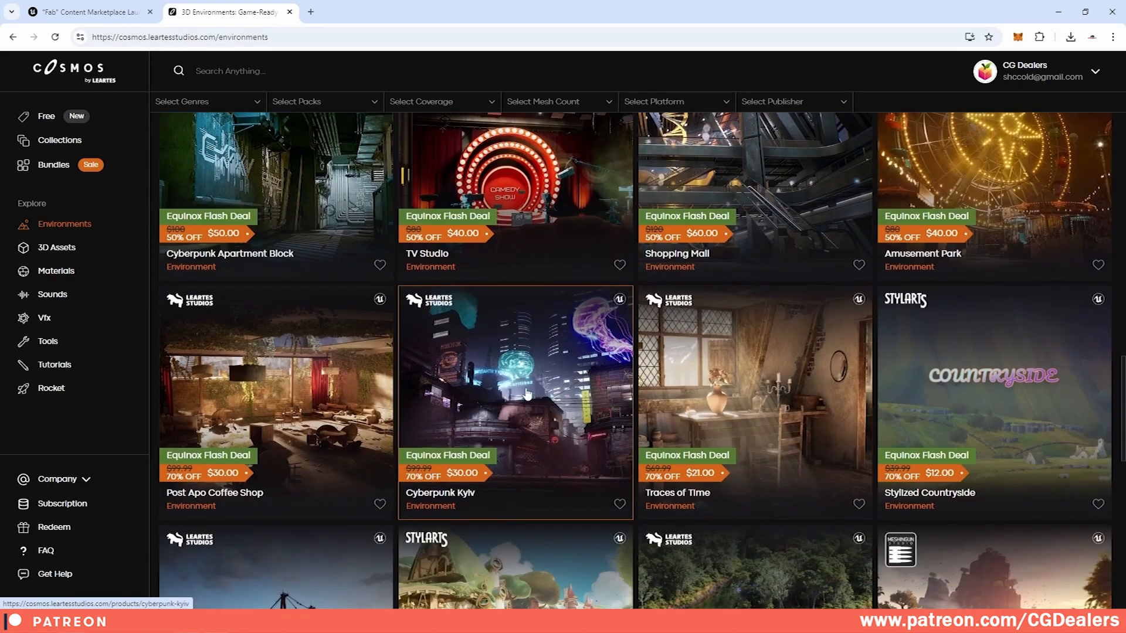
pyautogui.scroll(-3)
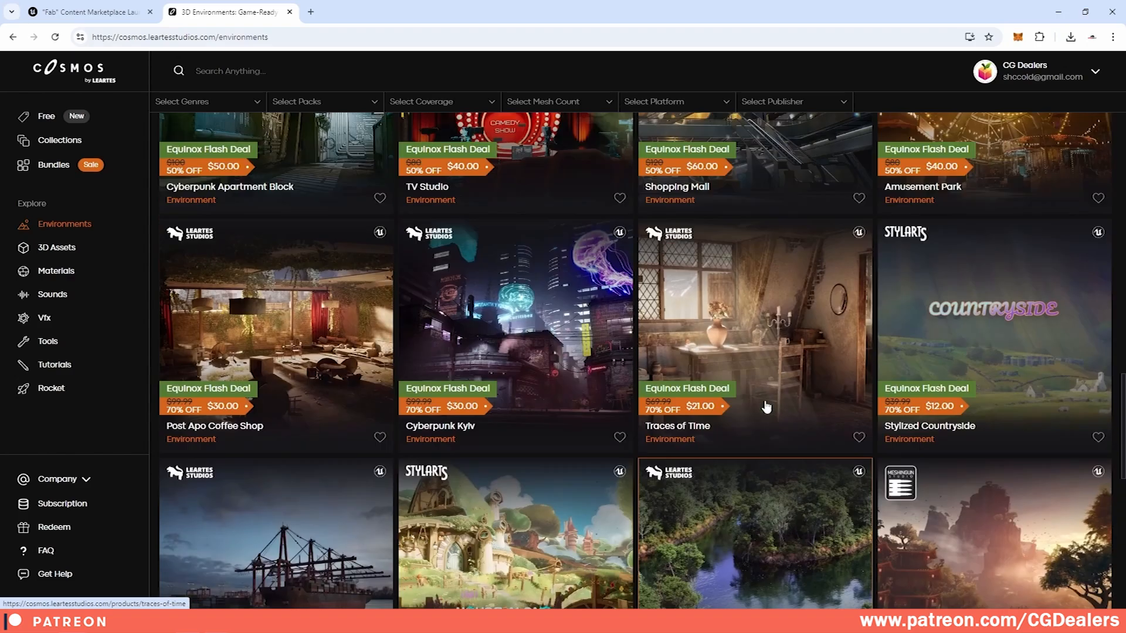
pyautogui.scroll(-3)
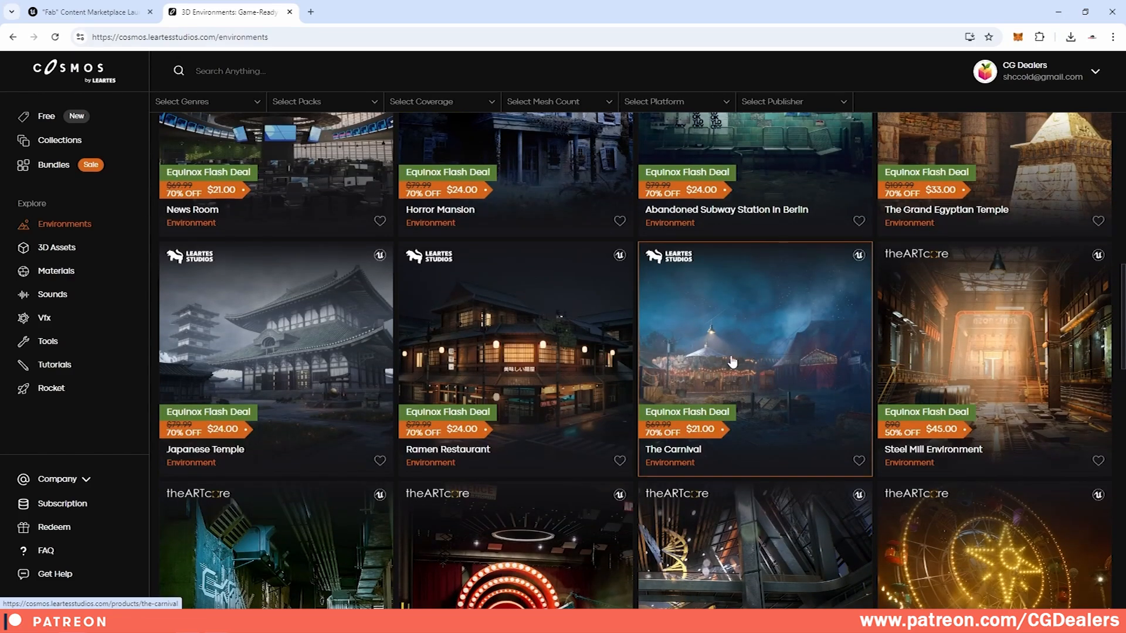
# Step: View The Carnival environment's product page and read down through its specs
pyautogui.click(754, 359)
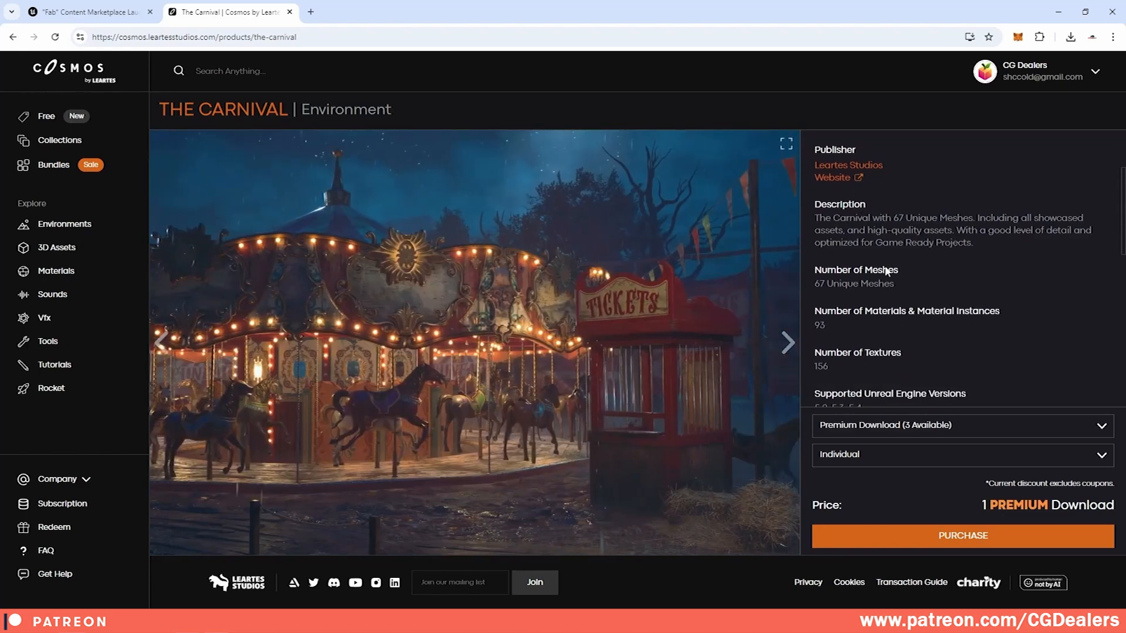
pyautogui.scroll(-3)
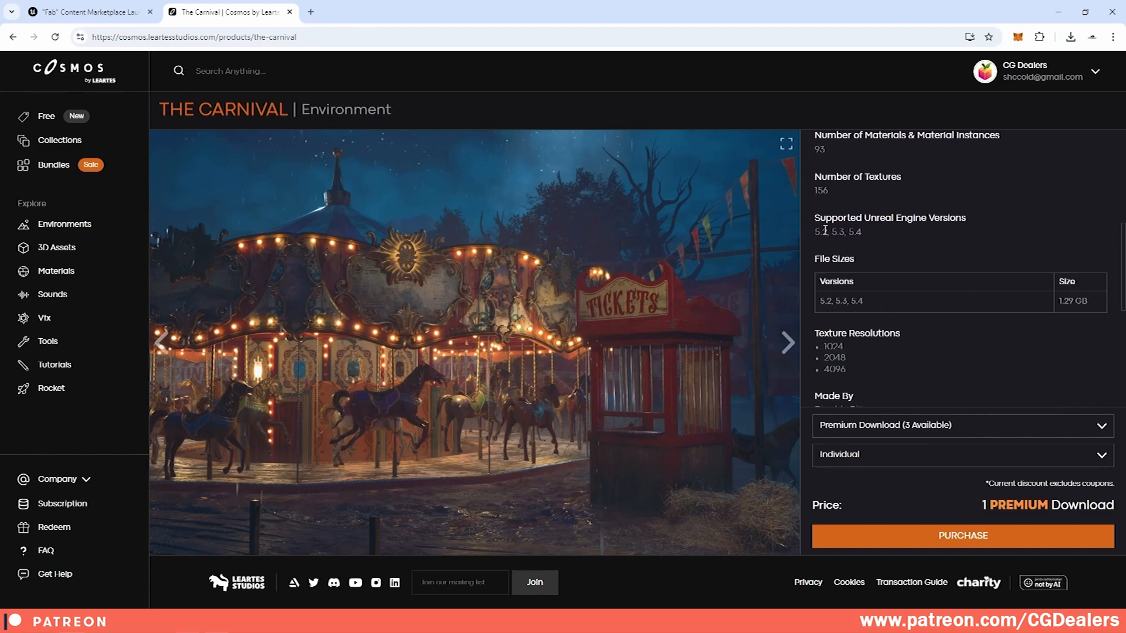
pyautogui.scroll(-3)
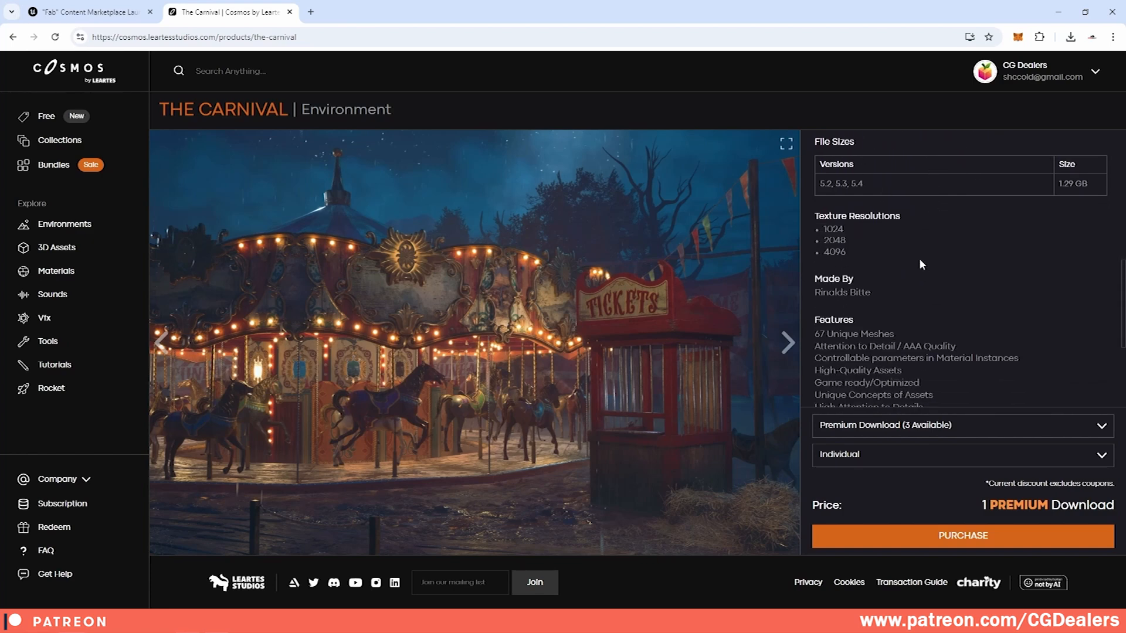
pyautogui.scroll(-3)
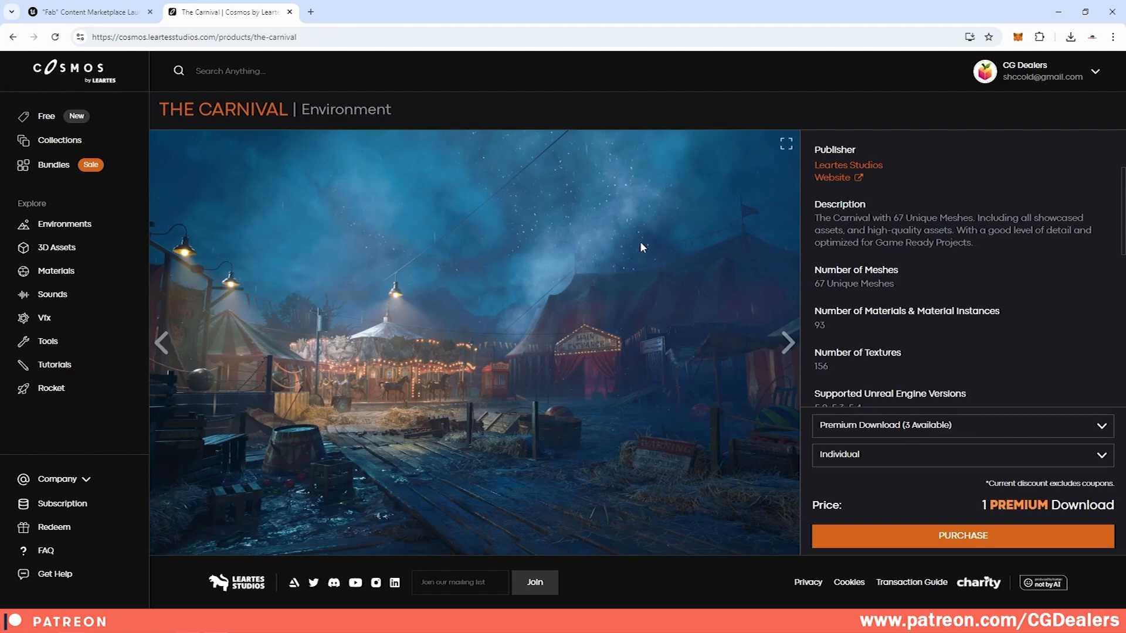
pyautogui.moveTo(614, 249)
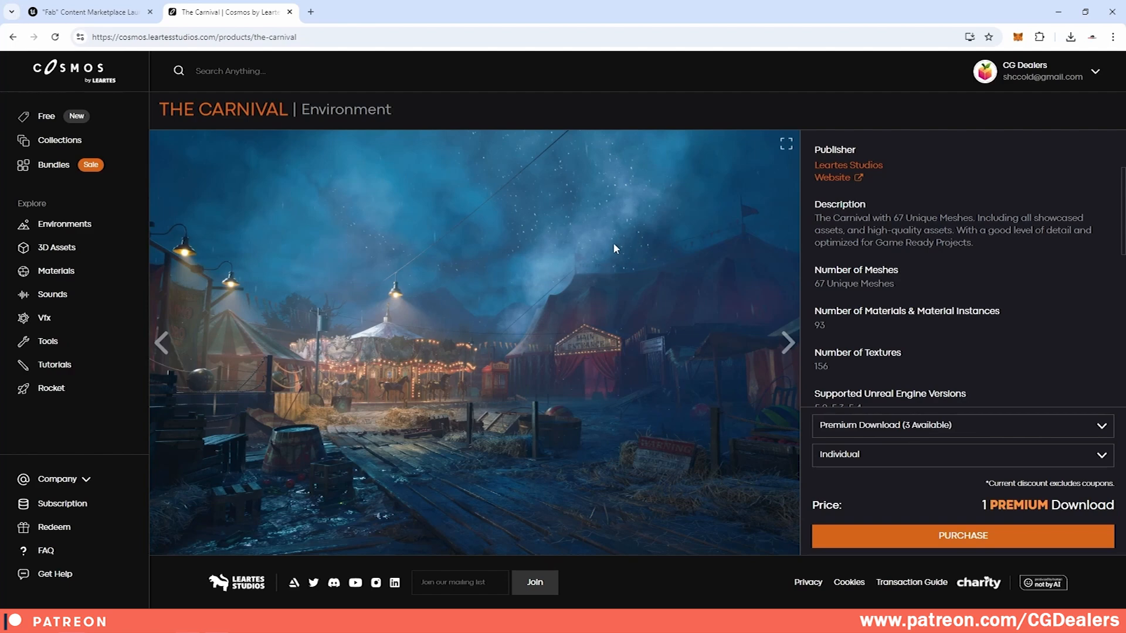
pyautogui.moveTo(309, 404)
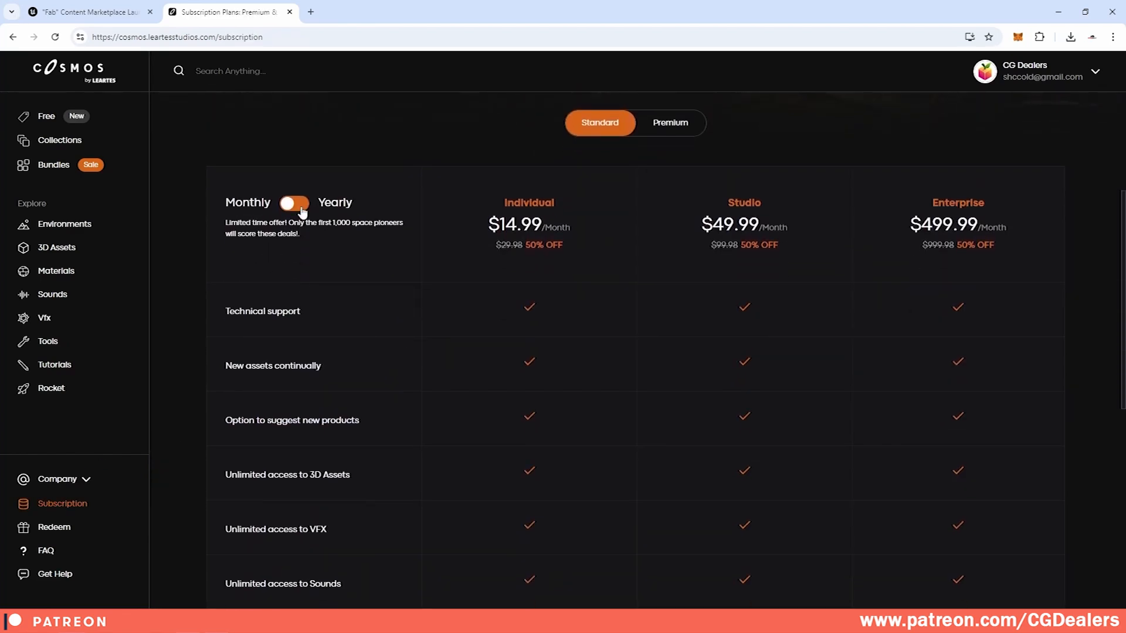
pyautogui.click(294, 203)
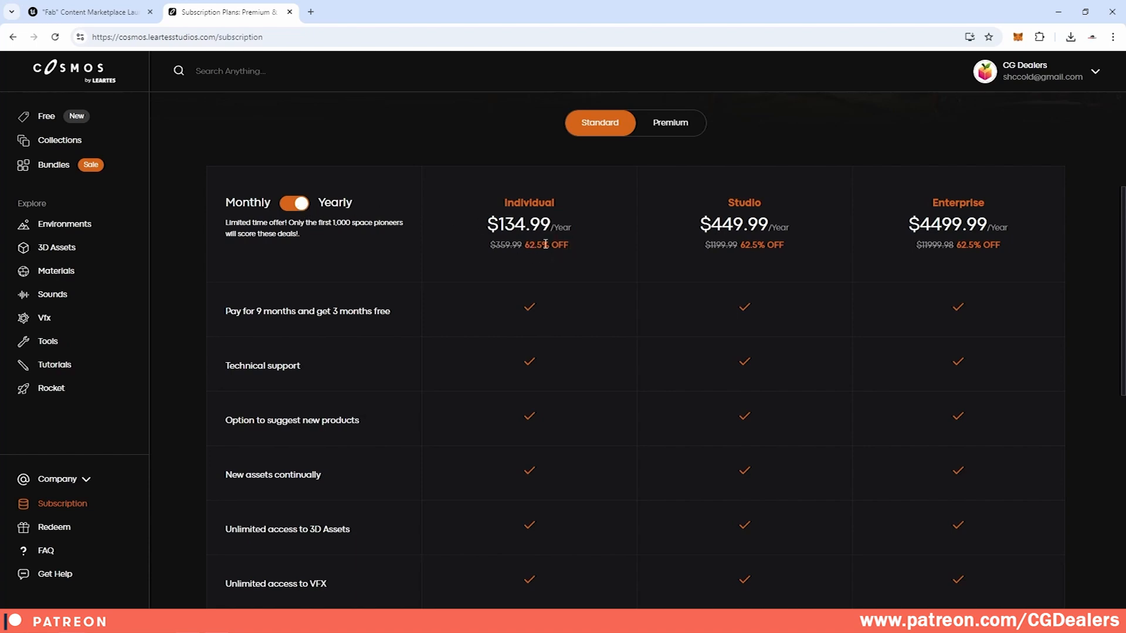
pyautogui.click(293, 203)
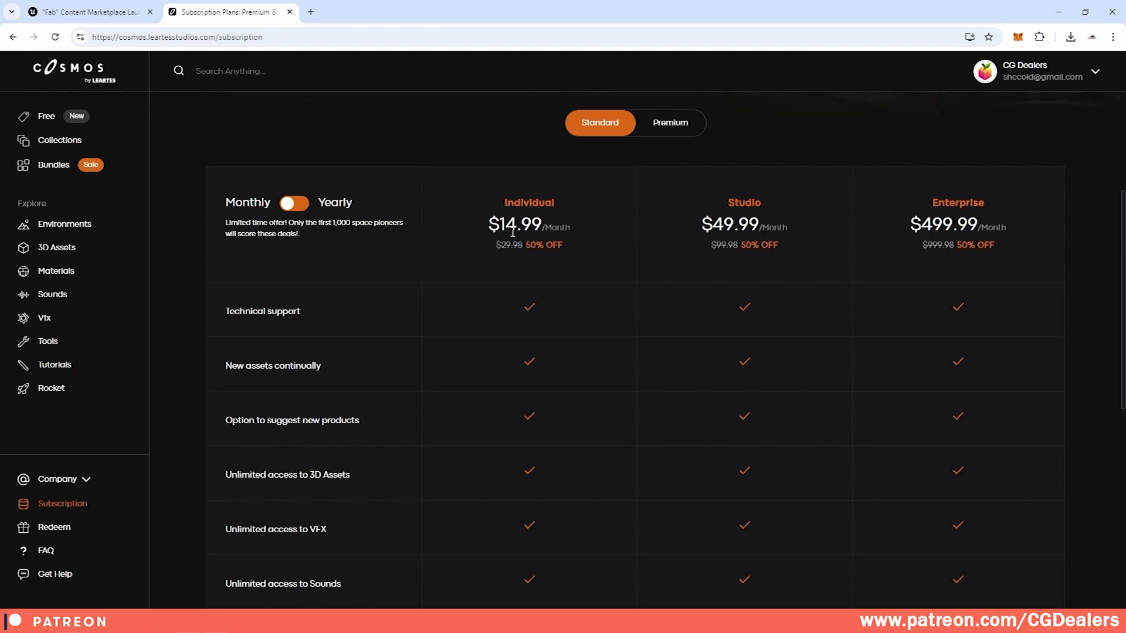
pyautogui.scroll(-3)
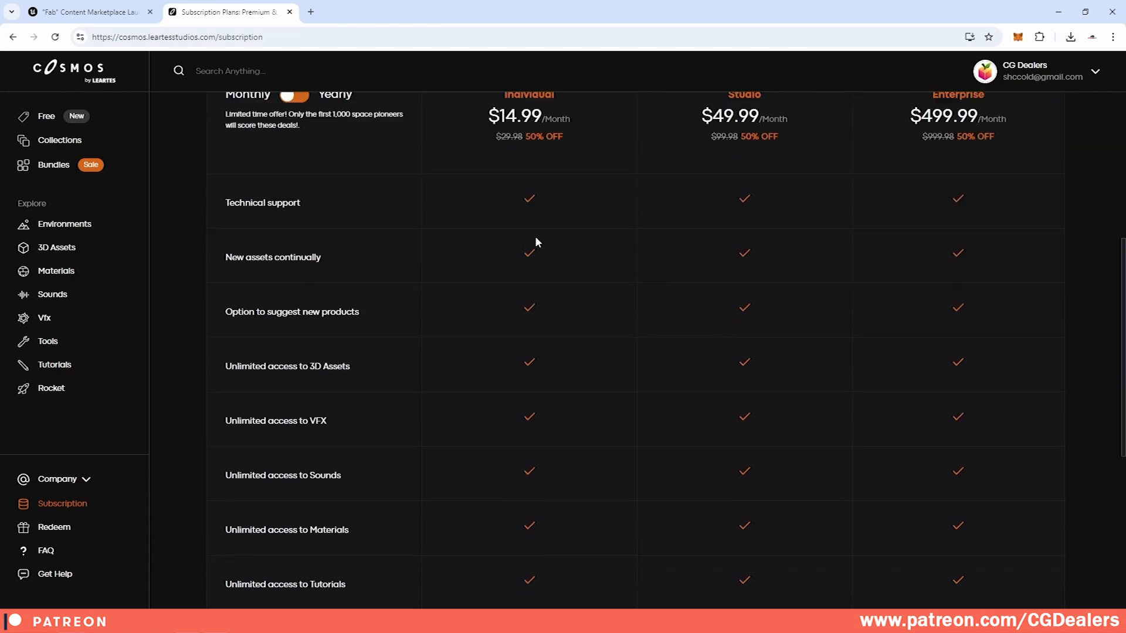
pyautogui.scroll(-3)
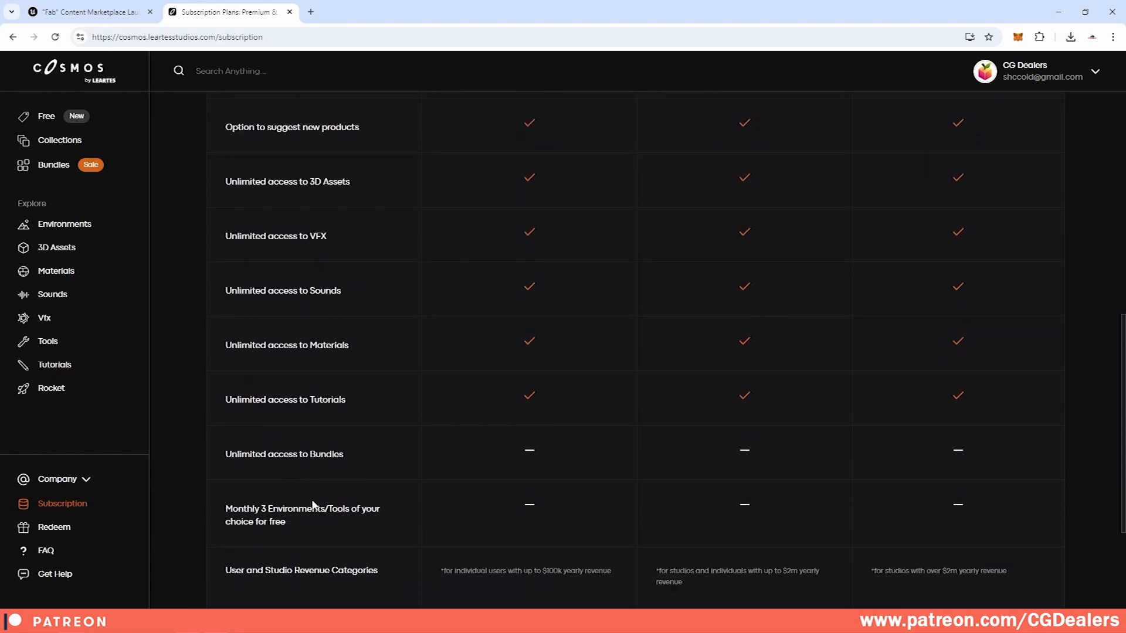
pyautogui.moveTo(361, 520)
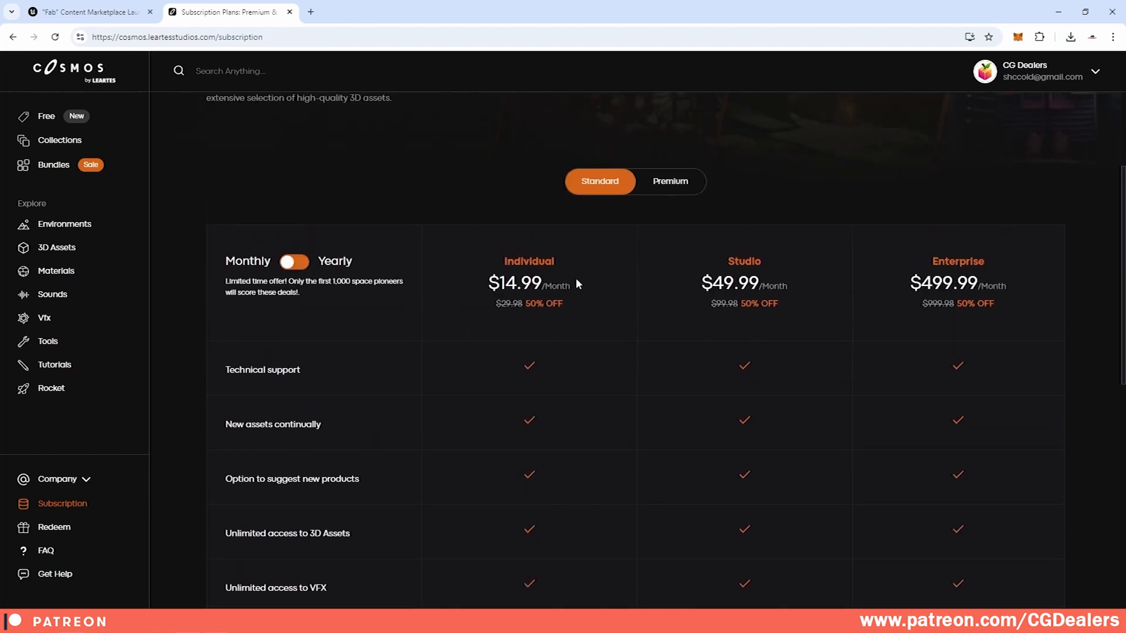
pyautogui.click(56, 247)
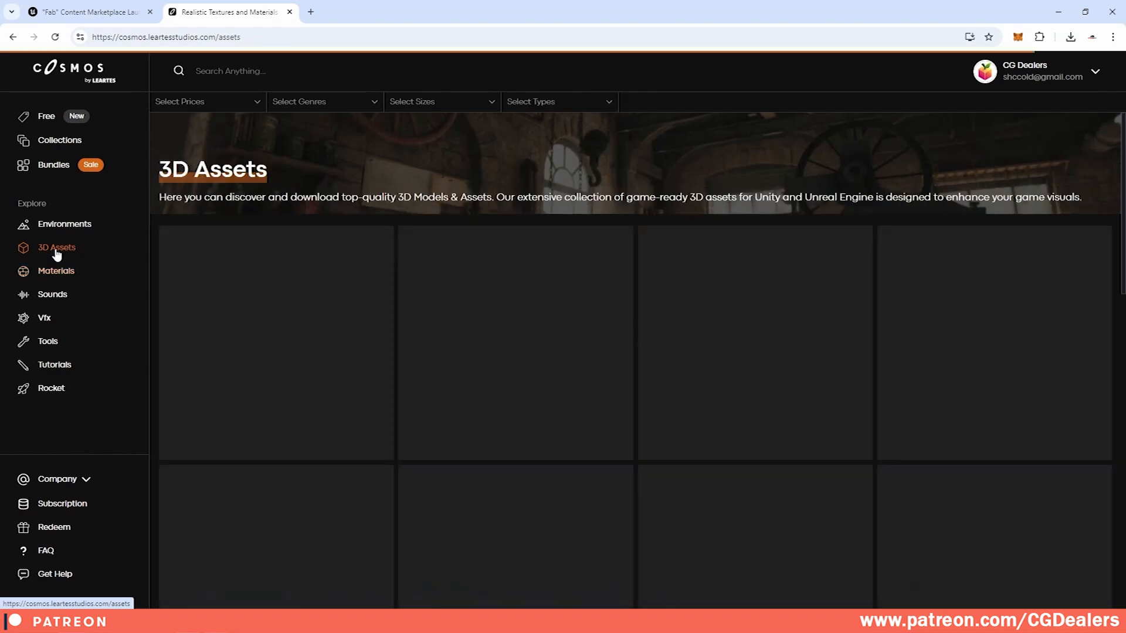
pyautogui.click(53, 293)
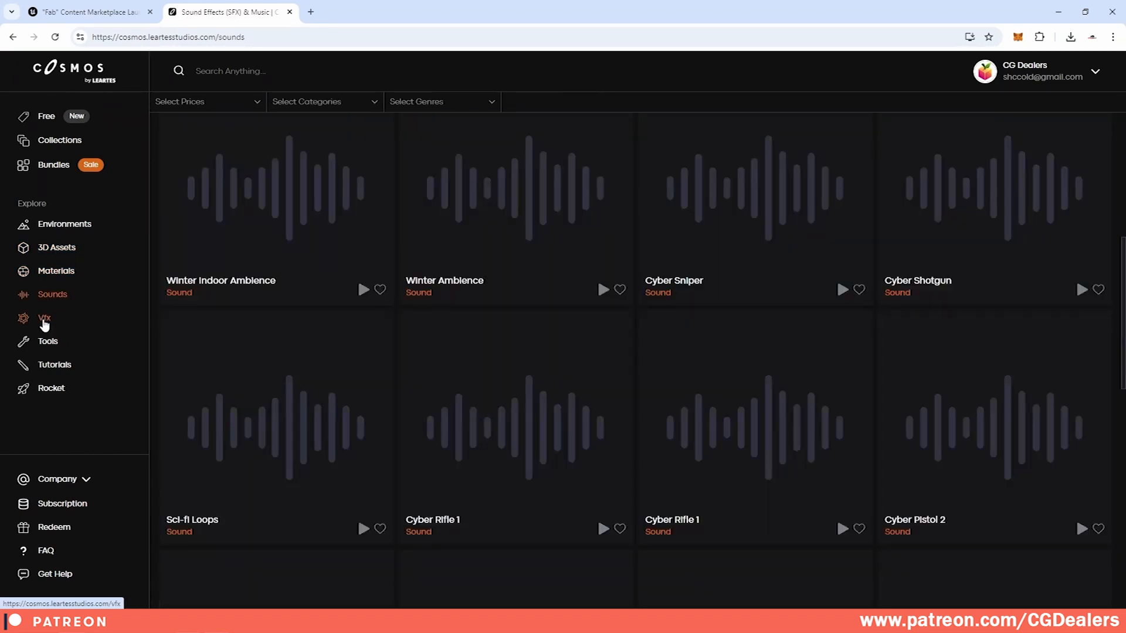
pyautogui.click(43, 317)
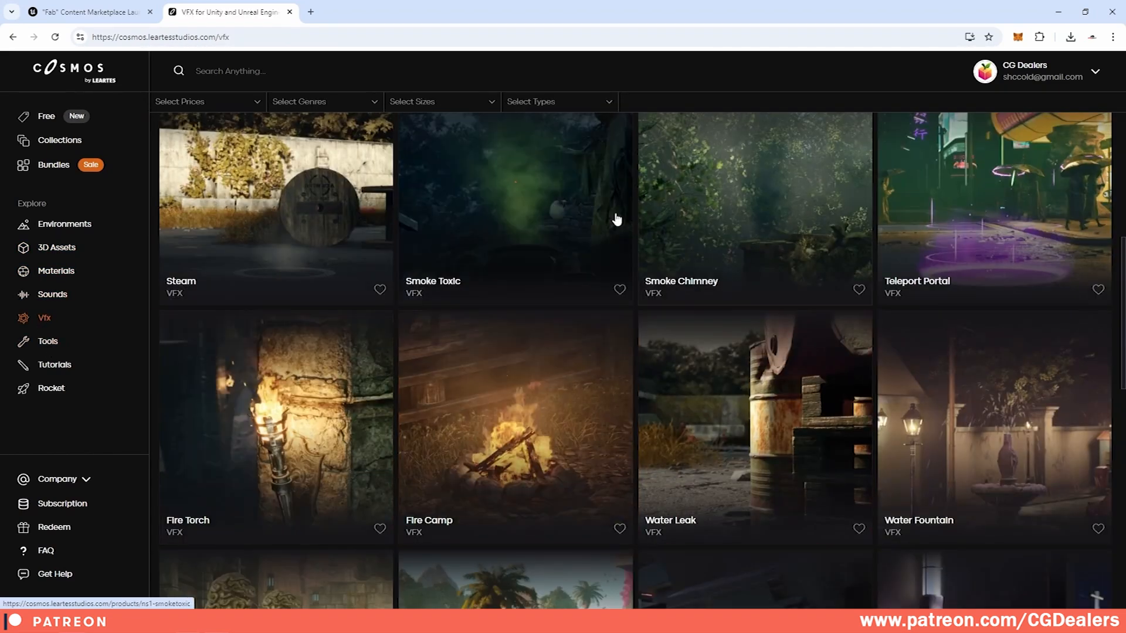
pyautogui.click(62, 503)
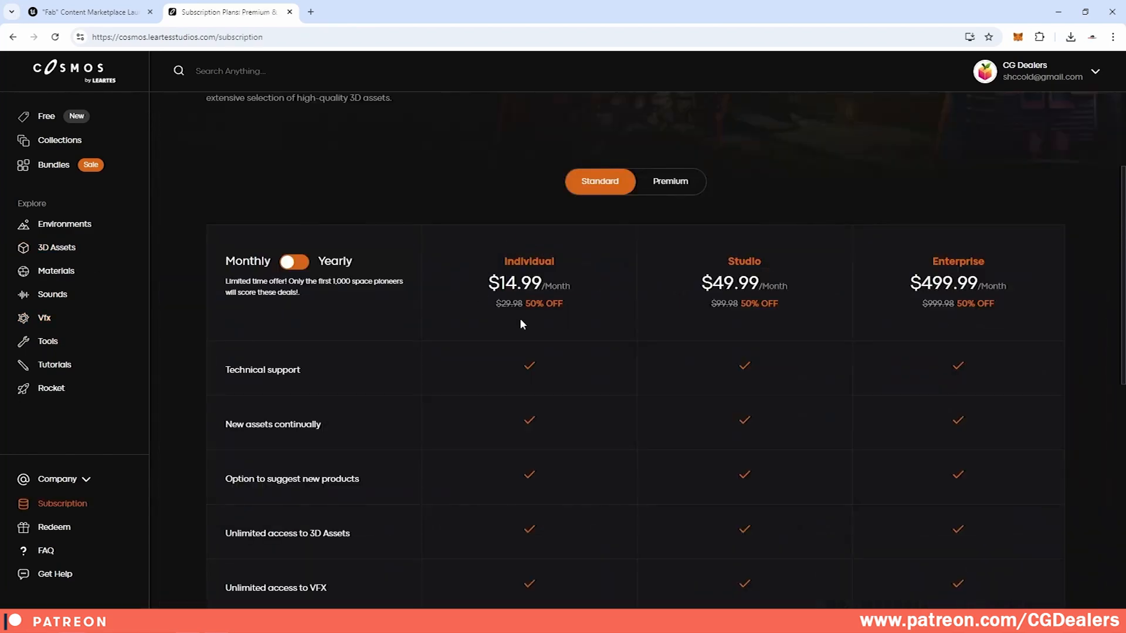
pyautogui.scroll(-3)
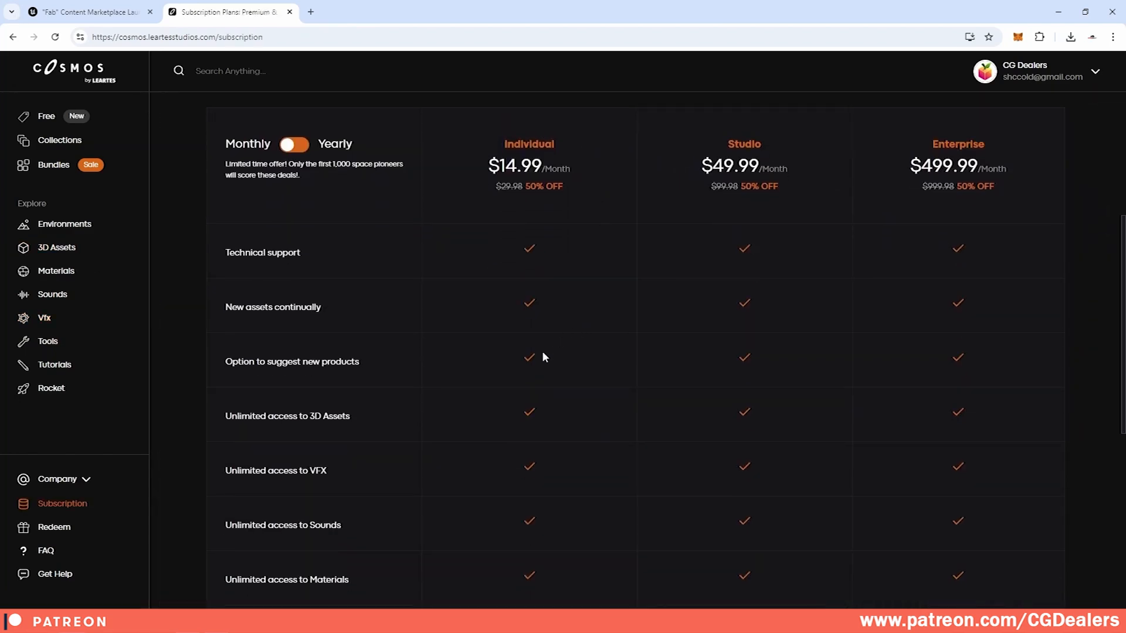
pyautogui.scroll(-3)
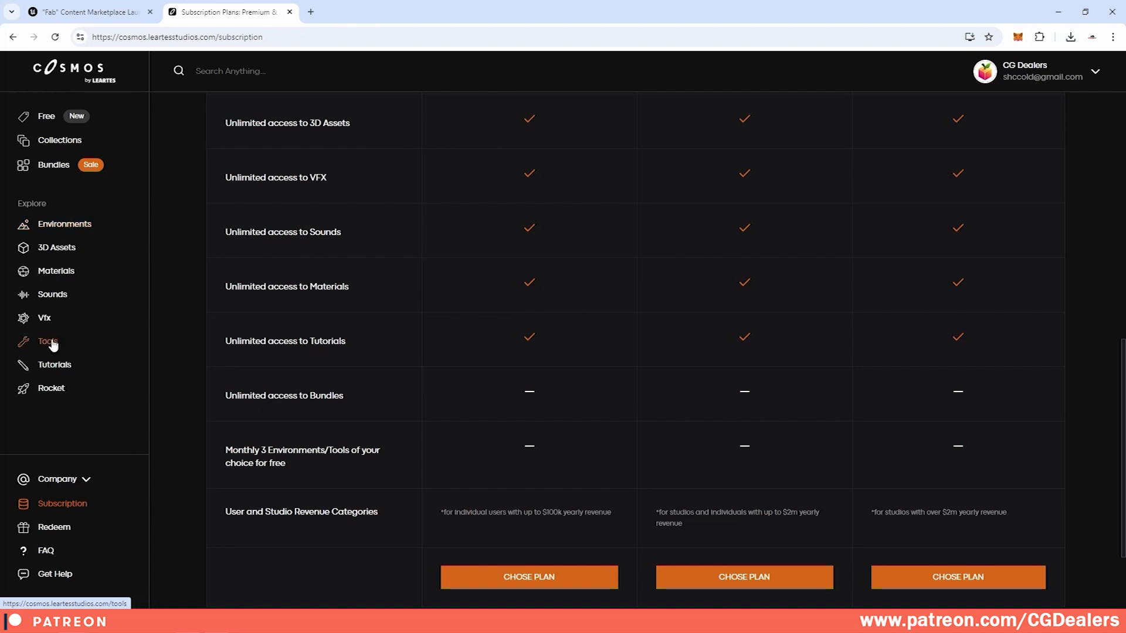
pyautogui.moveTo(46, 172)
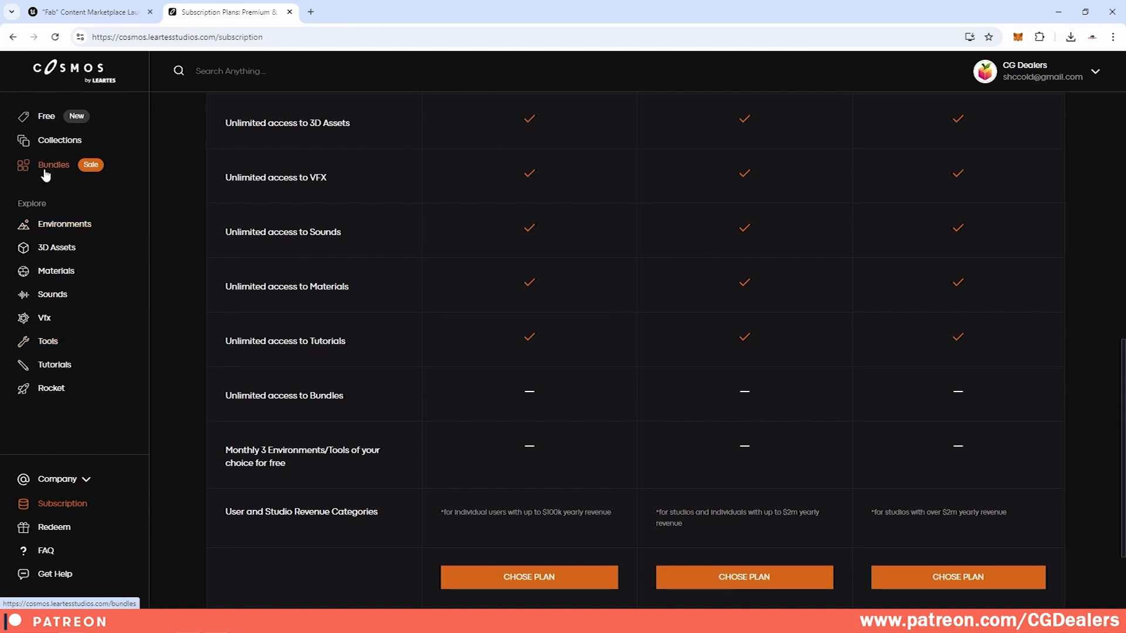
pyautogui.moveTo(511, 505)
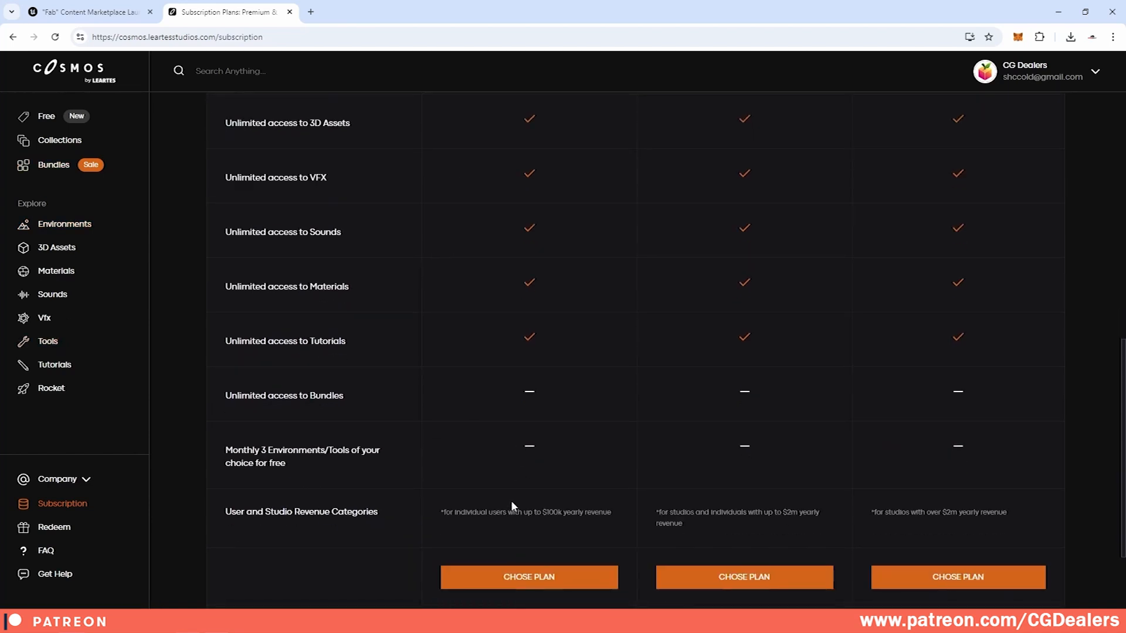
pyautogui.moveTo(575, 521)
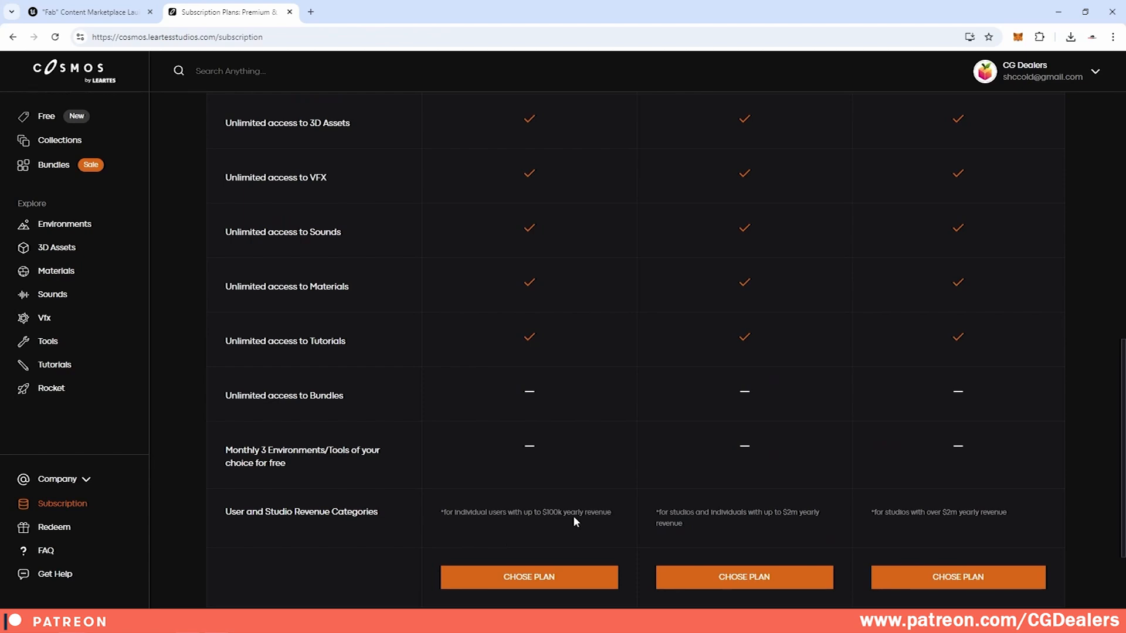
pyautogui.moveTo(792, 503)
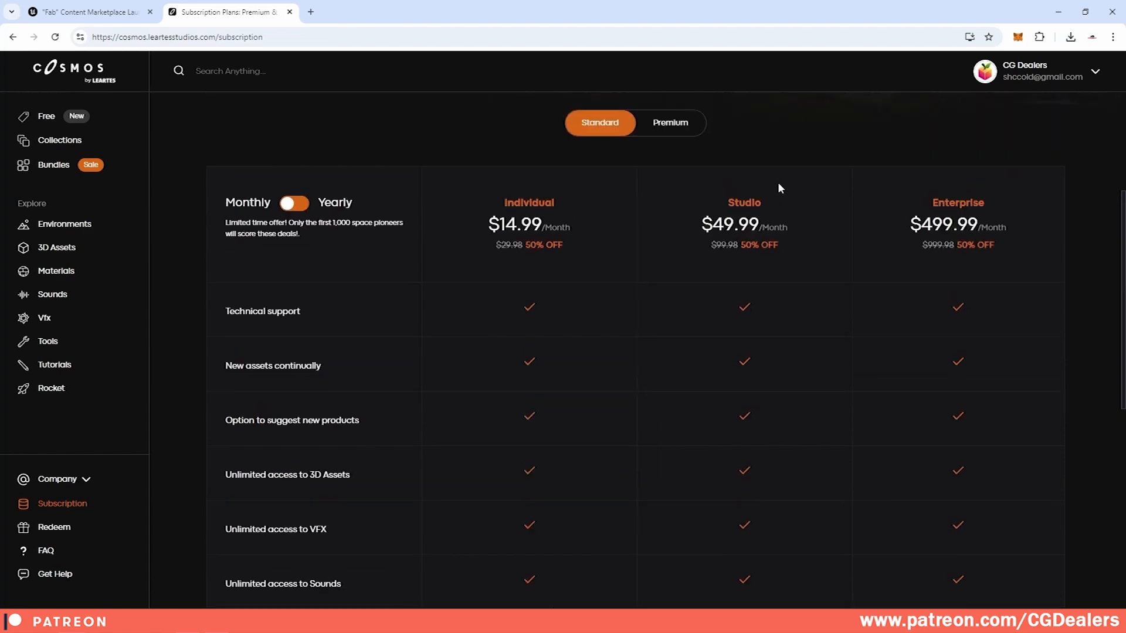
pyautogui.scroll(-3)
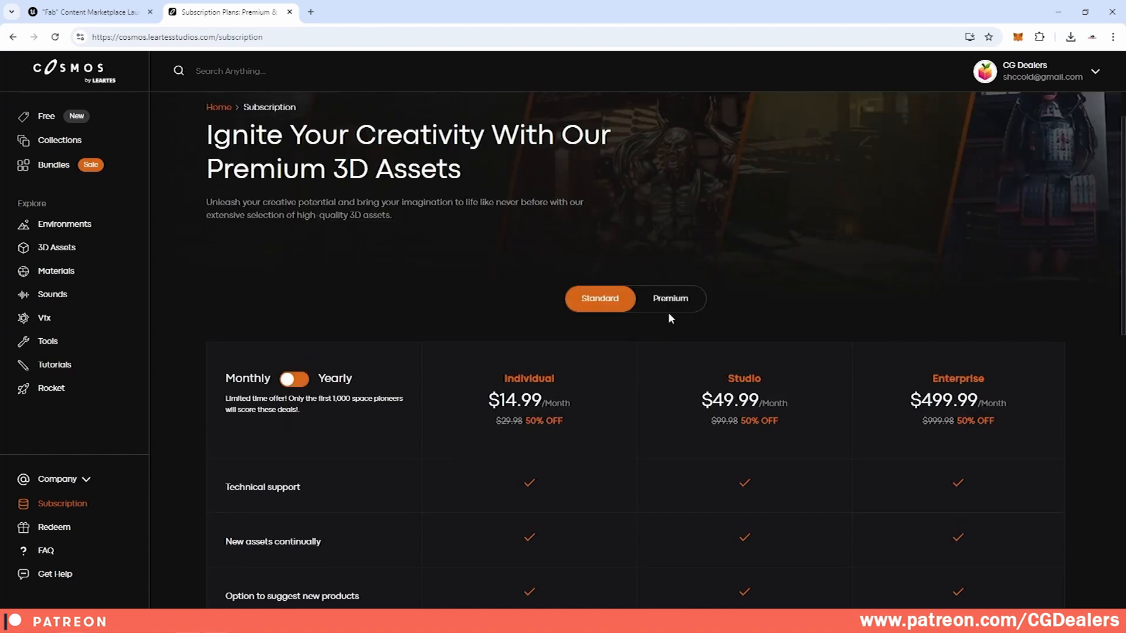
# Step: Show the Premium tiers, highlight the Individual plan price, then go to The Carnival product page
pyautogui.click(669, 298)
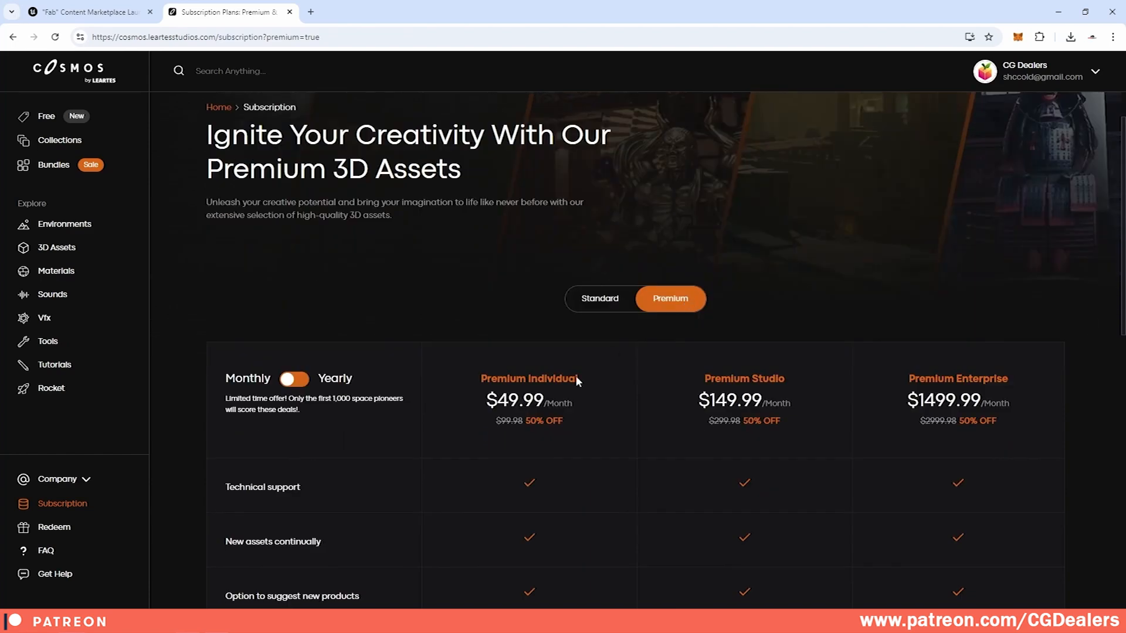
pyautogui.moveTo(479, 379); pyautogui.dragTo(581, 408)
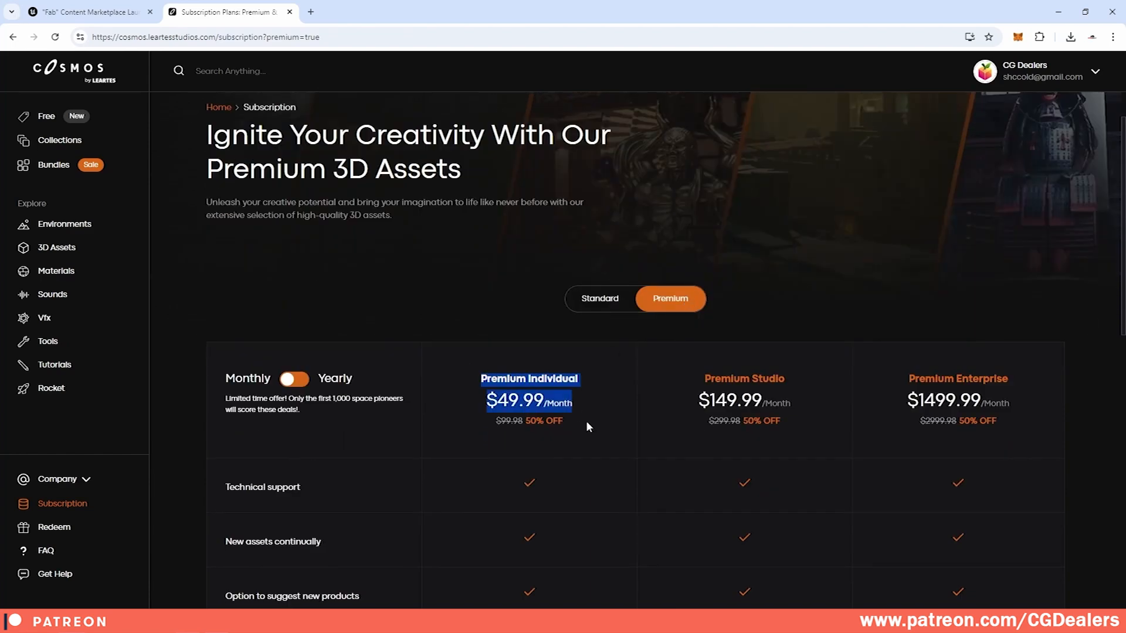
pyautogui.scroll(-3)
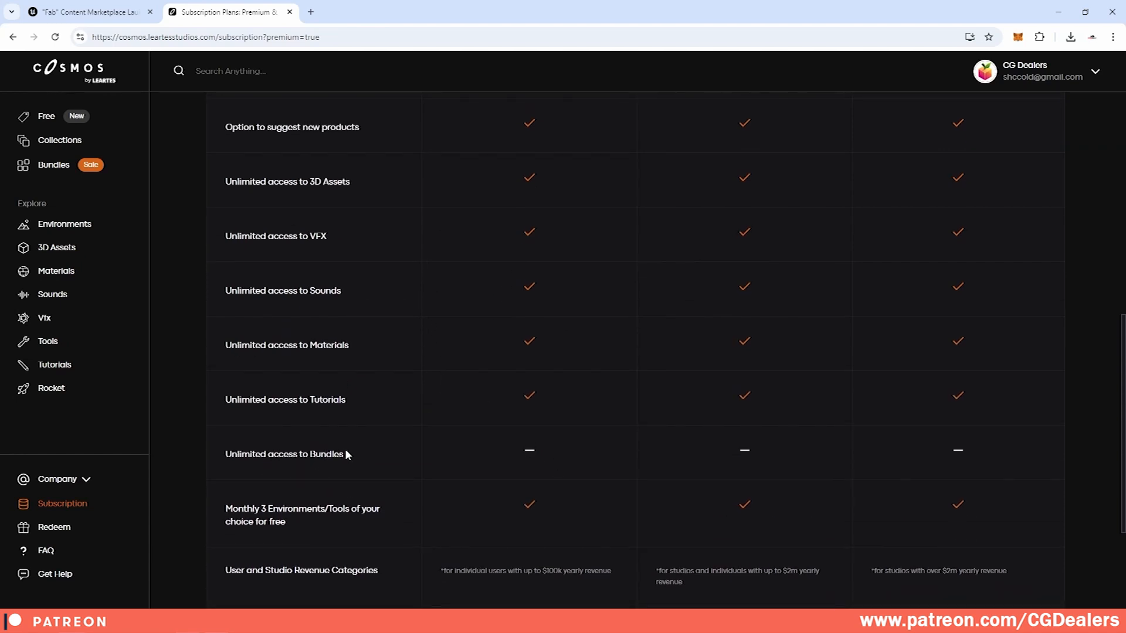
pyautogui.scroll(3)
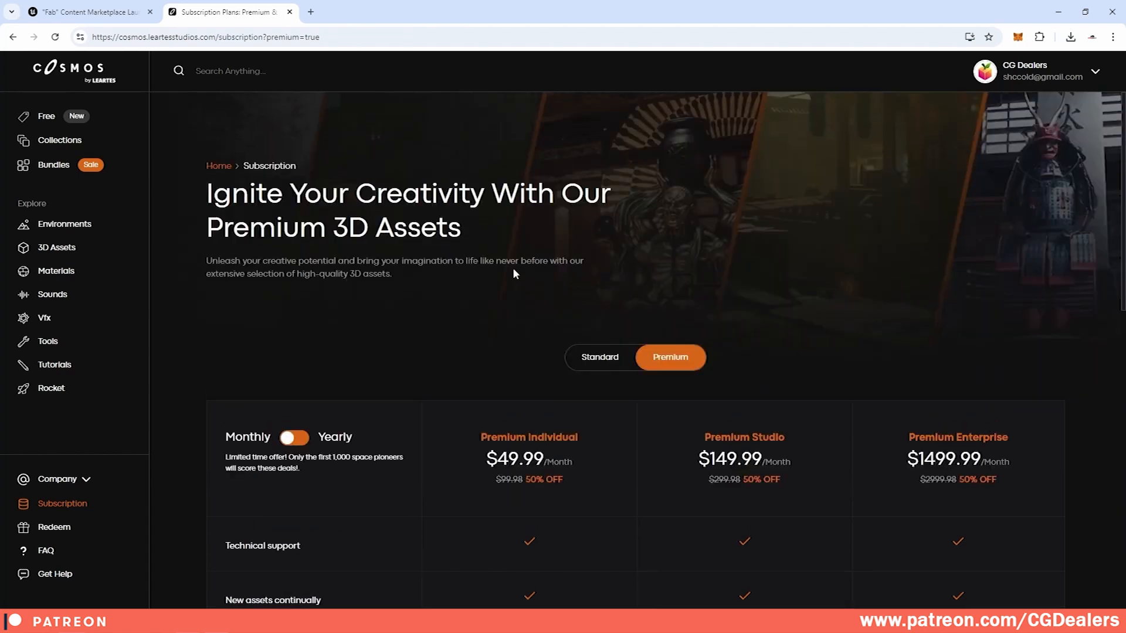
pyautogui.scroll(-3)
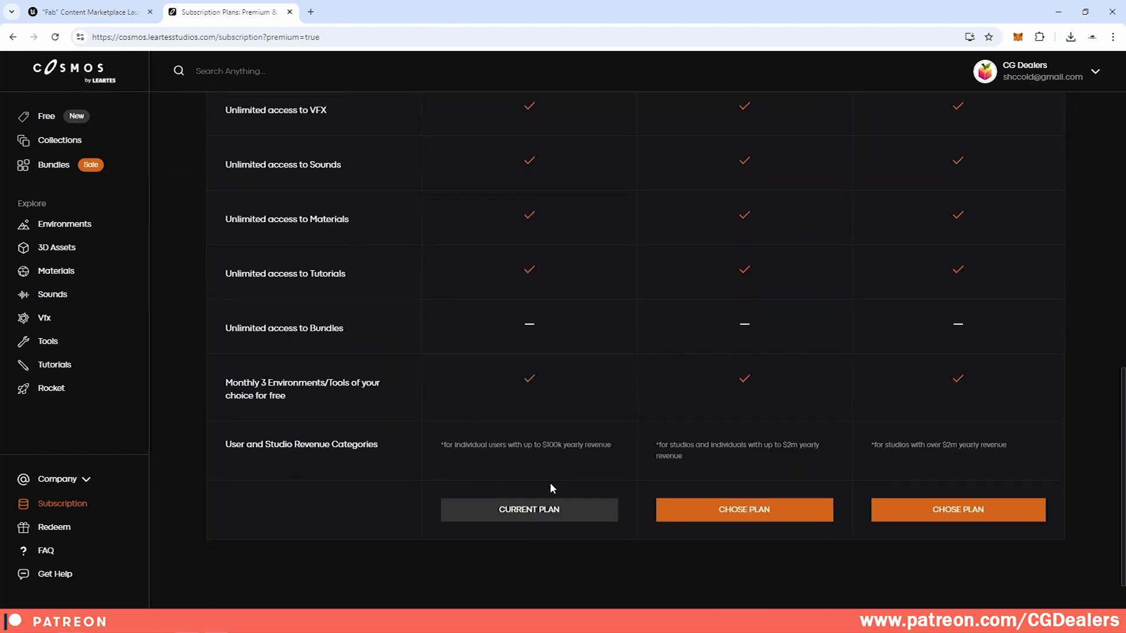
pyautogui.moveTo(295, 395)
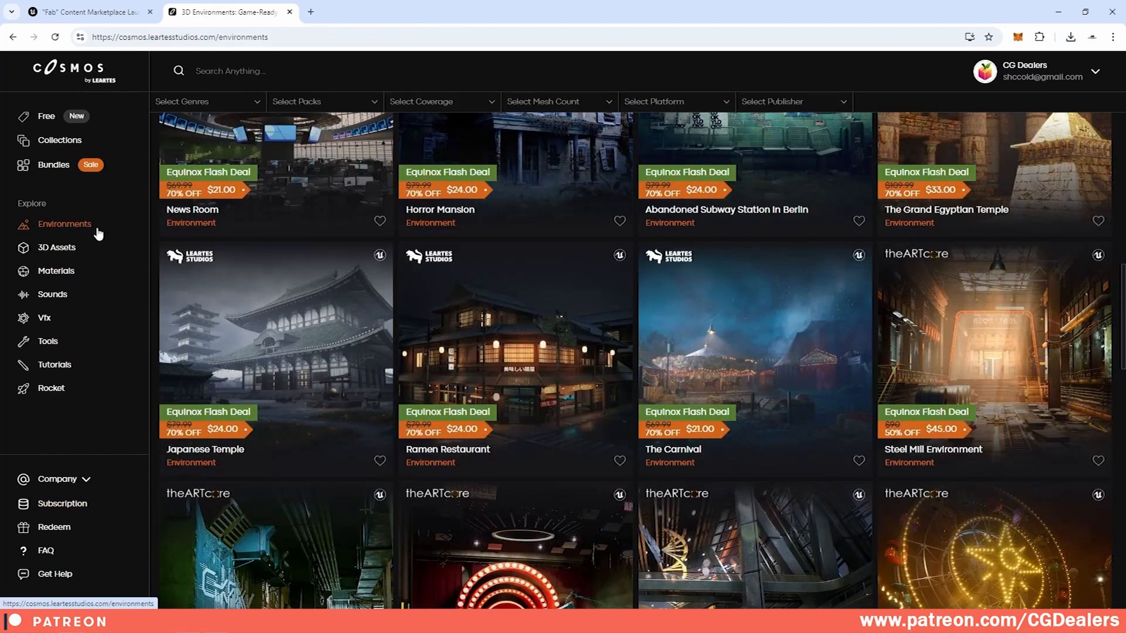
pyautogui.click(754, 352)
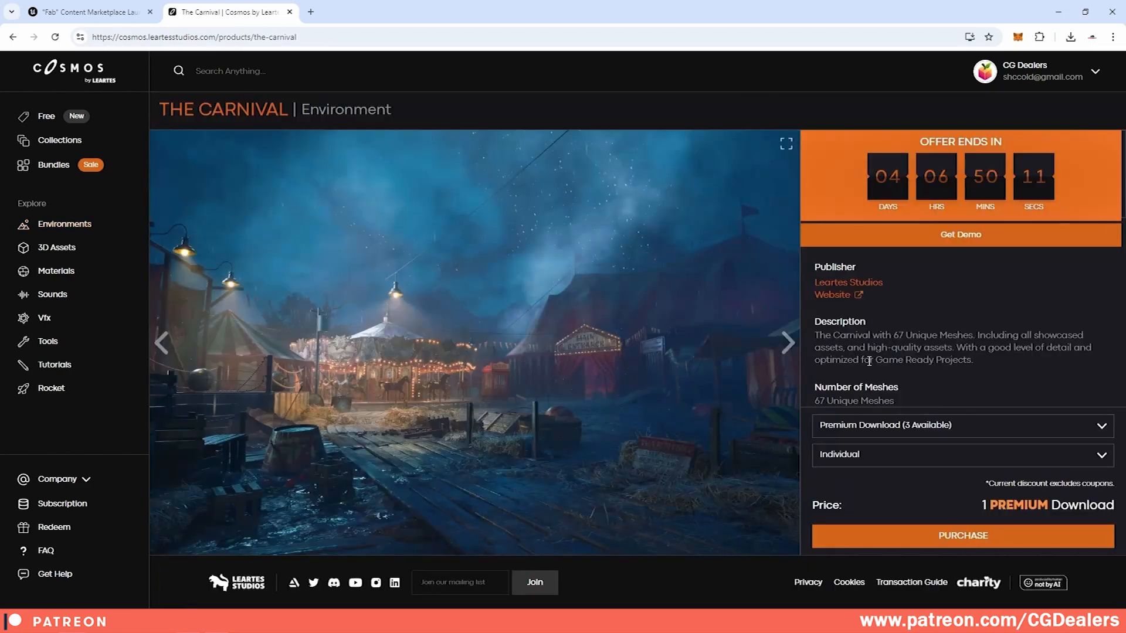
pyautogui.moveTo(974, 507)
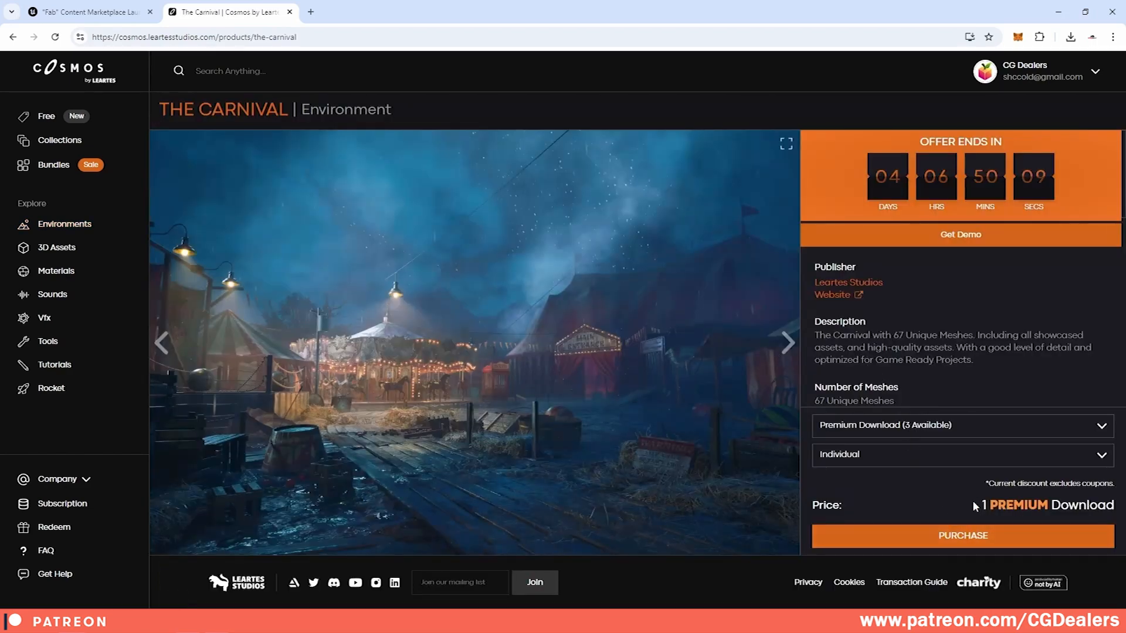
pyautogui.moveTo(531, 243)
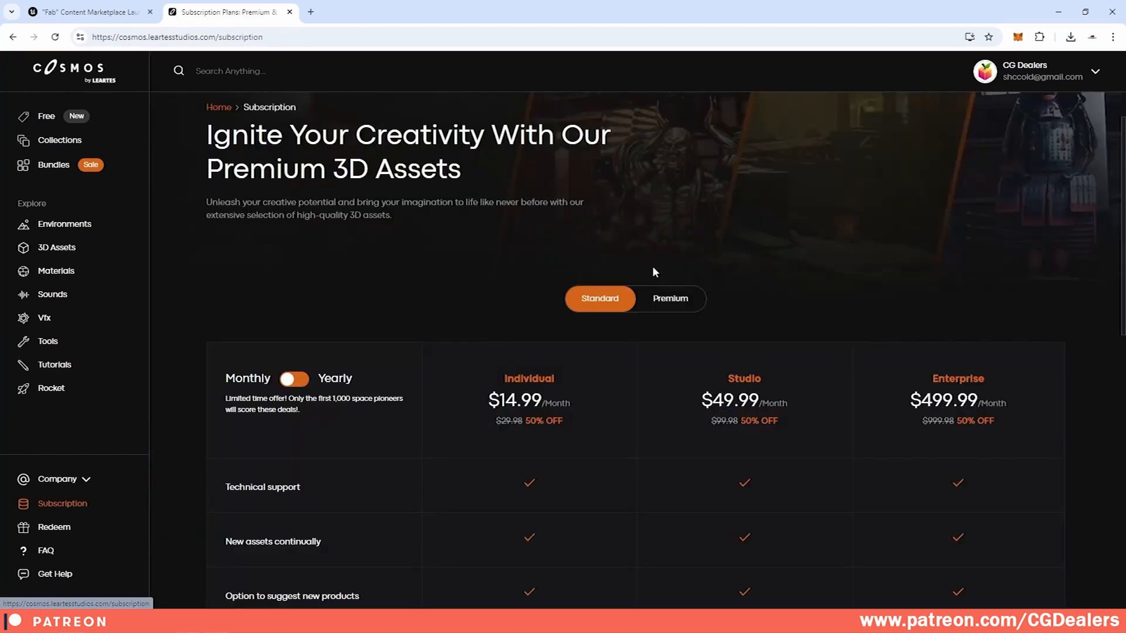
# Step: Compare the Premium plan table, then switch back to the Standard subscription plans
pyautogui.click(667, 298)
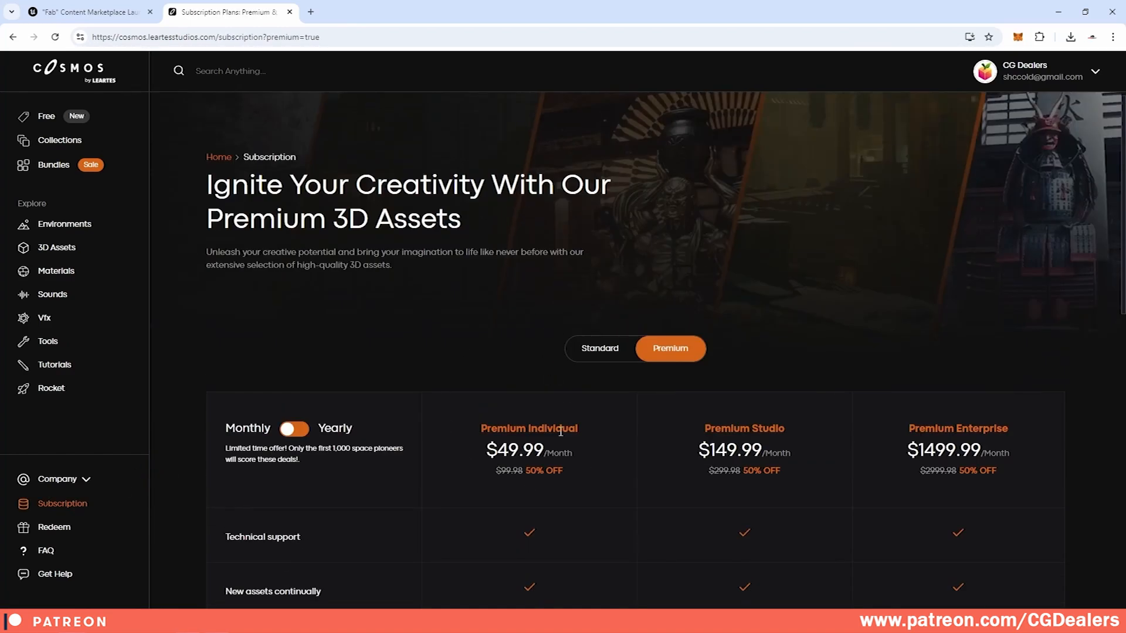
pyautogui.scroll(-3)
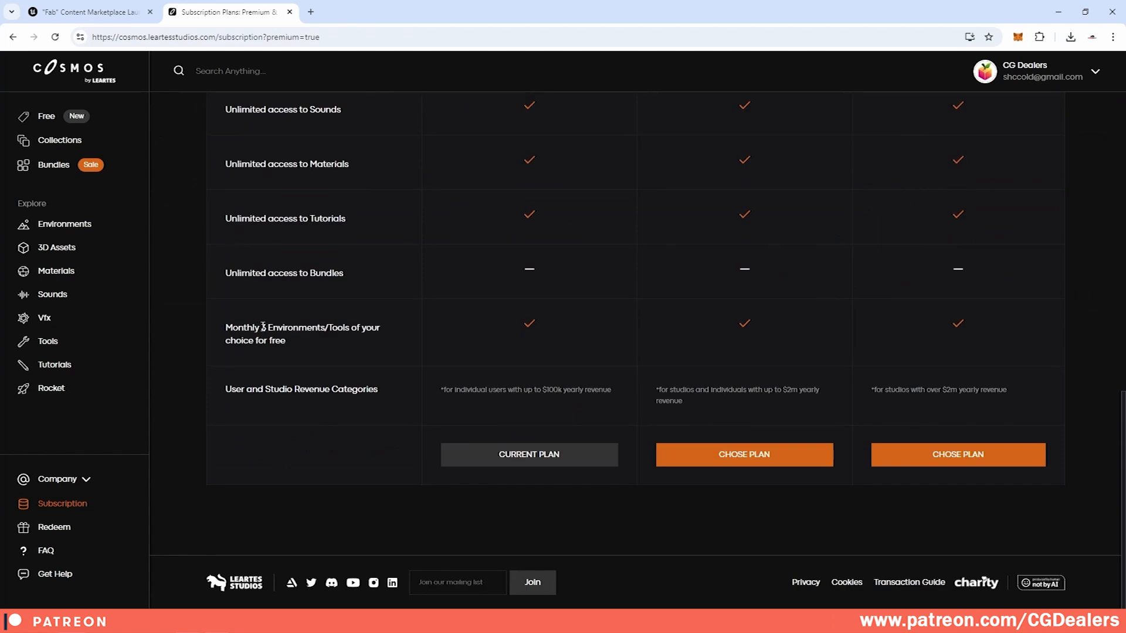
pyautogui.moveTo(47, 341)
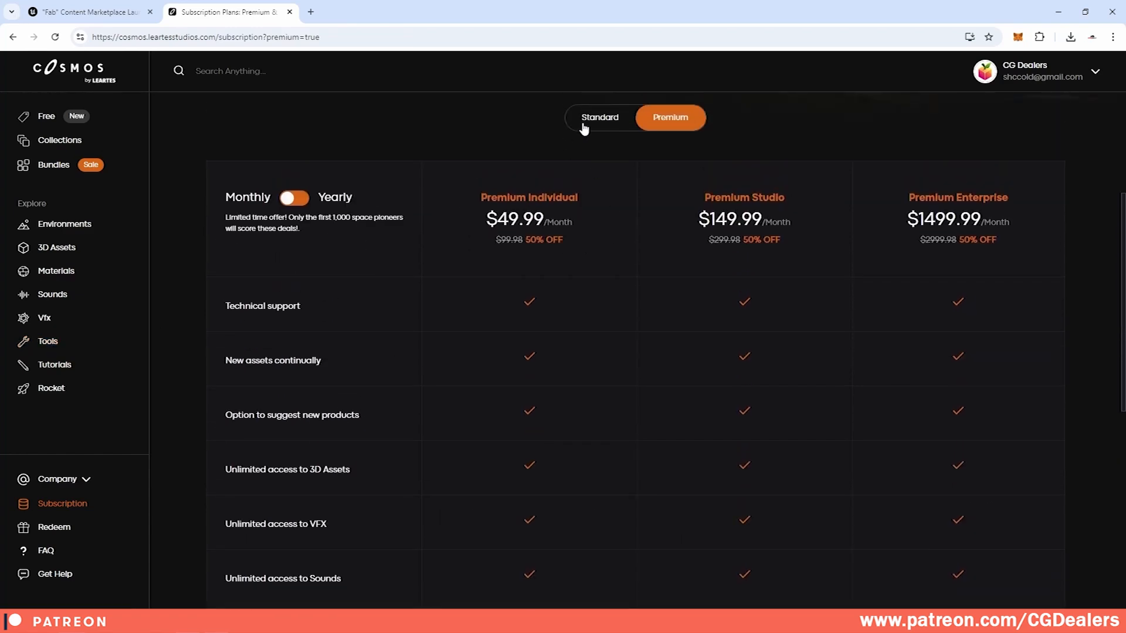
pyautogui.click(599, 117)
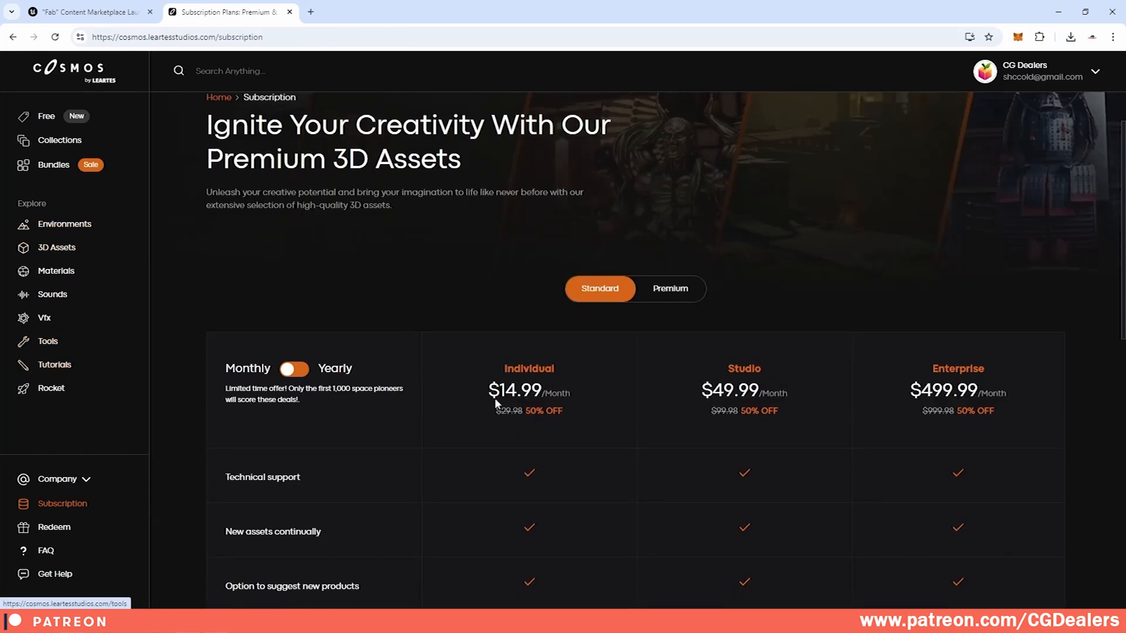
pyautogui.scroll(-3)
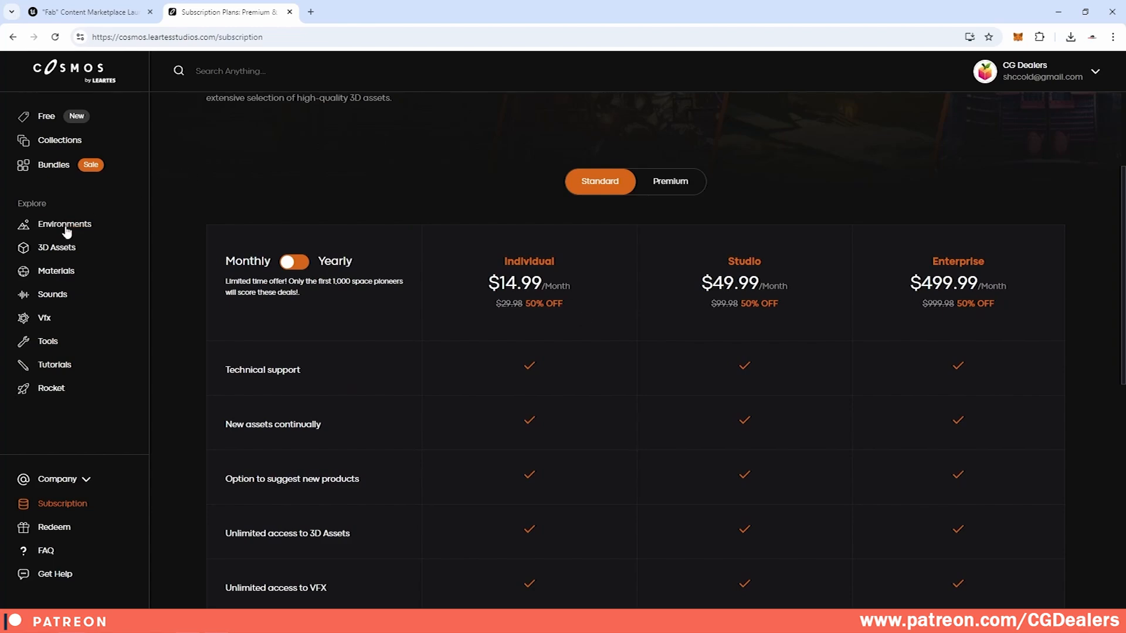
# Step: On The Carnival page, price it in USD, then switch payment to Credit showing 21.00 Credit and insufficient credit
pyautogui.click(64, 222)
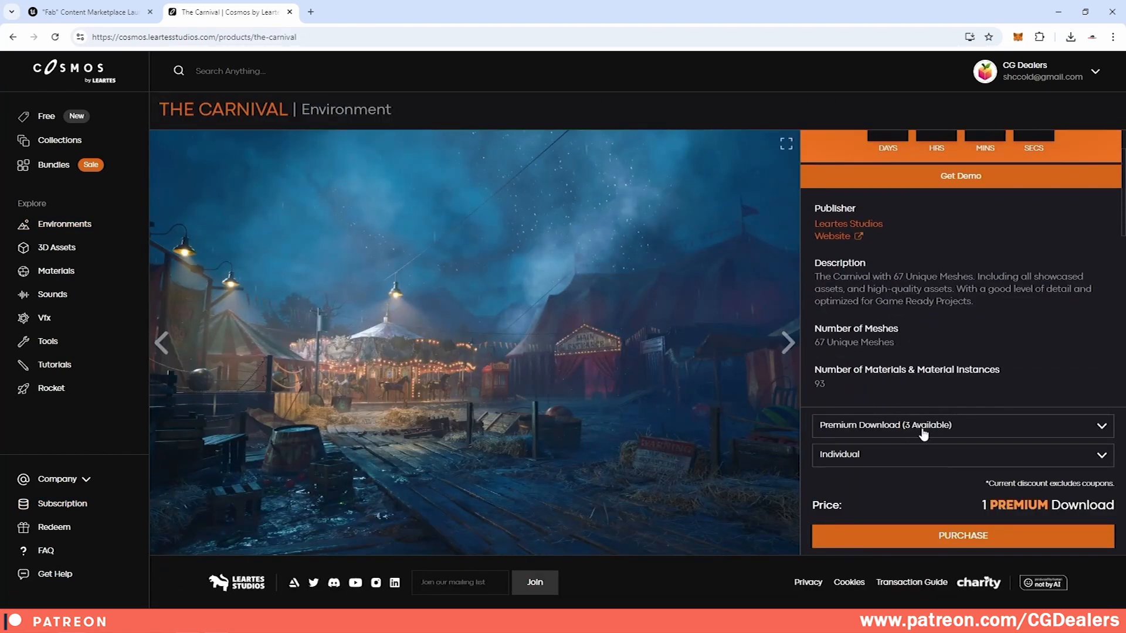
pyautogui.click(959, 425)
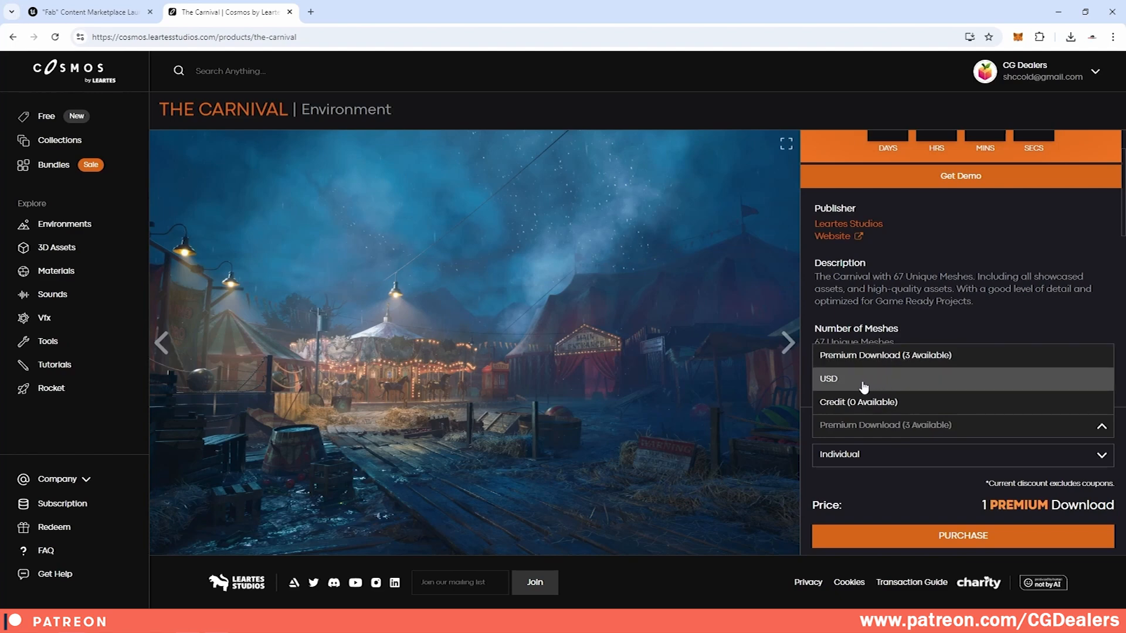
pyautogui.click(828, 379)
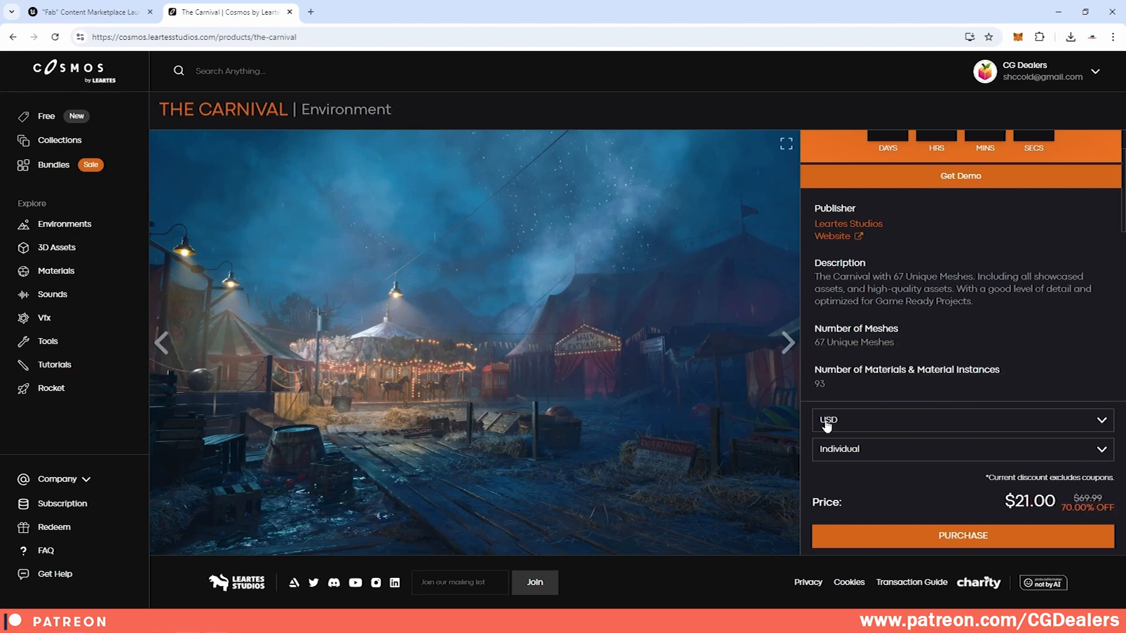
pyautogui.click(960, 419)
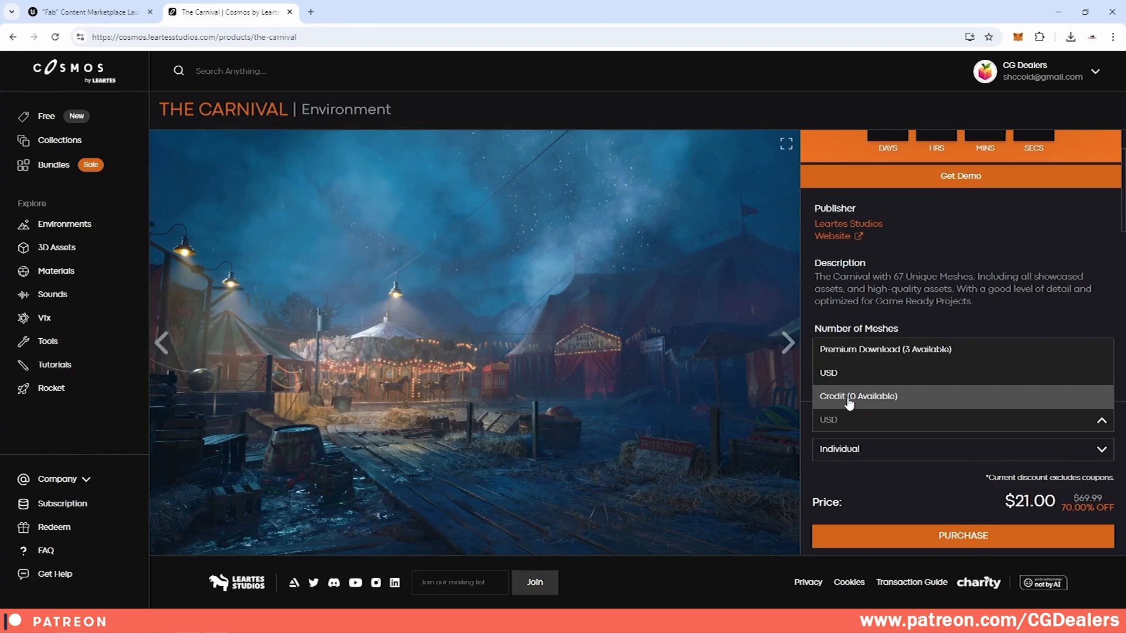
pyautogui.click(858, 396)
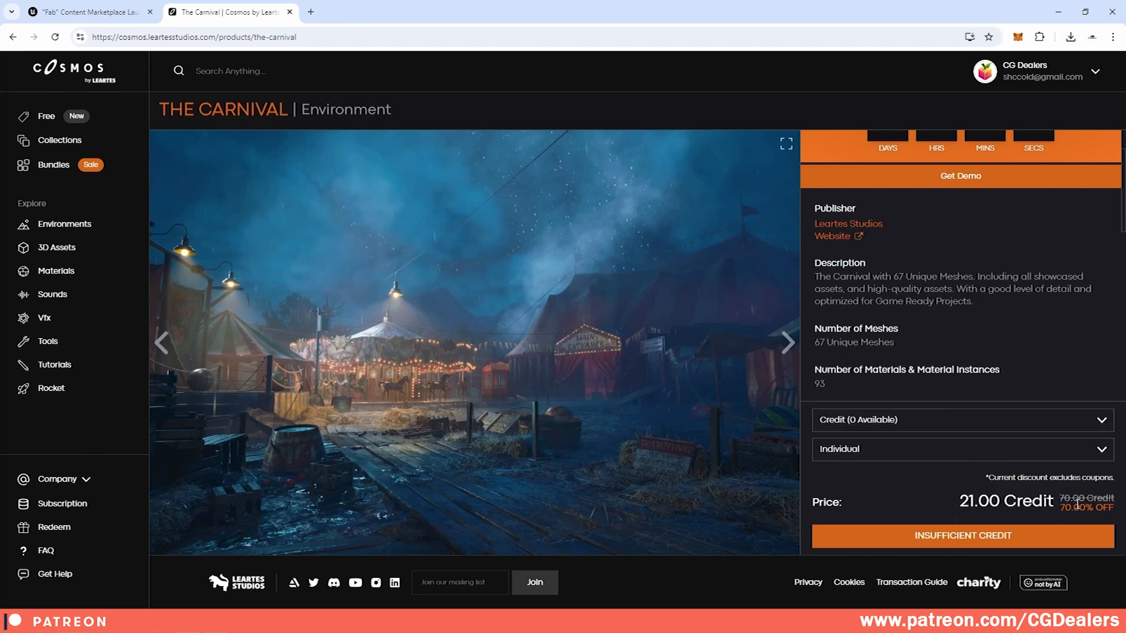
pyautogui.moveTo(1034, 72)
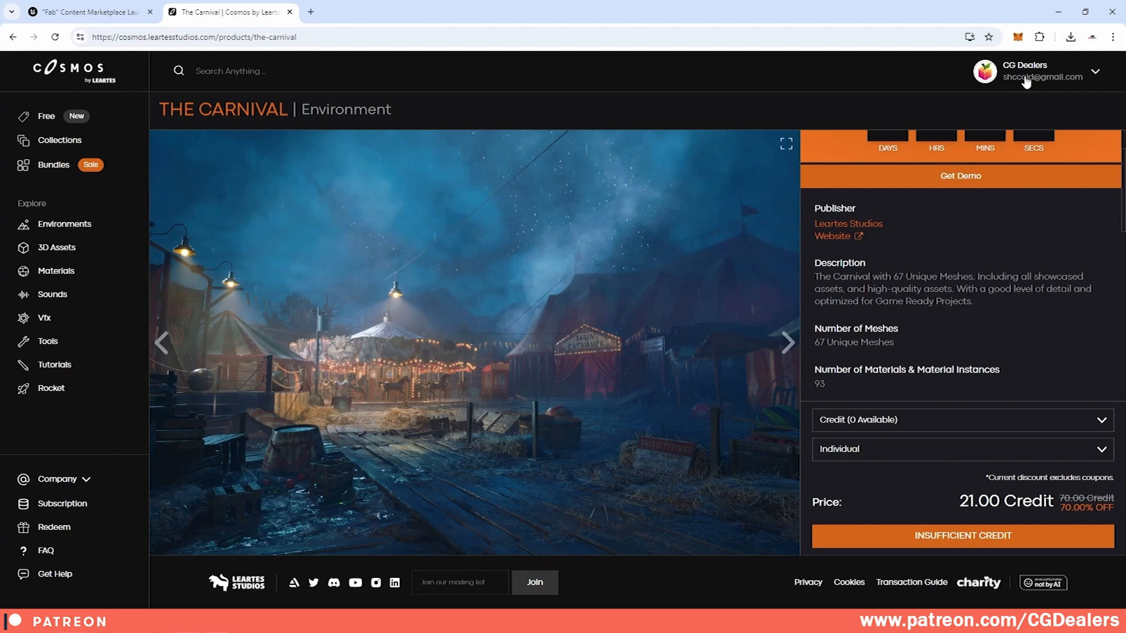
# Step: View the Cosmos credit packs and prices from the account profile's Get Credits page
pyautogui.click(1024, 70)
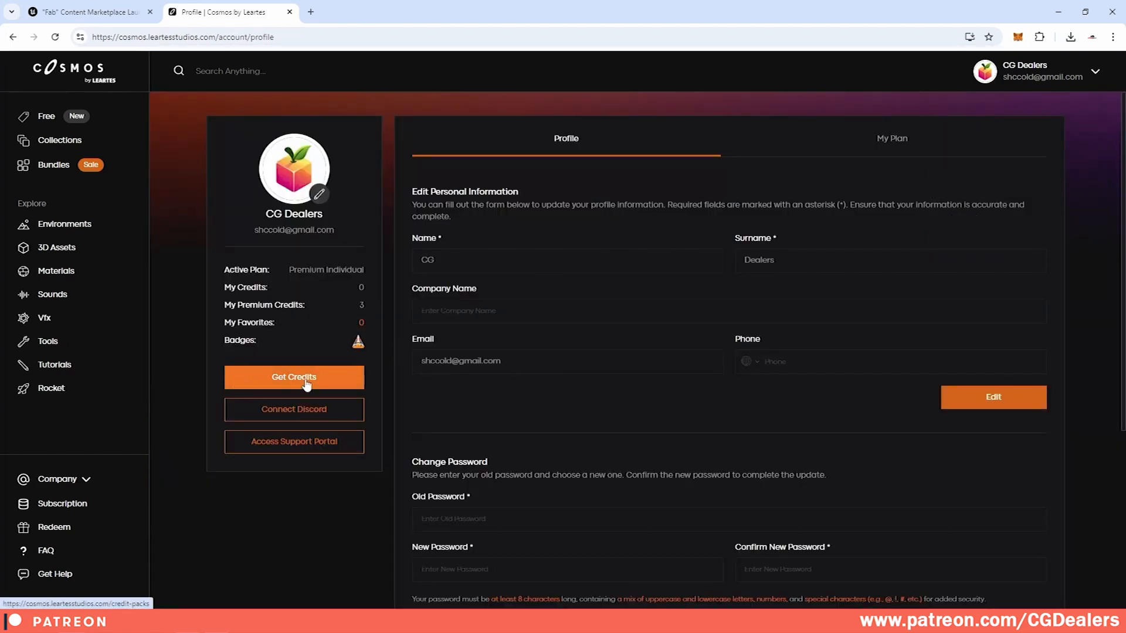
pyautogui.click(293, 376)
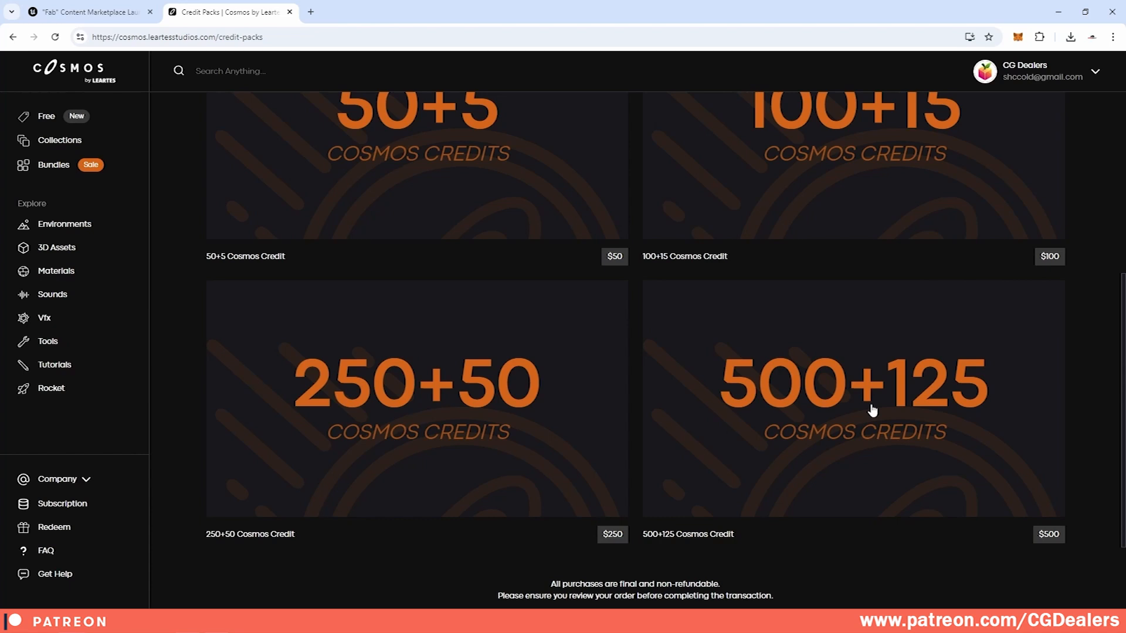
pyautogui.moveTo(1047, 534)
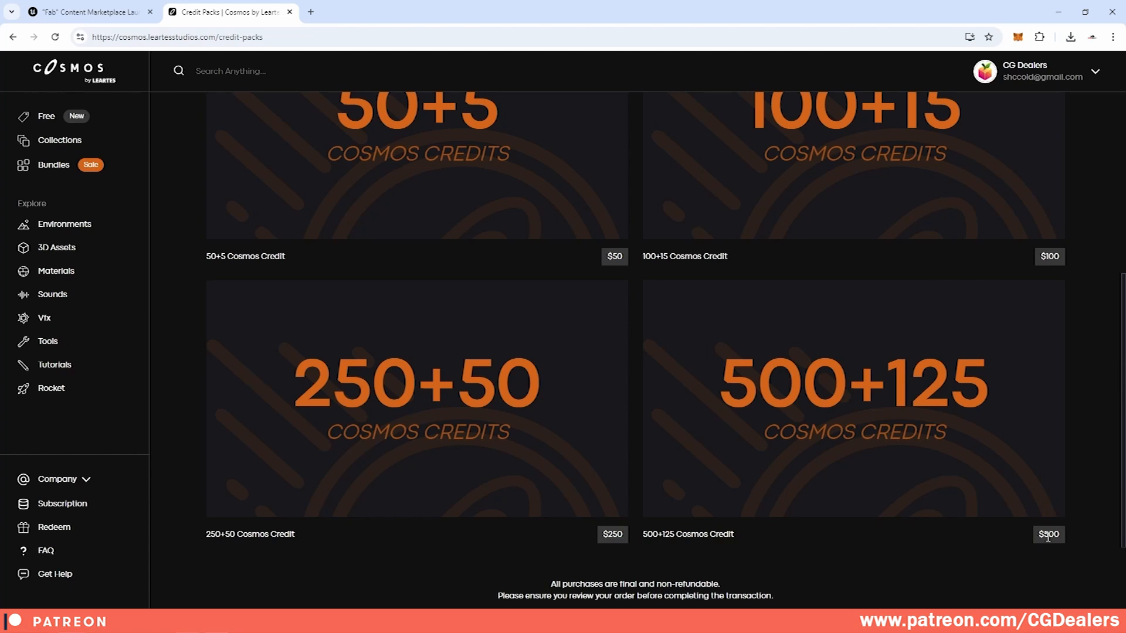
pyautogui.moveTo(936, 381)
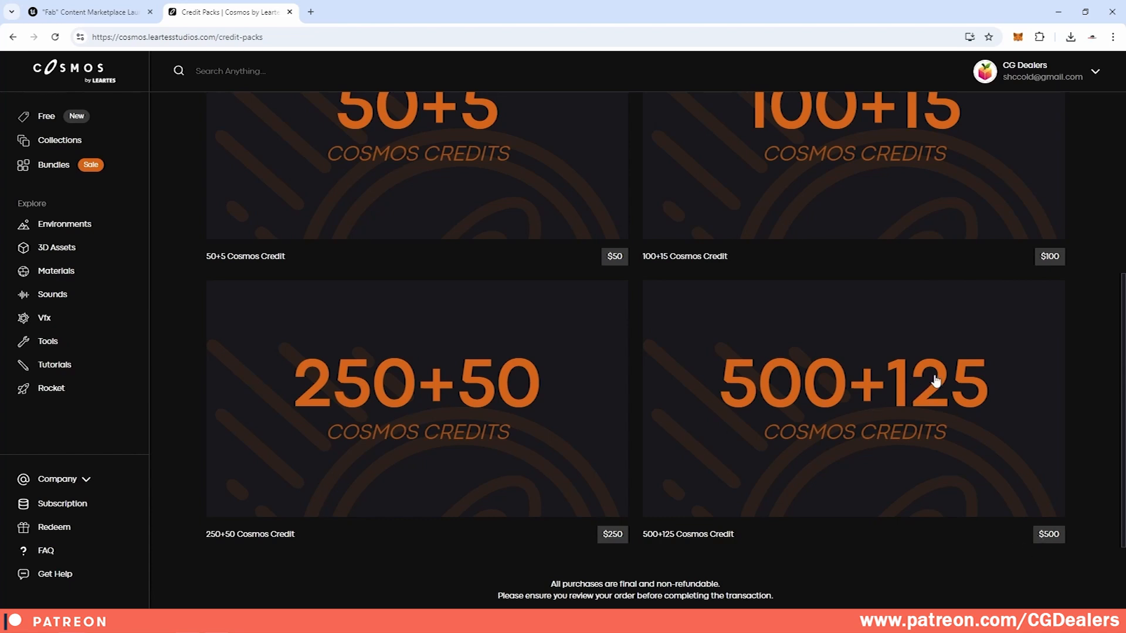
pyautogui.moveTo(969, 394)
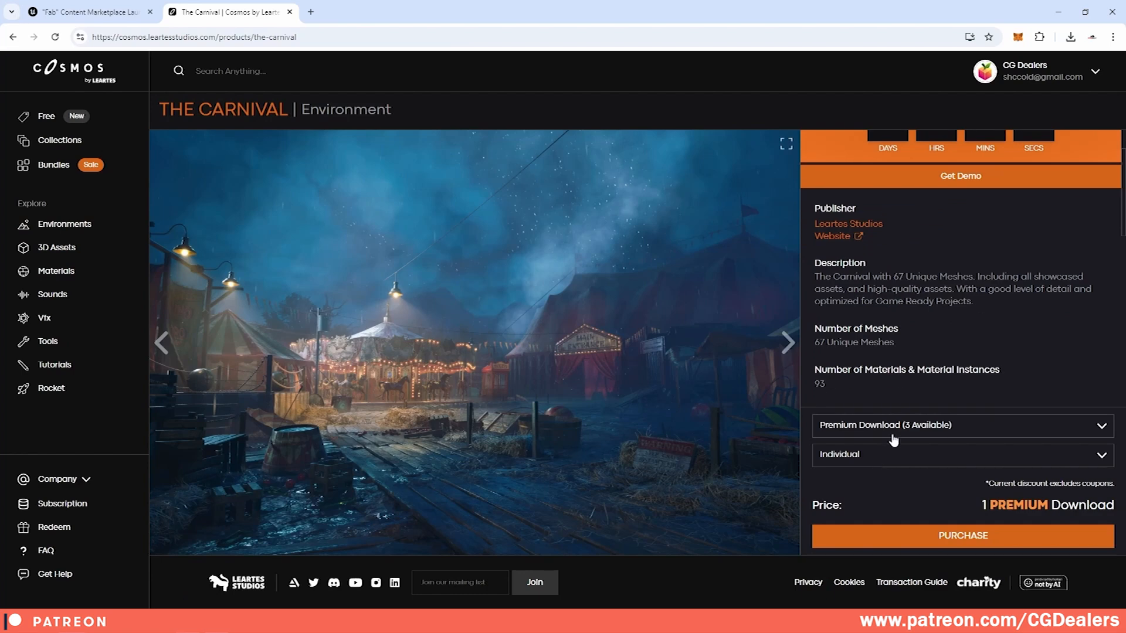
# Step: Switch The Carnival's payment method to Credit (0 Available), showing insufficient credit
pyautogui.click(960, 424)
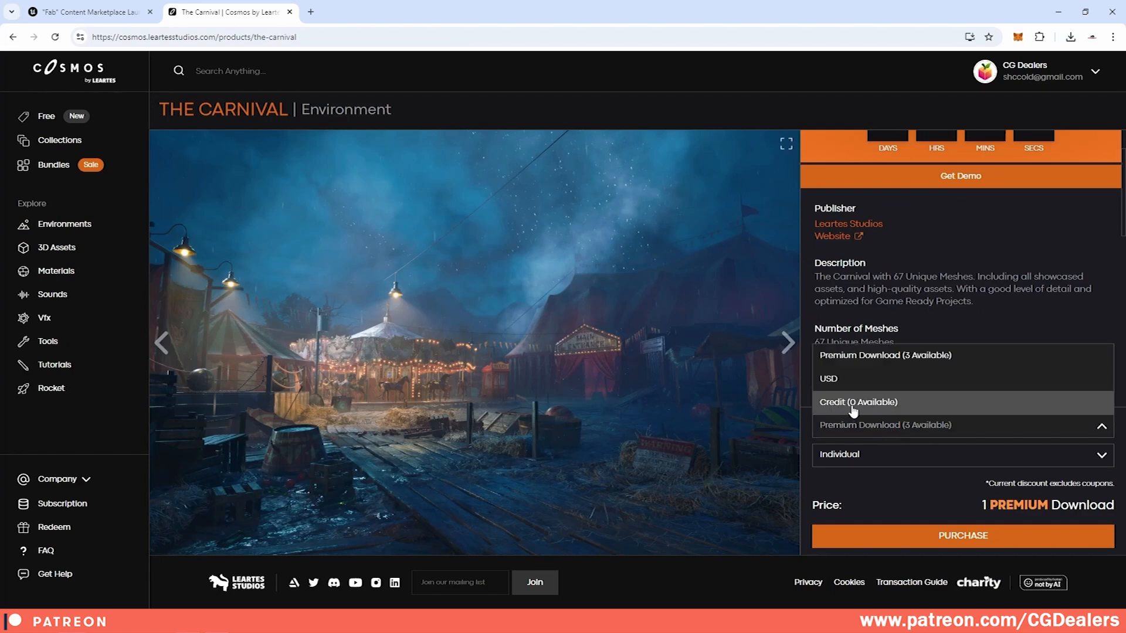
pyautogui.moveTo(848, 386)
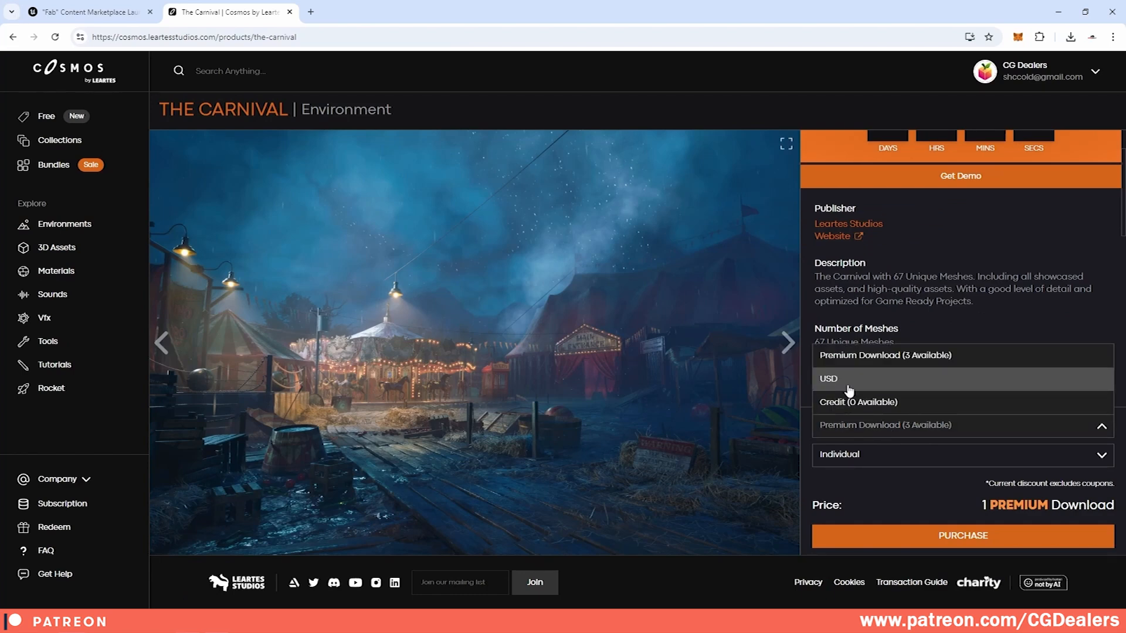
pyautogui.click(828, 379)
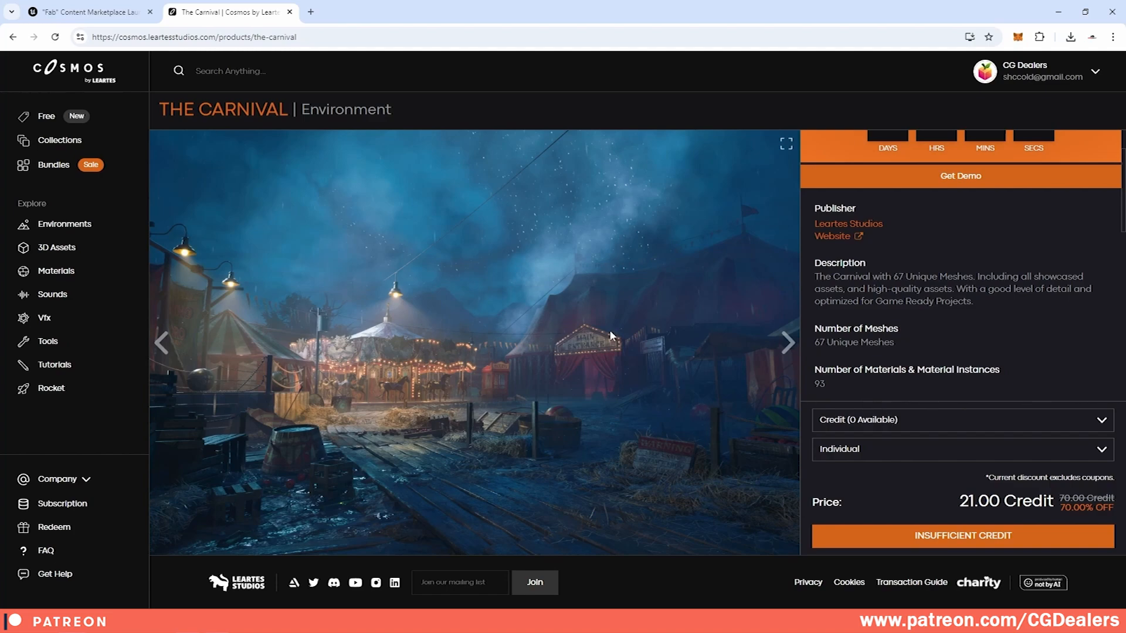
pyautogui.click(56, 248)
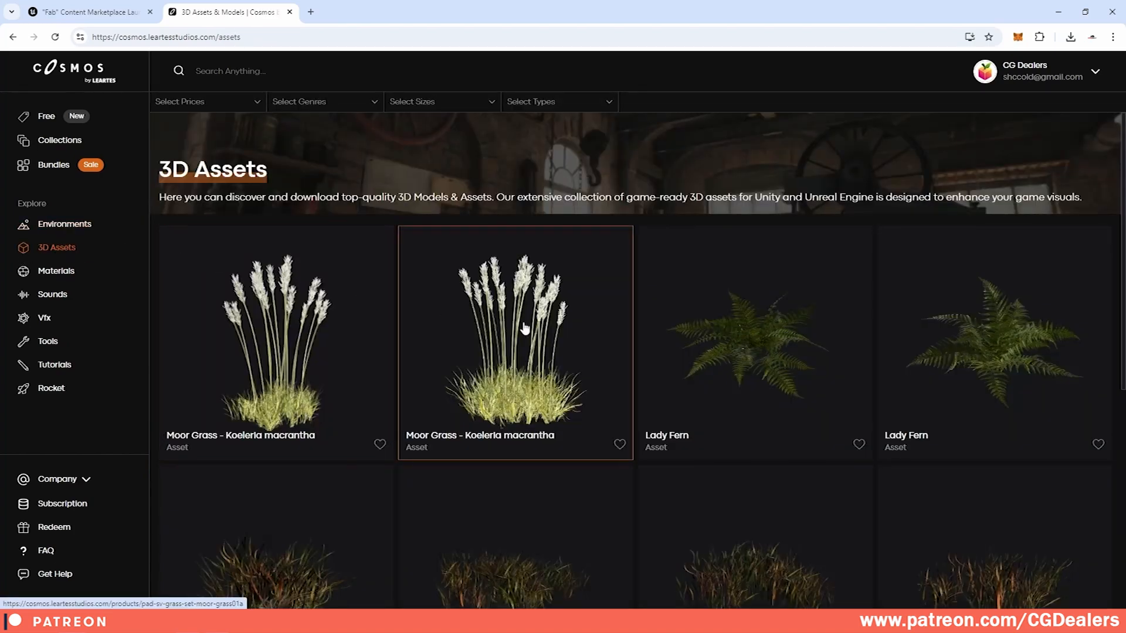
pyautogui.scroll(-3)
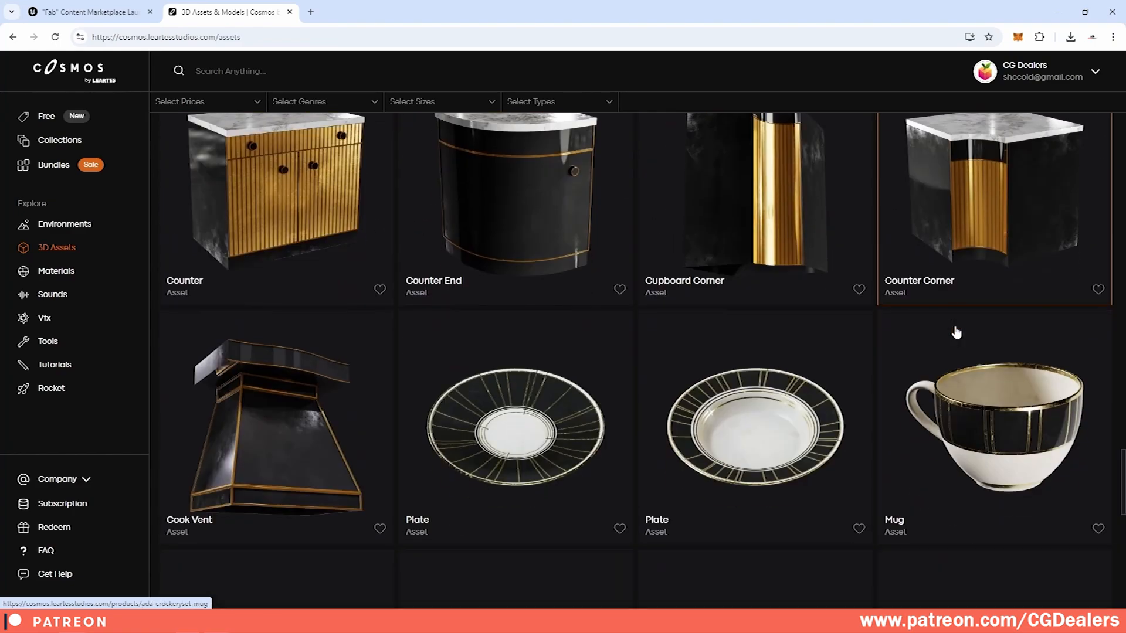
pyautogui.click(323, 101)
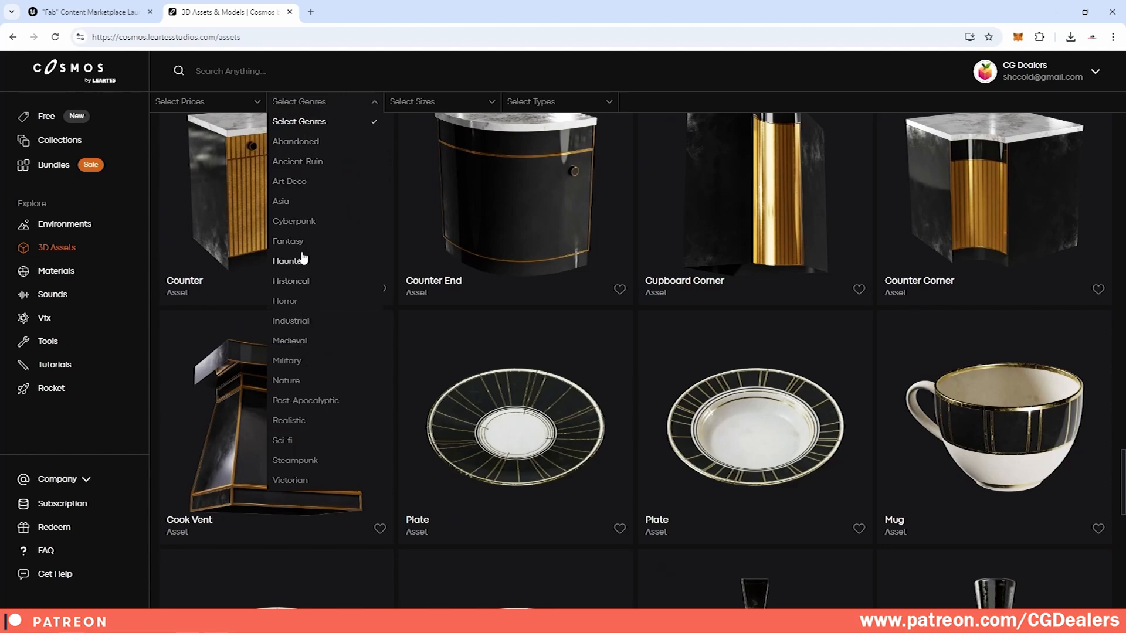
pyautogui.click(287, 240)
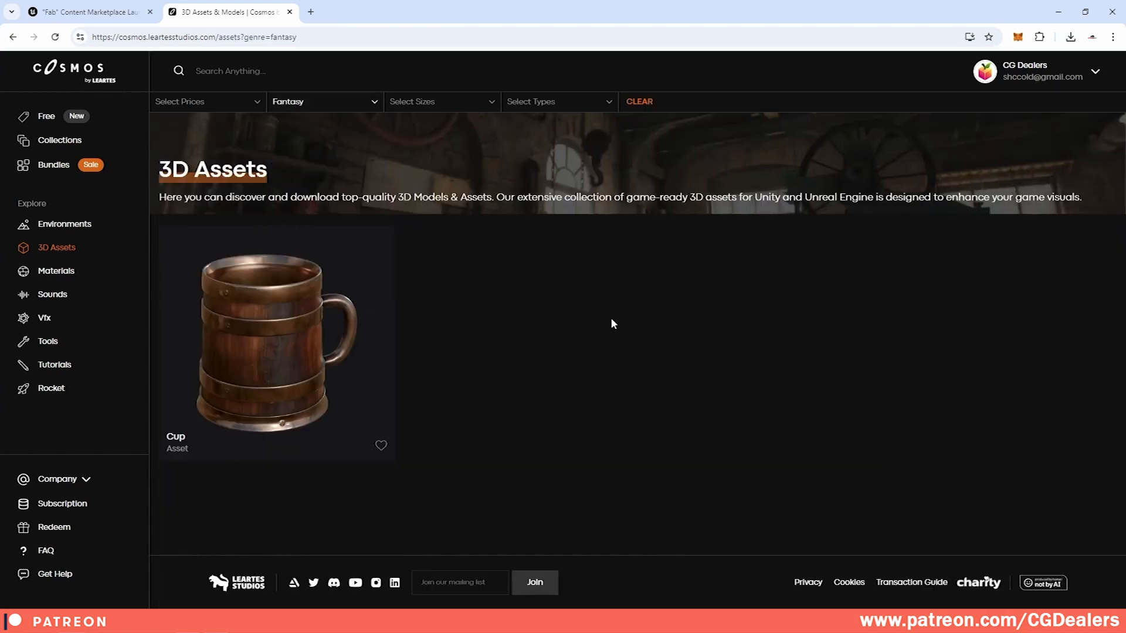
pyautogui.click(324, 101)
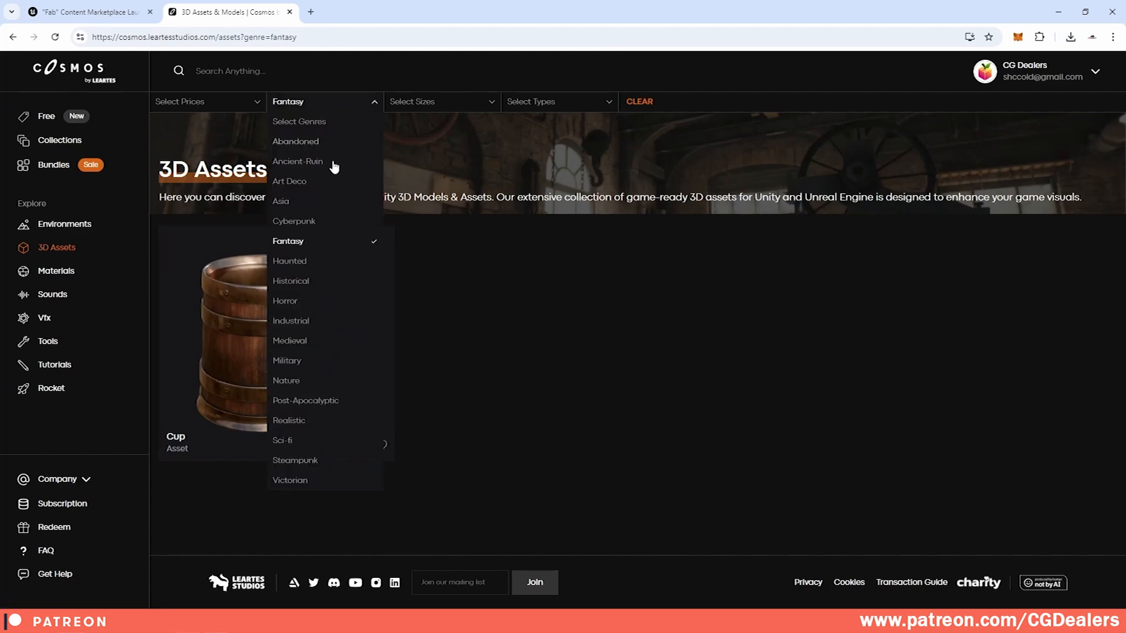
pyautogui.click(282, 440)
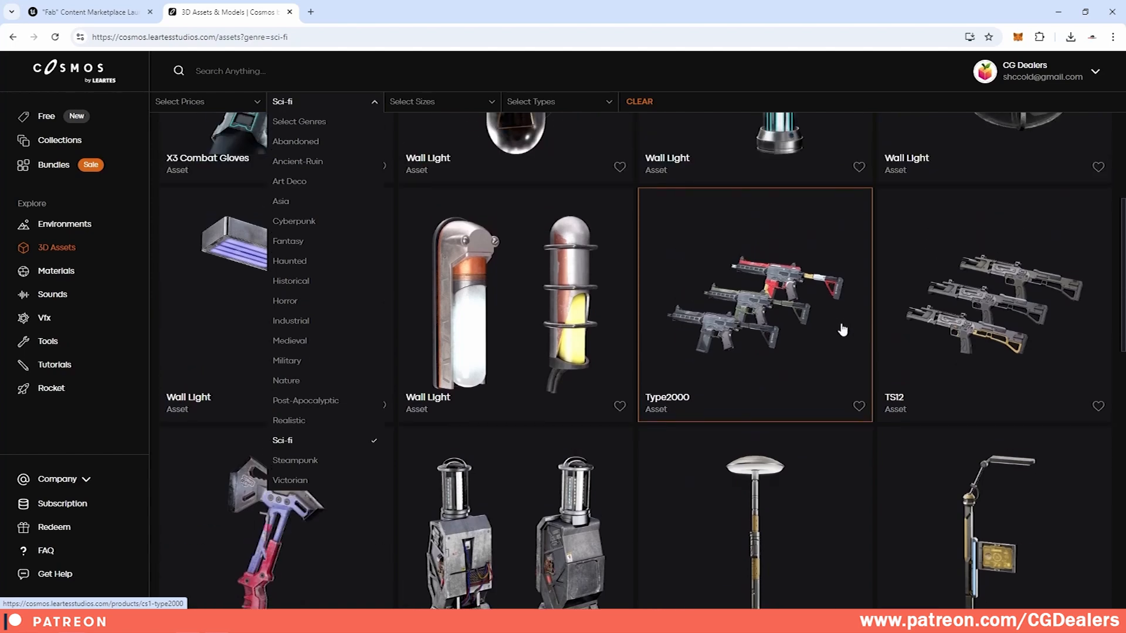
pyautogui.scroll(-3)
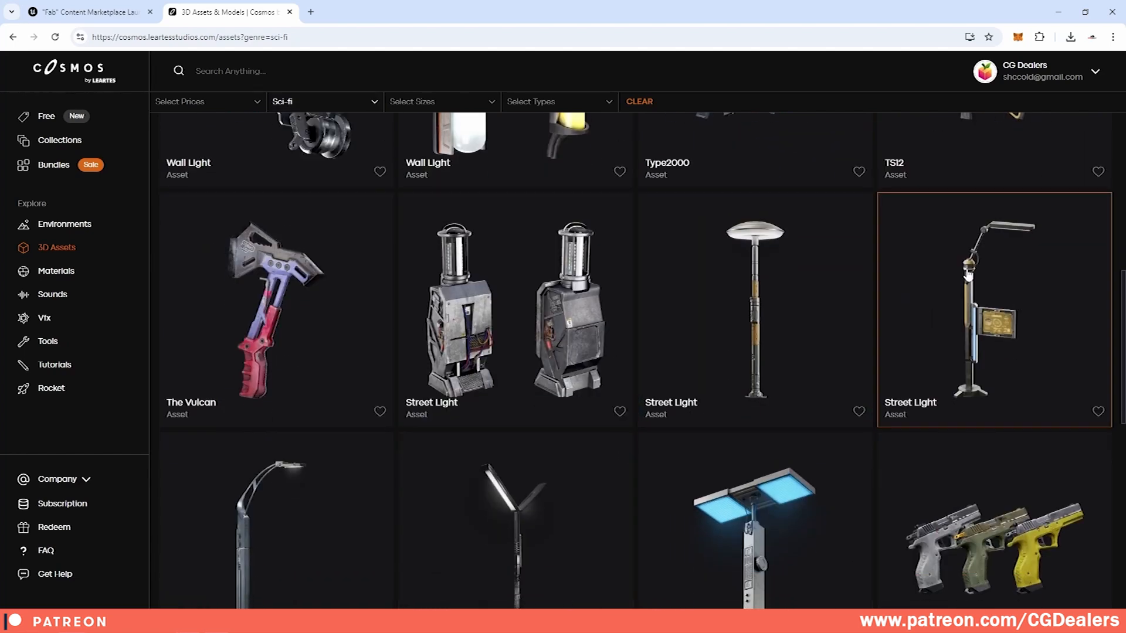
pyautogui.scroll(-3)
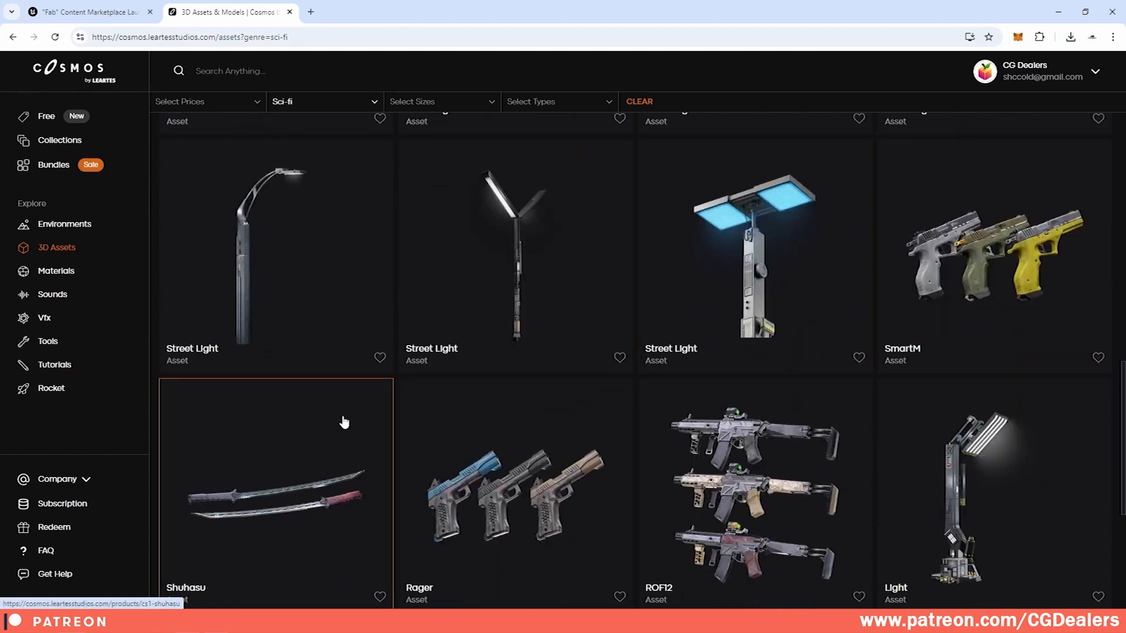
pyautogui.scroll(-3)
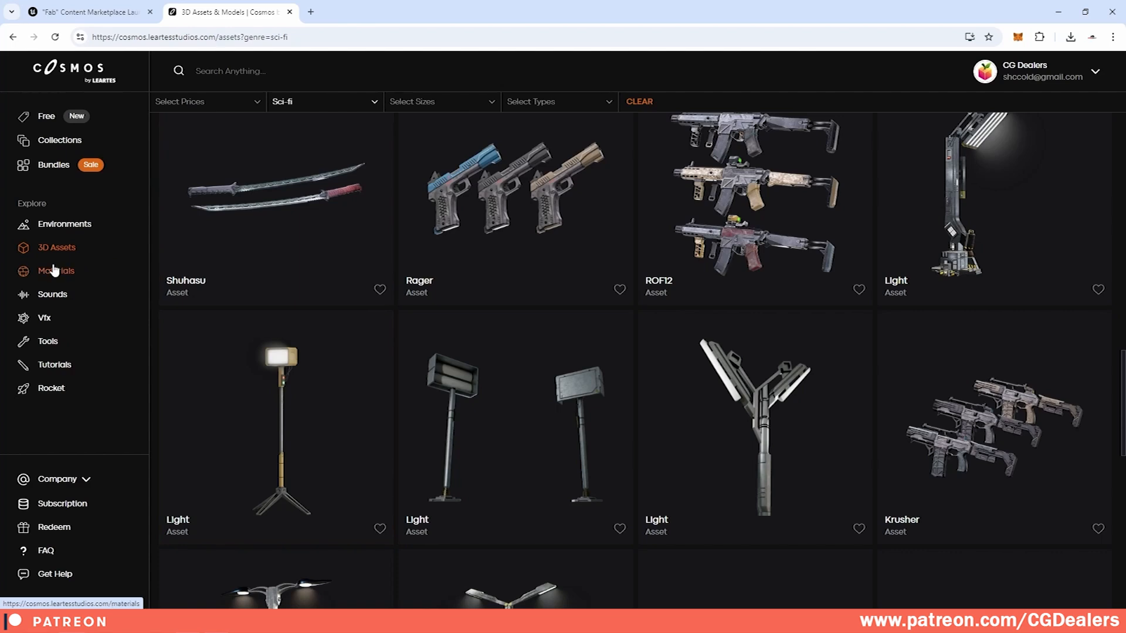
# Step: Browse from Materials to the Sounds catalogue with effects like Winter Ambience
pyautogui.click(56, 271)
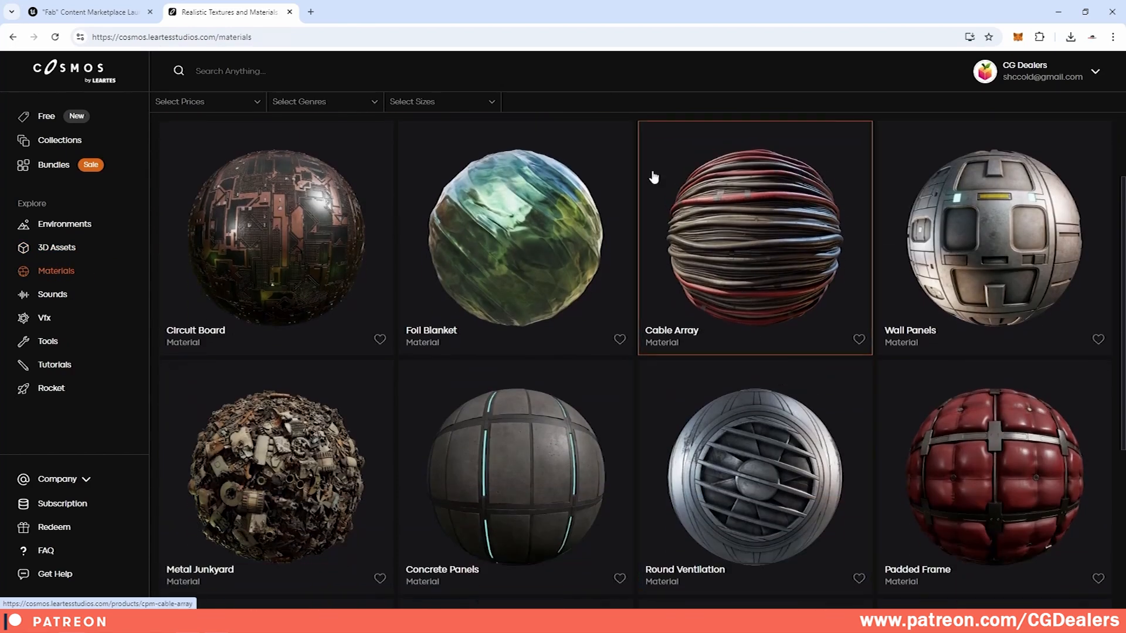
pyautogui.click(52, 294)
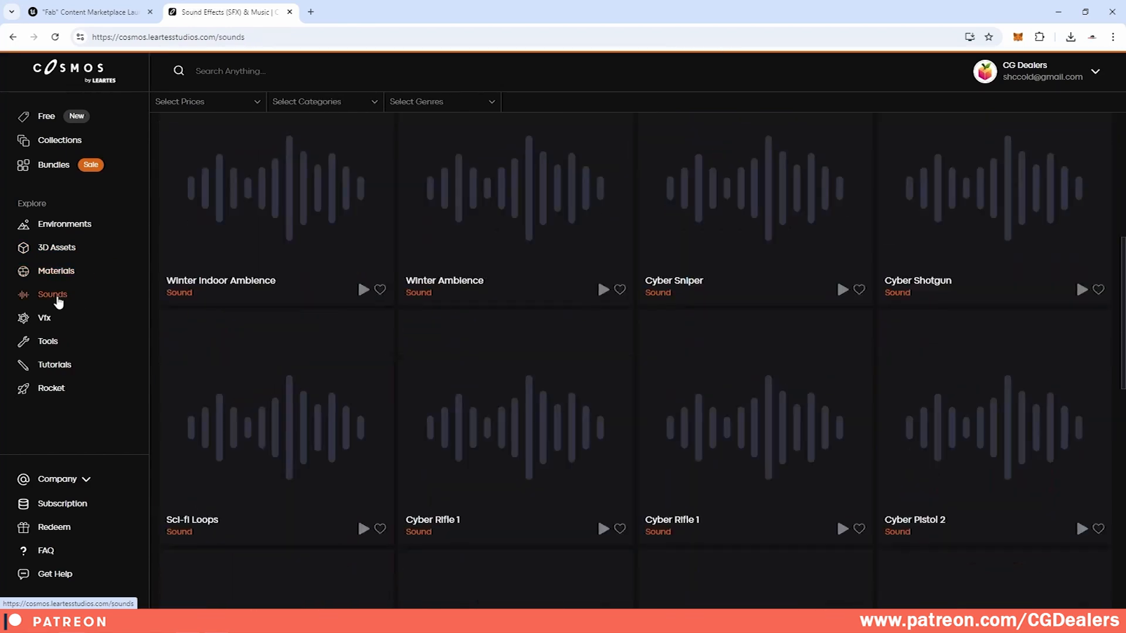
pyautogui.moveTo(45, 318)
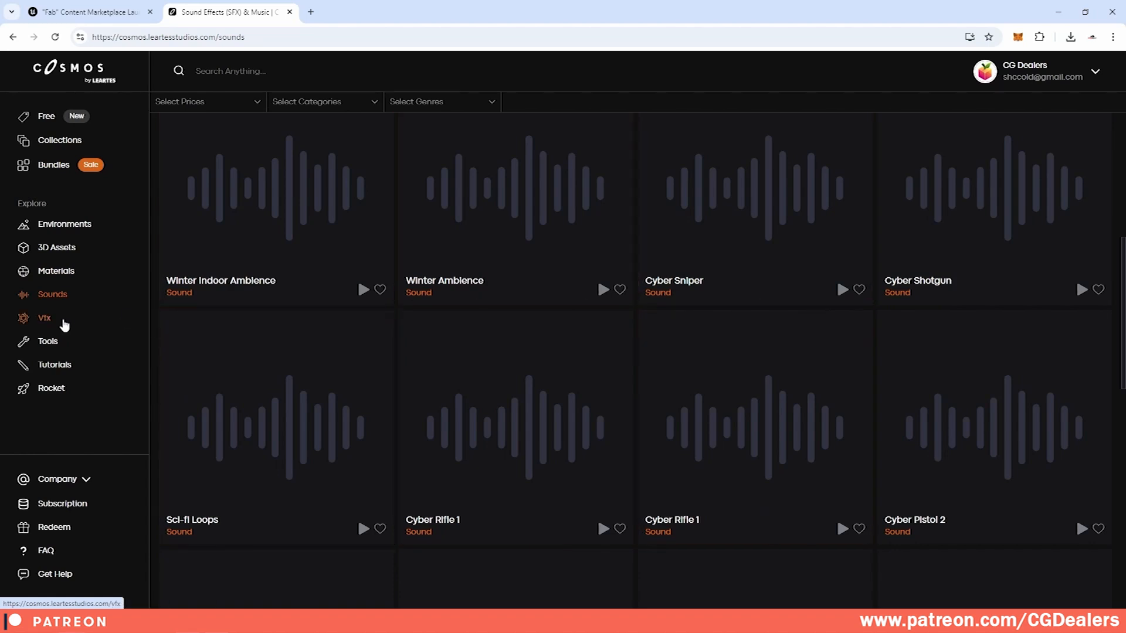
# Step: Scroll the VFX catalogue through effects like Flies, Teleport Portal and Waterfall
pyautogui.click(44, 318)
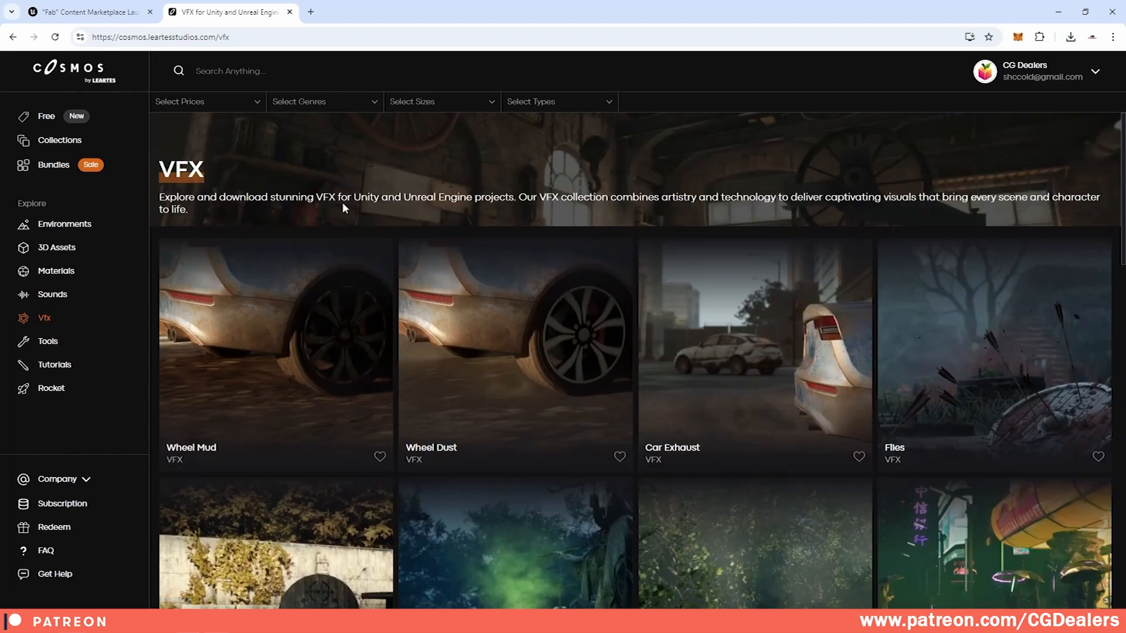
pyautogui.moveTo(52, 294)
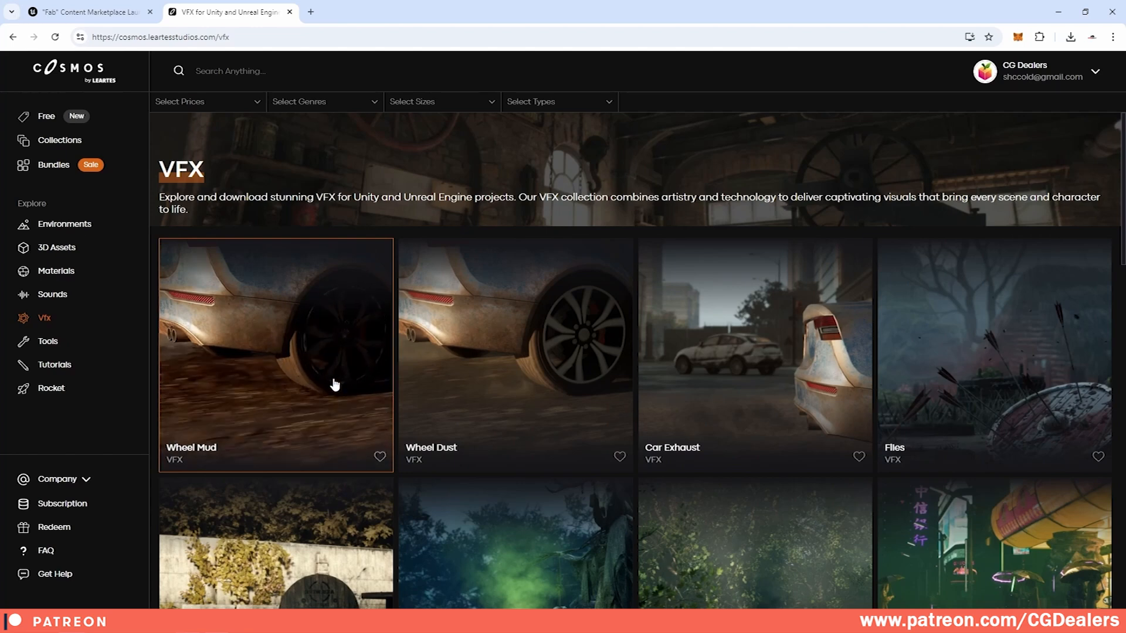
pyautogui.moveTo(491, 379)
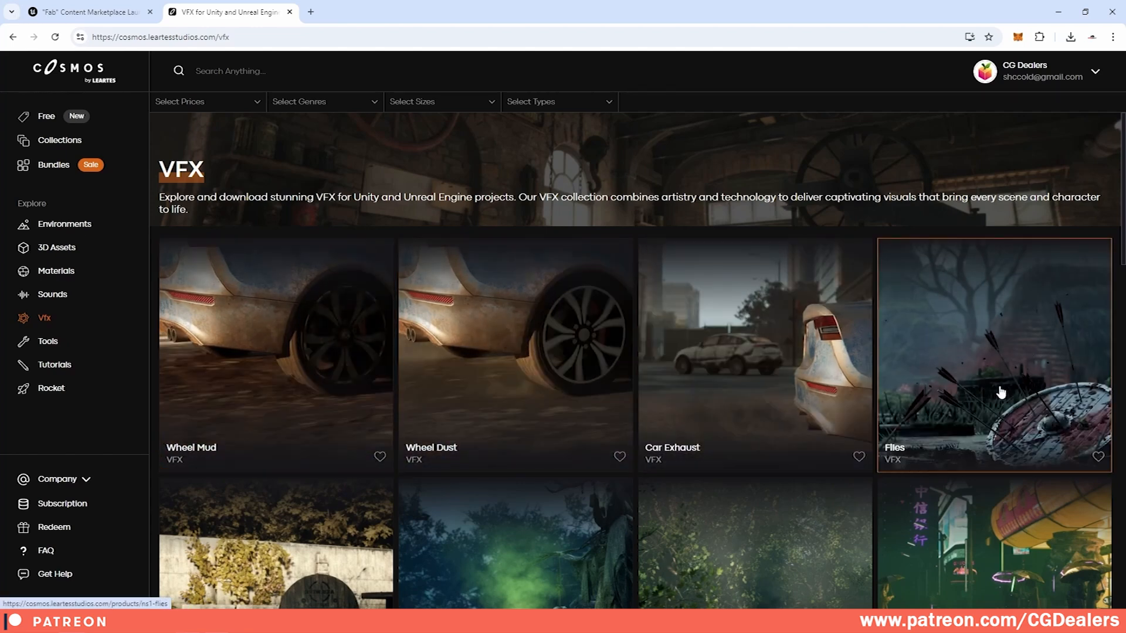
pyautogui.scroll(-3)
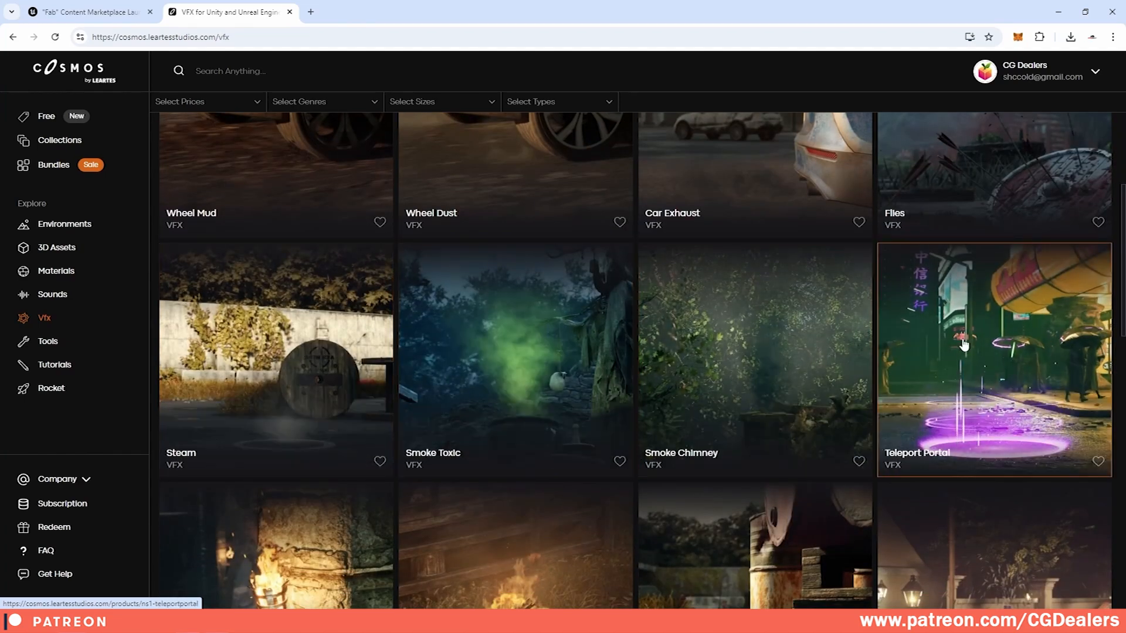
pyautogui.scroll(-3)
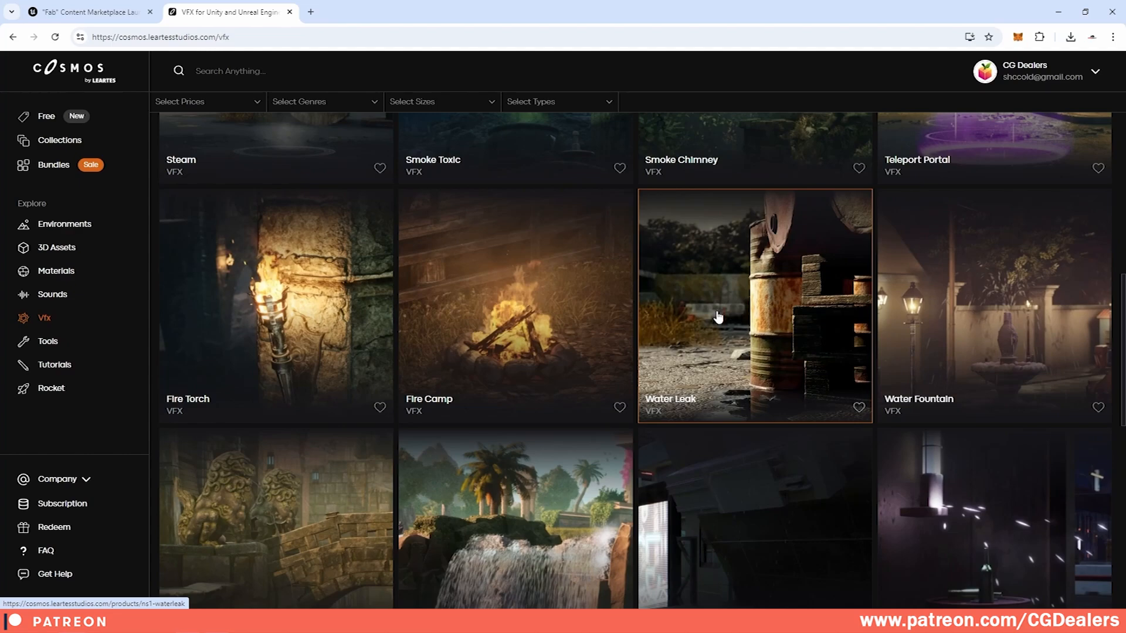
pyautogui.scroll(-3)
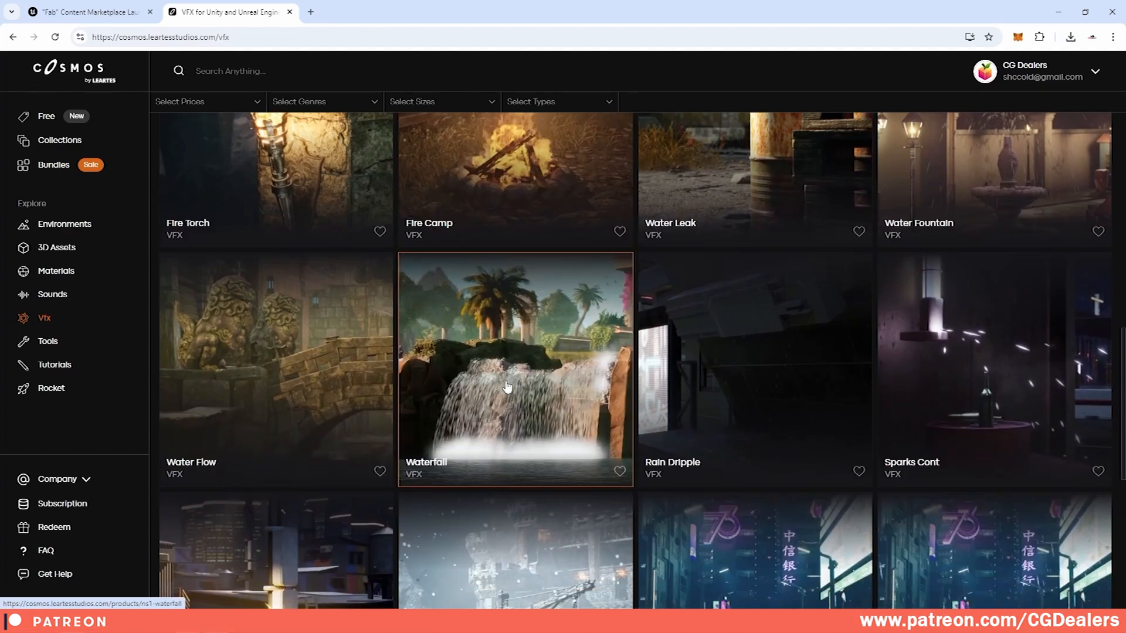
pyautogui.scroll(-3)
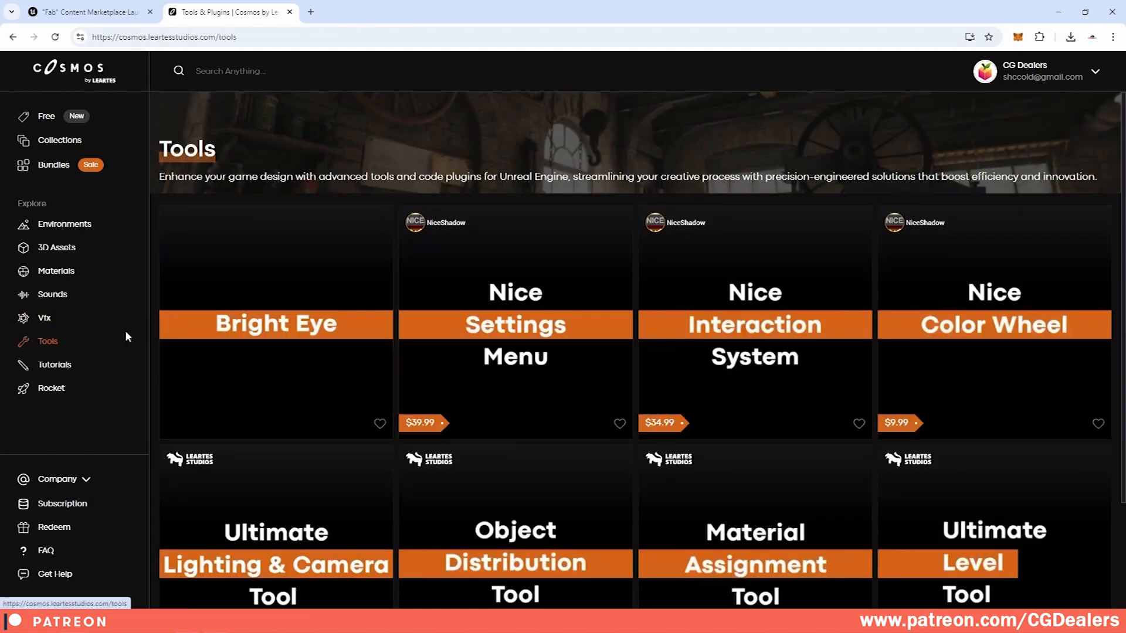
# Step: Browse the Tools catalogue, then view Rocket's Windows, Mac and Linux download options
pyautogui.scroll(-3)
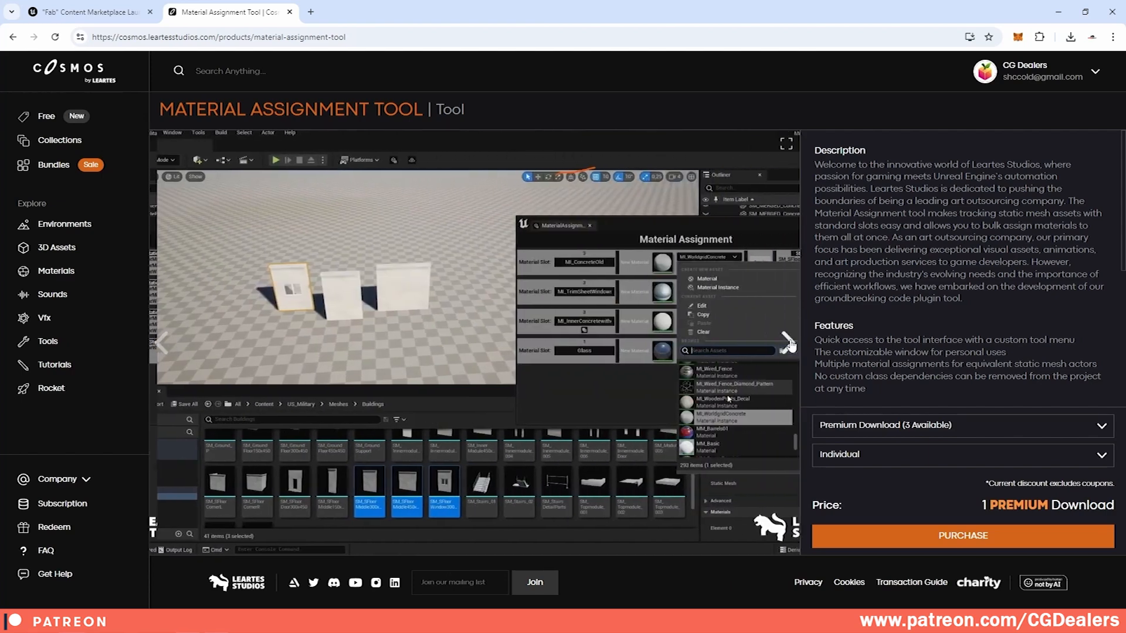
pyautogui.click(49, 342)
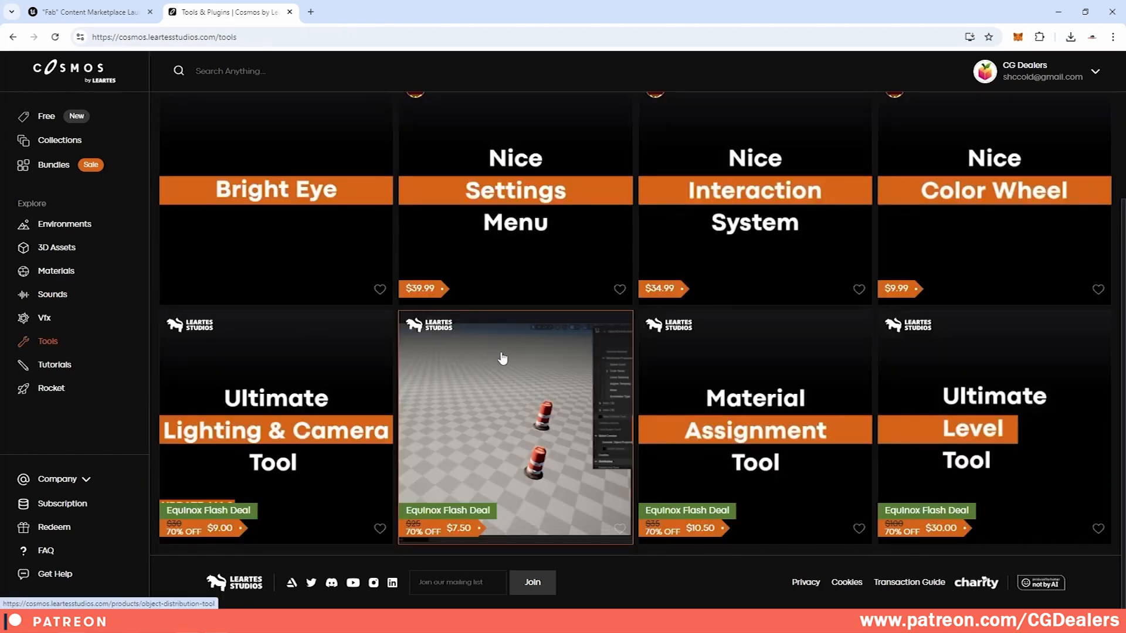
pyautogui.click(51, 388)
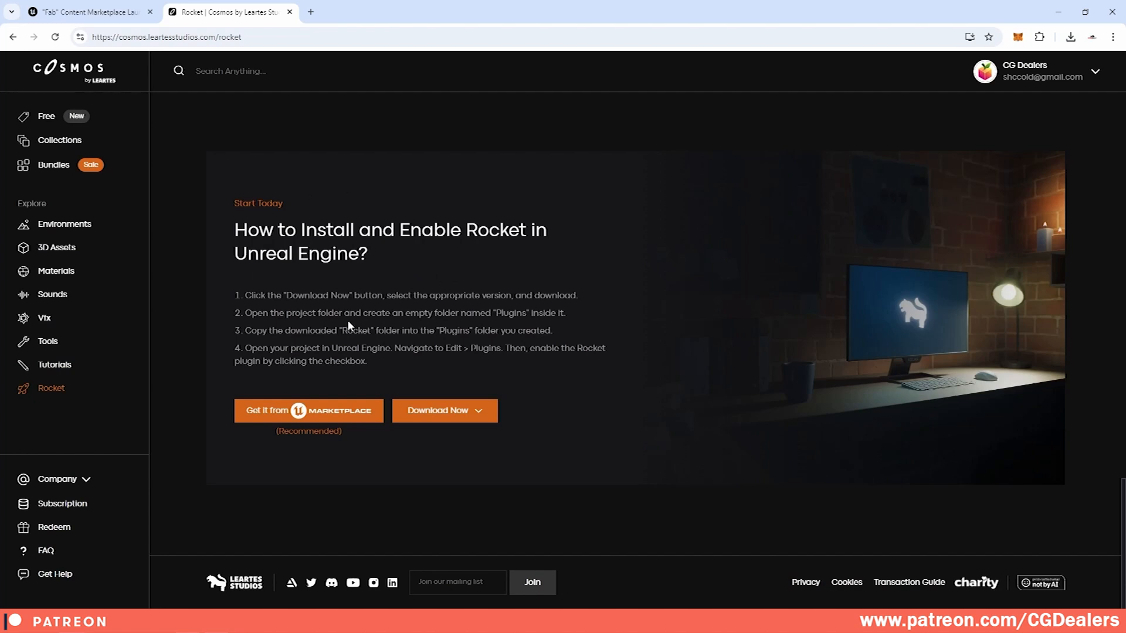
pyautogui.moveTo(379, 271)
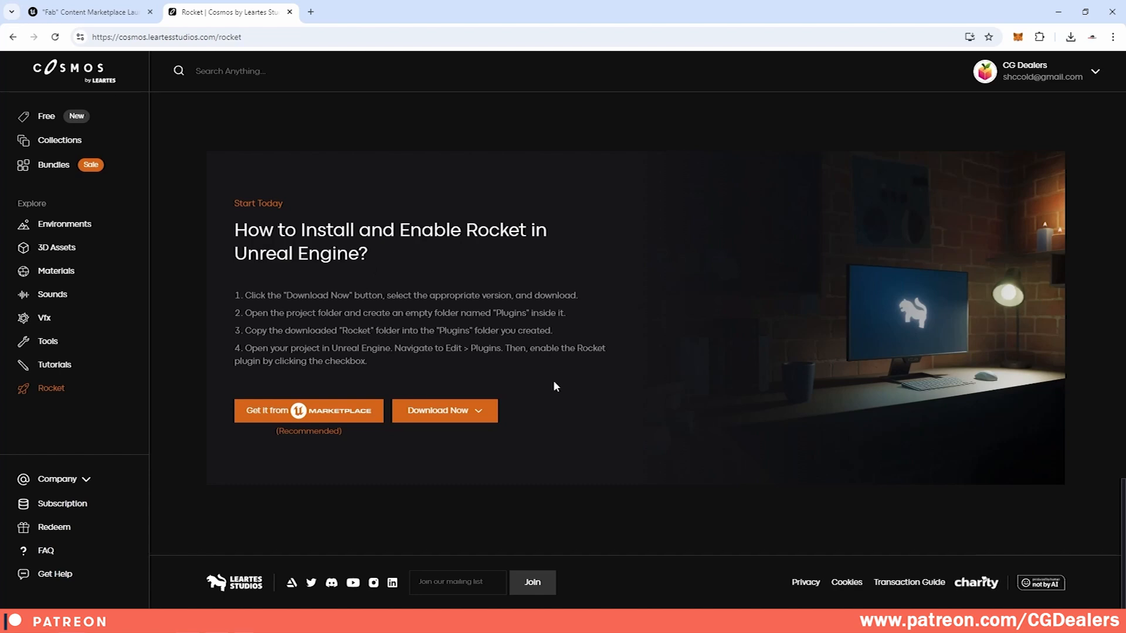
pyautogui.moveTo(419, 369)
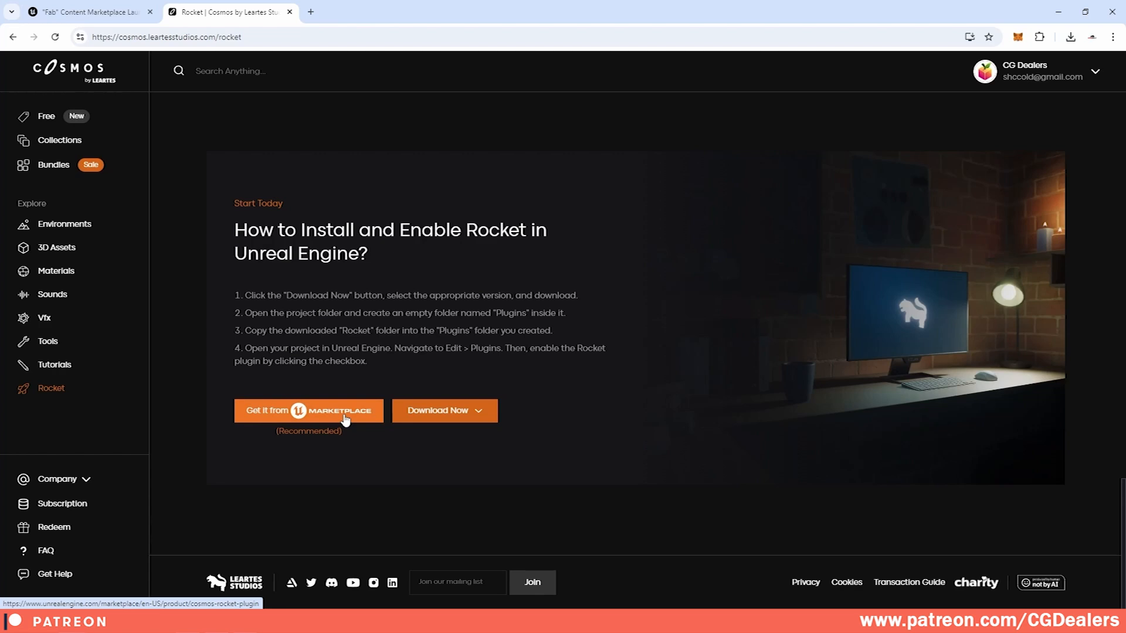
pyautogui.click(443, 411)
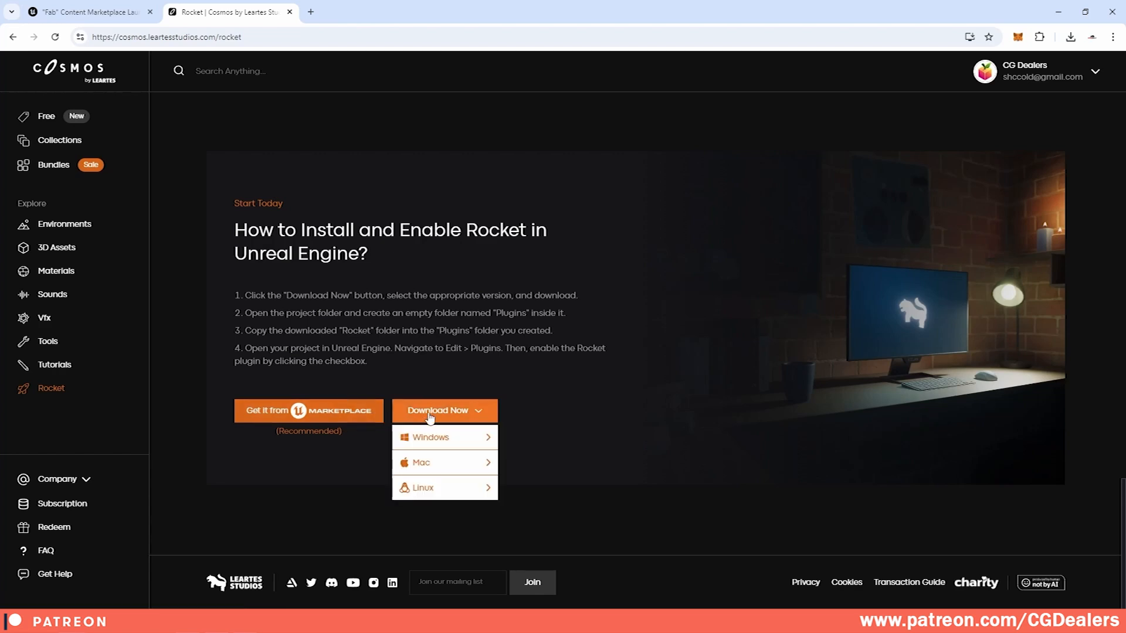
pyautogui.moveTo(423, 488)
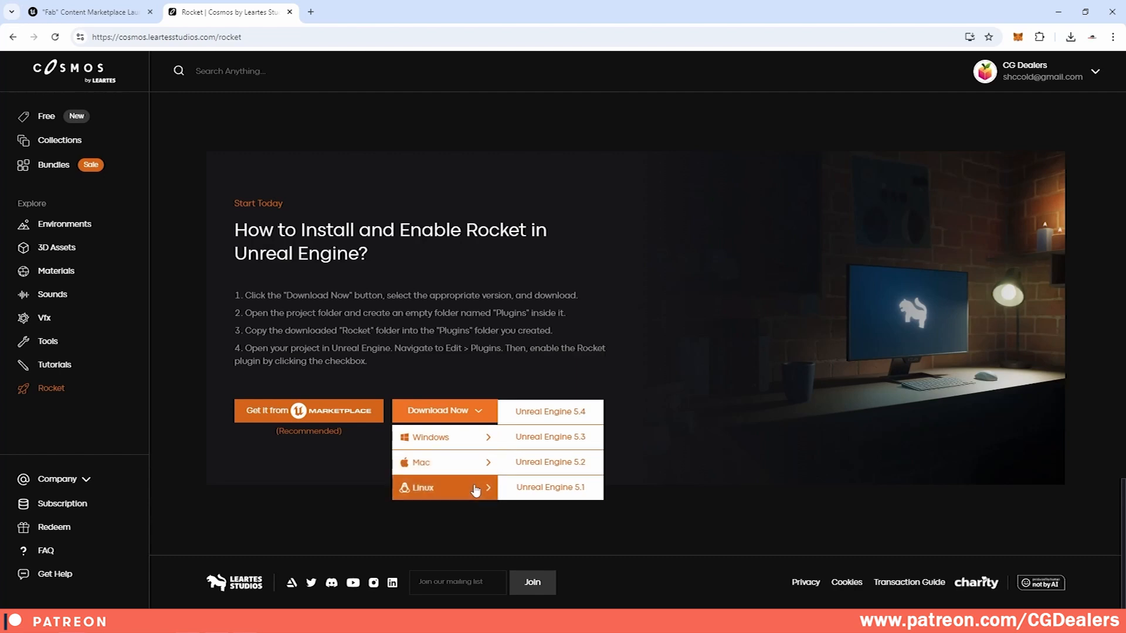
pyautogui.moveTo(430, 437)
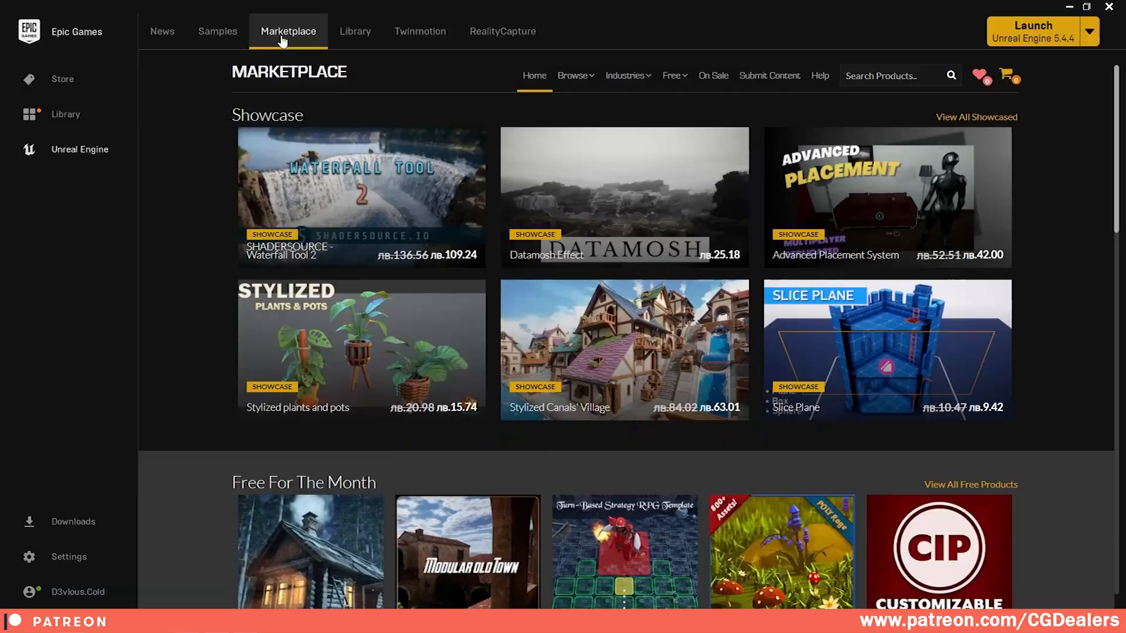
pyautogui.moveTo(870, 75)
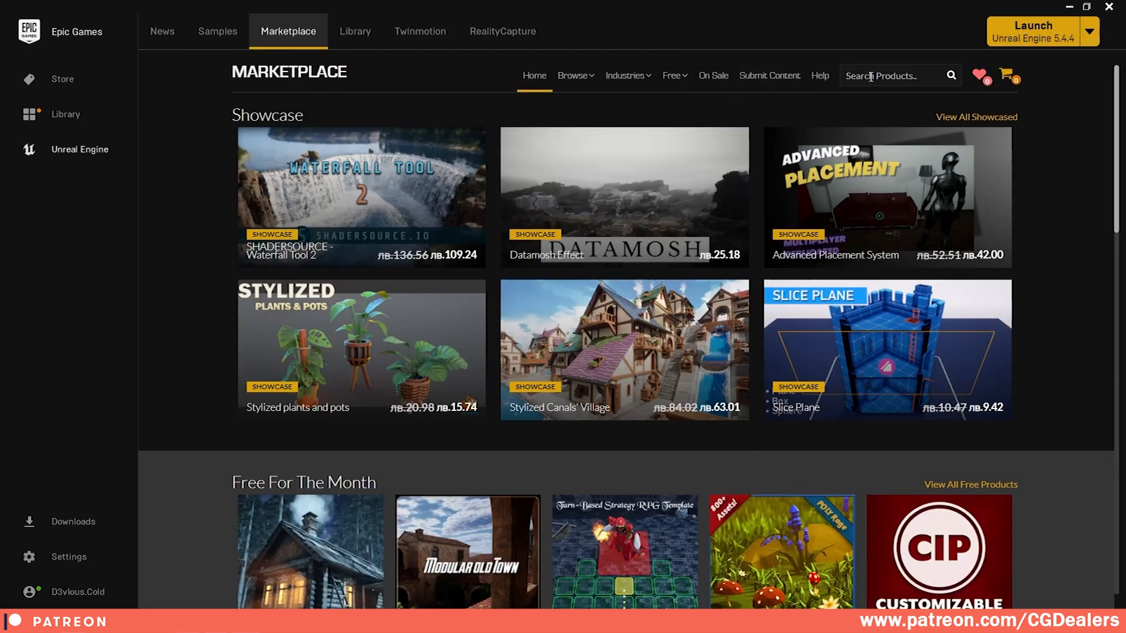
# Step: Search the marketplace for 'cosmos' and add the Cosmos Rocket Plugin to the library
pyautogui.write('d')
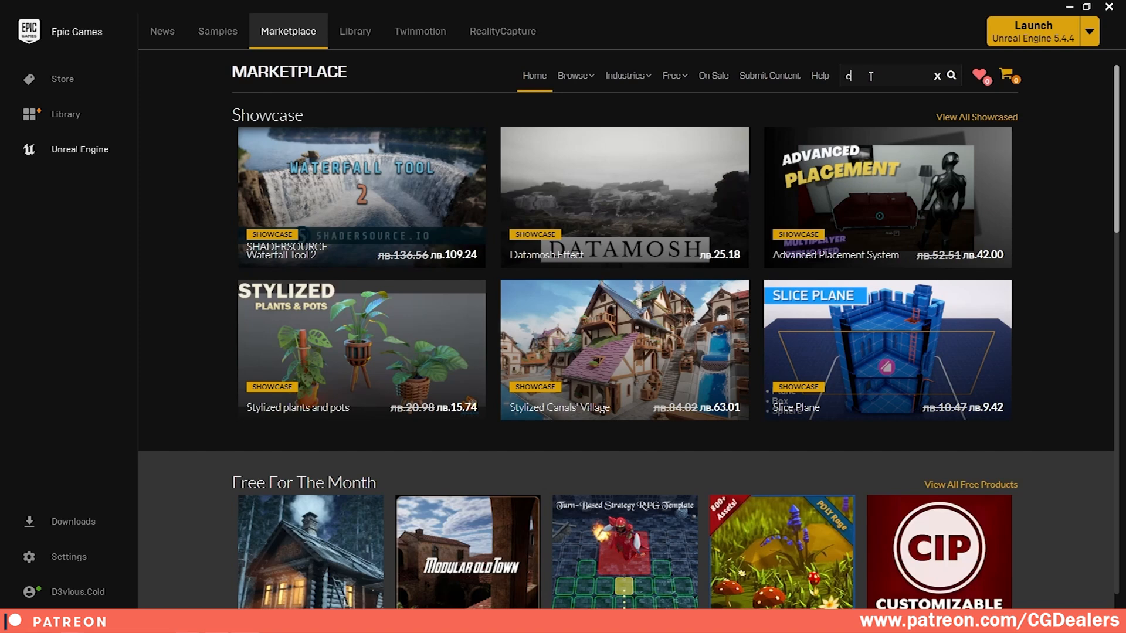
pyautogui.write('cosmos')
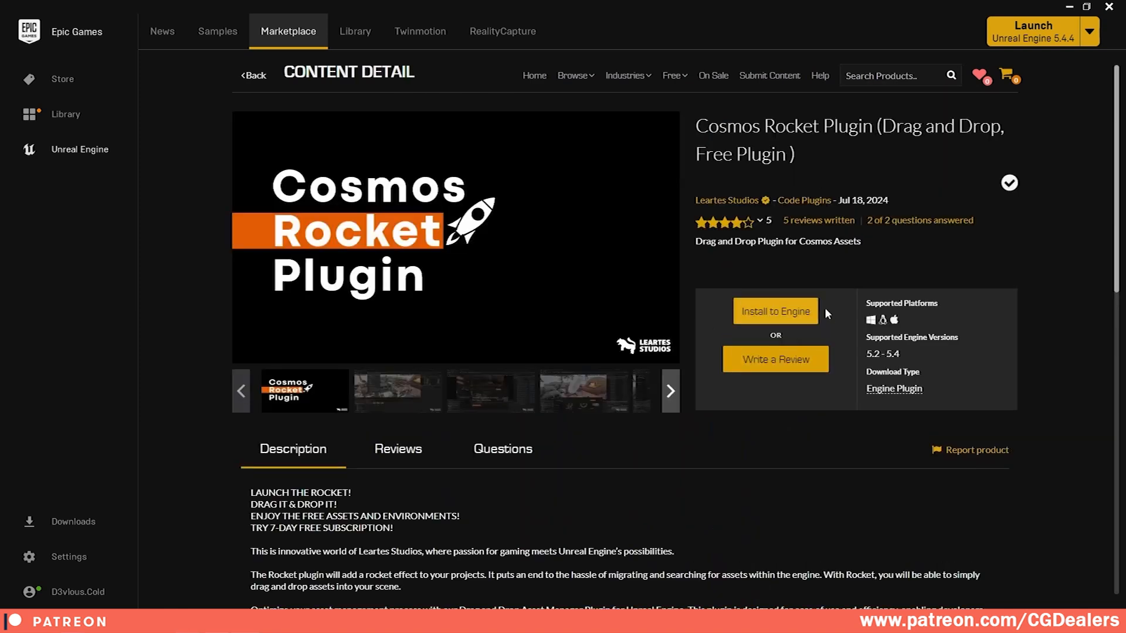
pyautogui.click(354, 31)
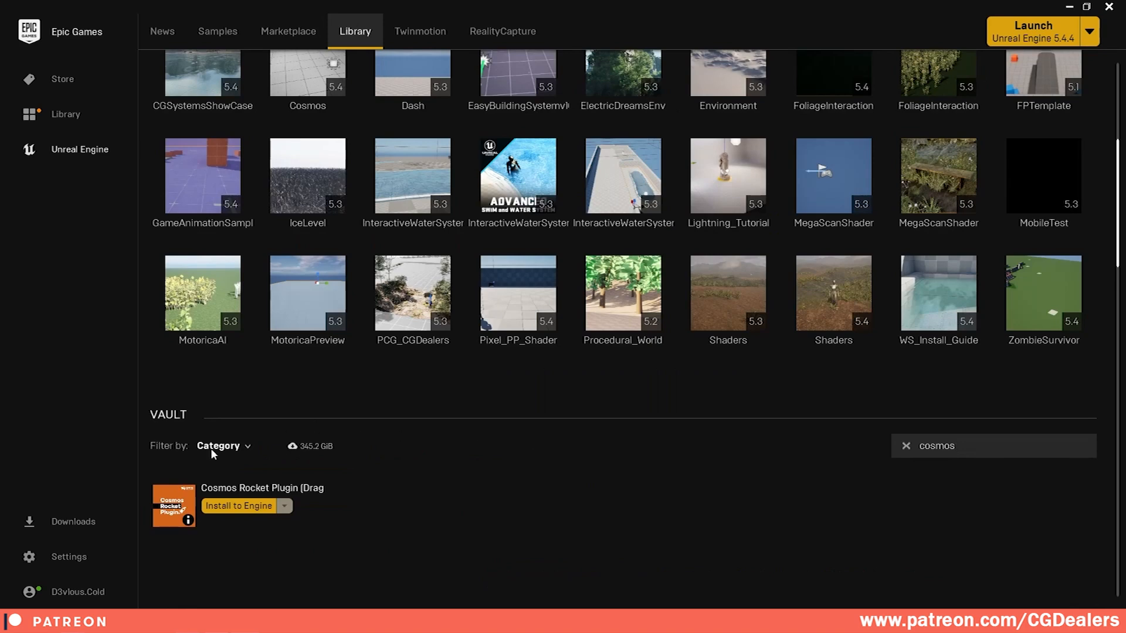
# Step: Install the Rocket plugin to the engine and launch Unreal Engine 5.4.4
pyautogui.click(238, 505)
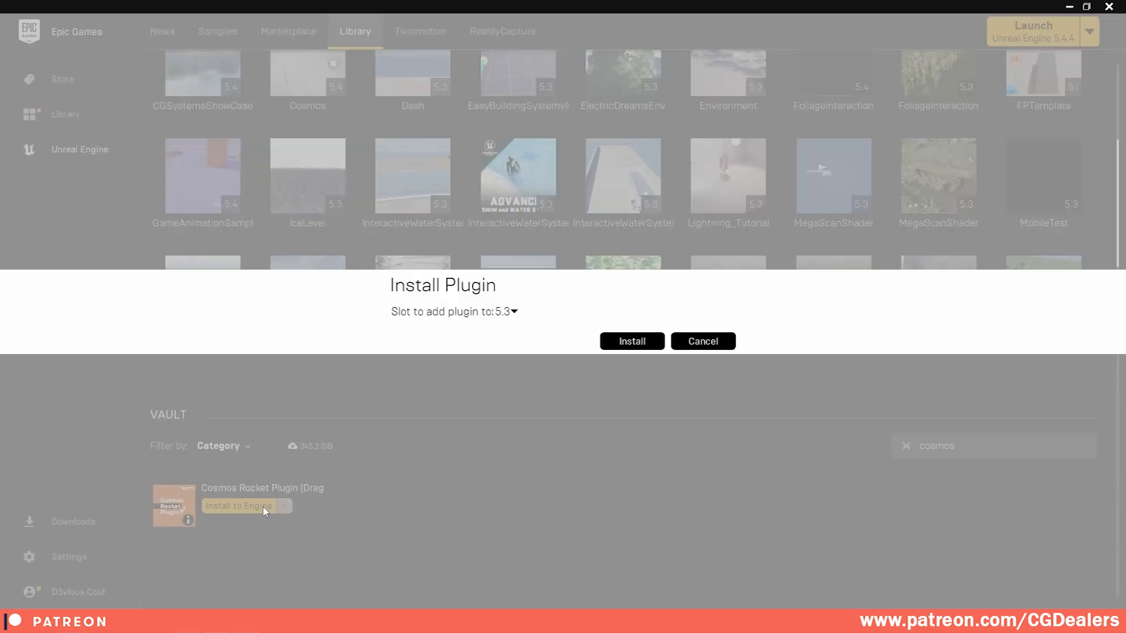
pyautogui.click(508, 312)
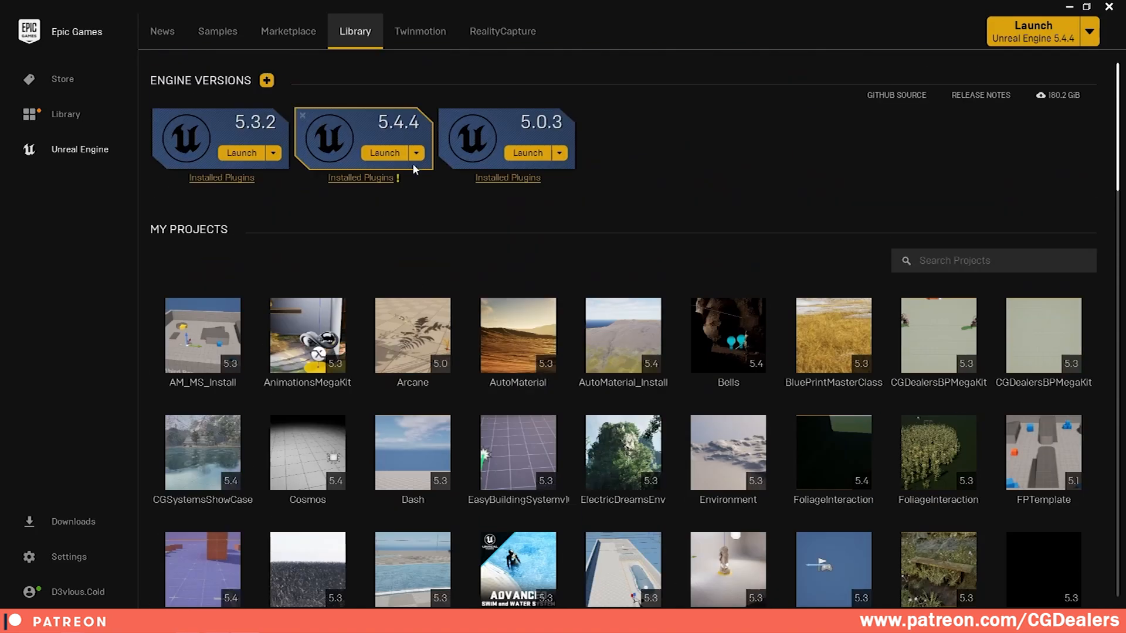
pyautogui.click(360, 177)
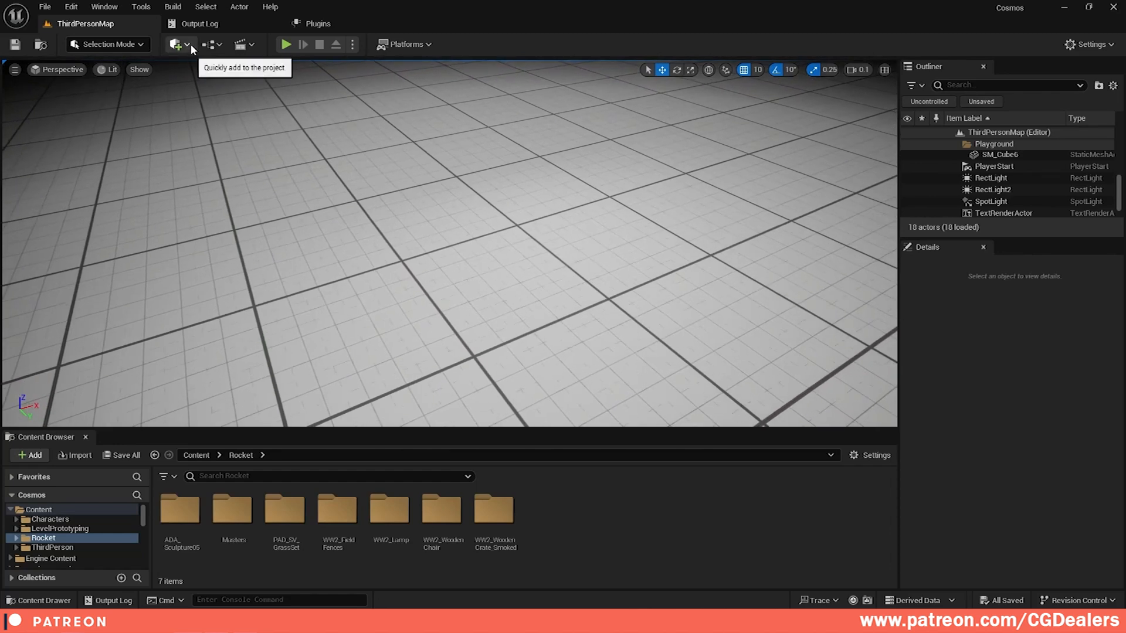
# Step: Set Rocket's Drag and Drop Quality to High and show the Cosmos categories menu
pyautogui.click(174, 45)
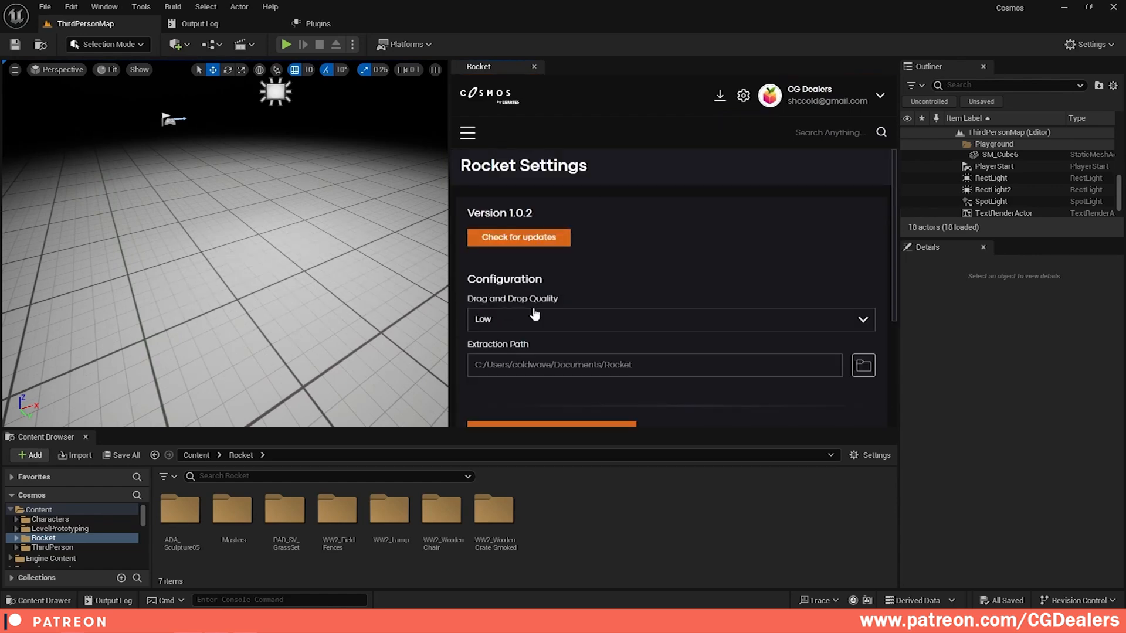
pyautogui.click(670, 319)
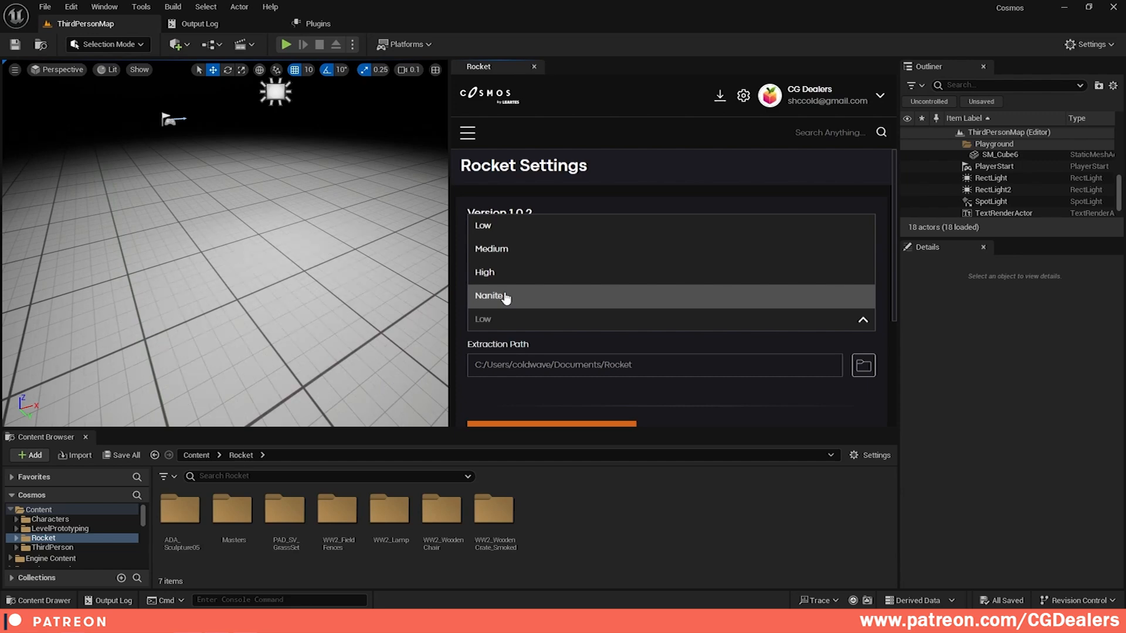
pyautogui.moveTo(504, 279)
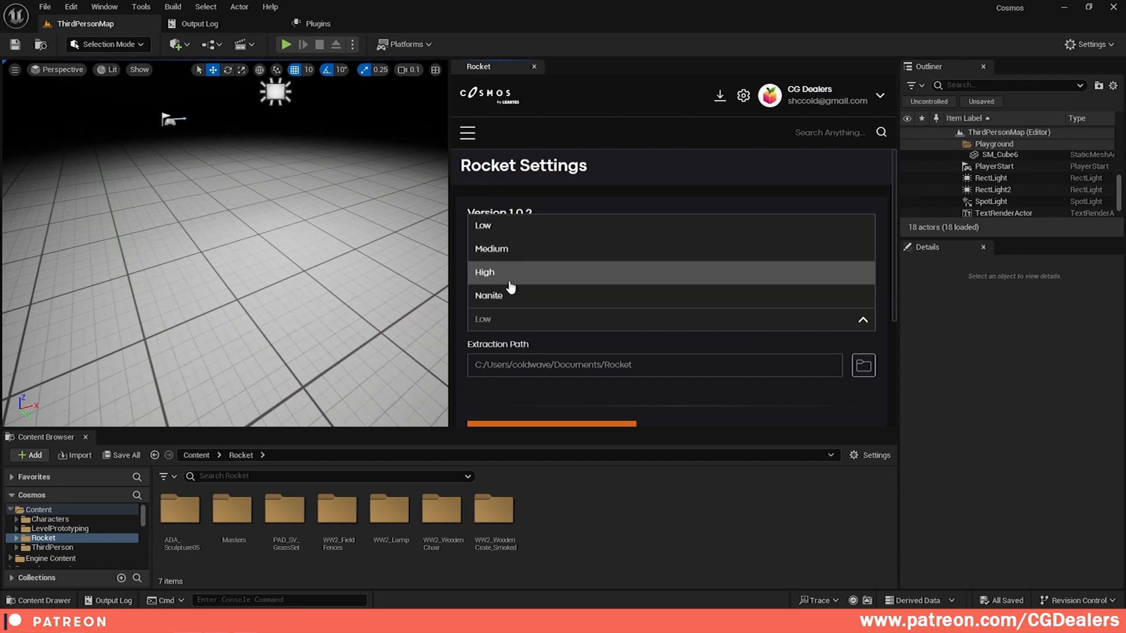
pyautogui.click(484, 272)
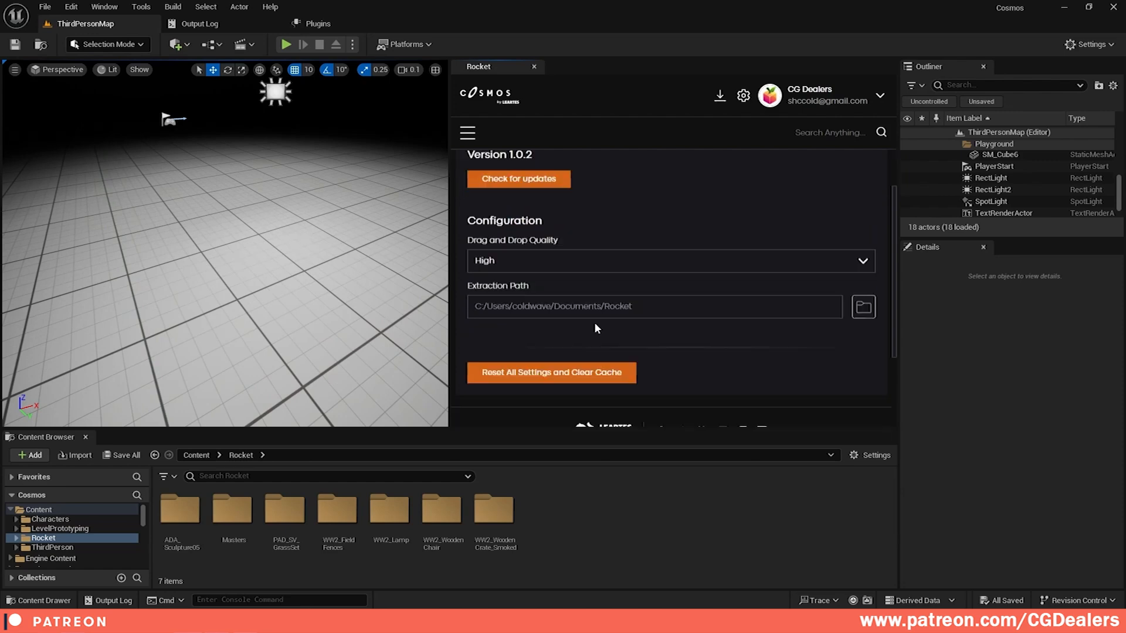
pyautogui.click(468, 133)
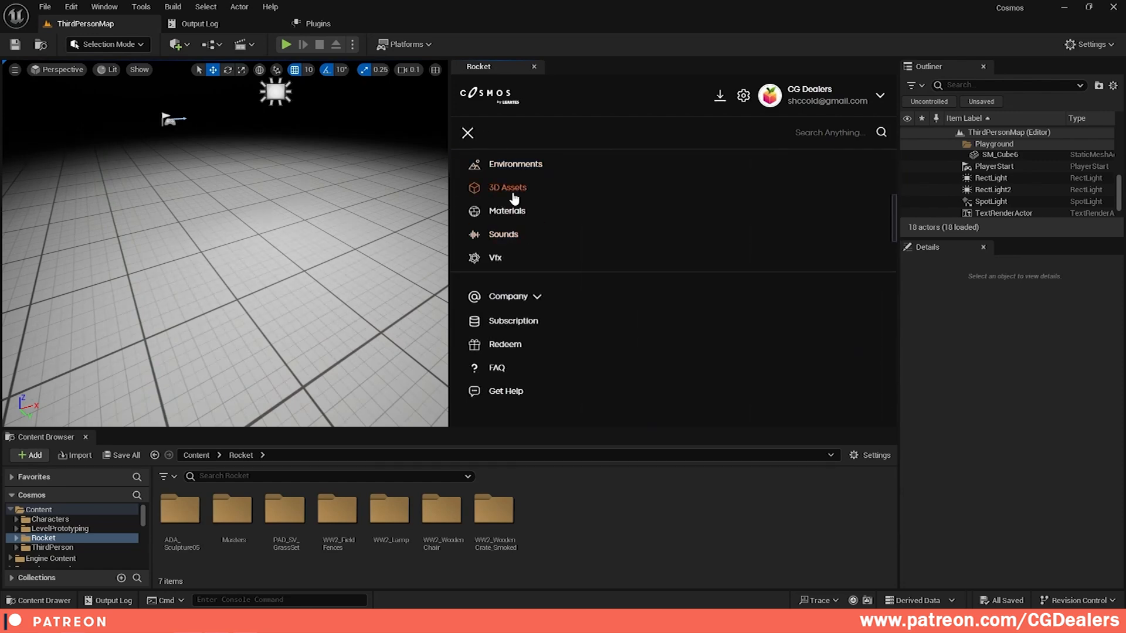
# Step: Browse Rocket's 3D Assets, checking Sourwood Tree's details, until the Fridge card shows
pyautogui.click(507, 188)
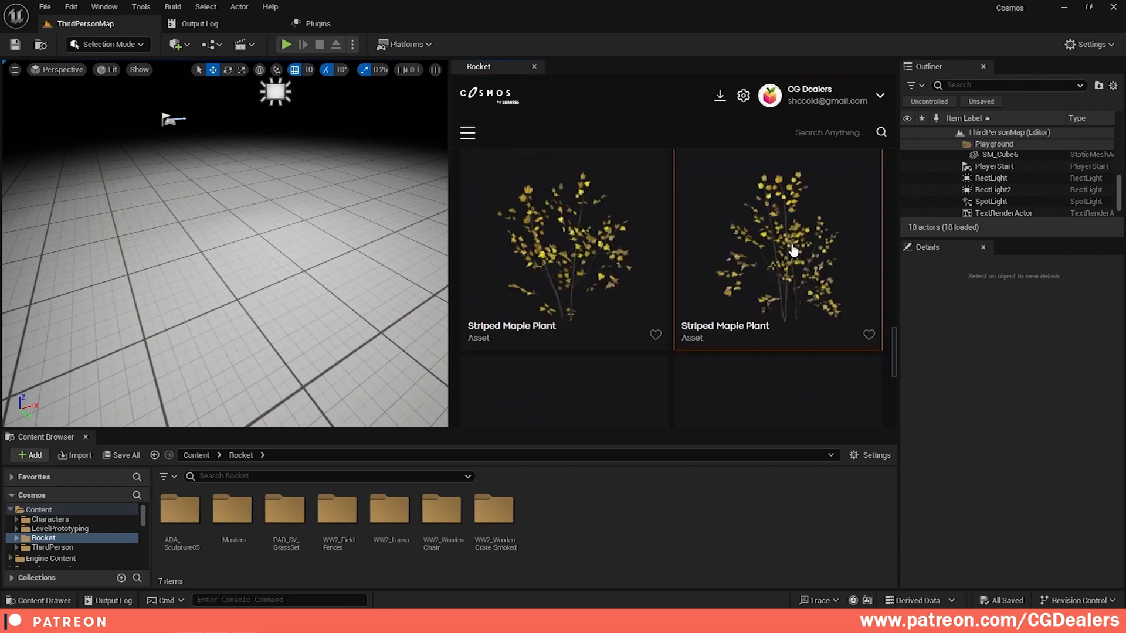
pyautogui.scroll(-3)
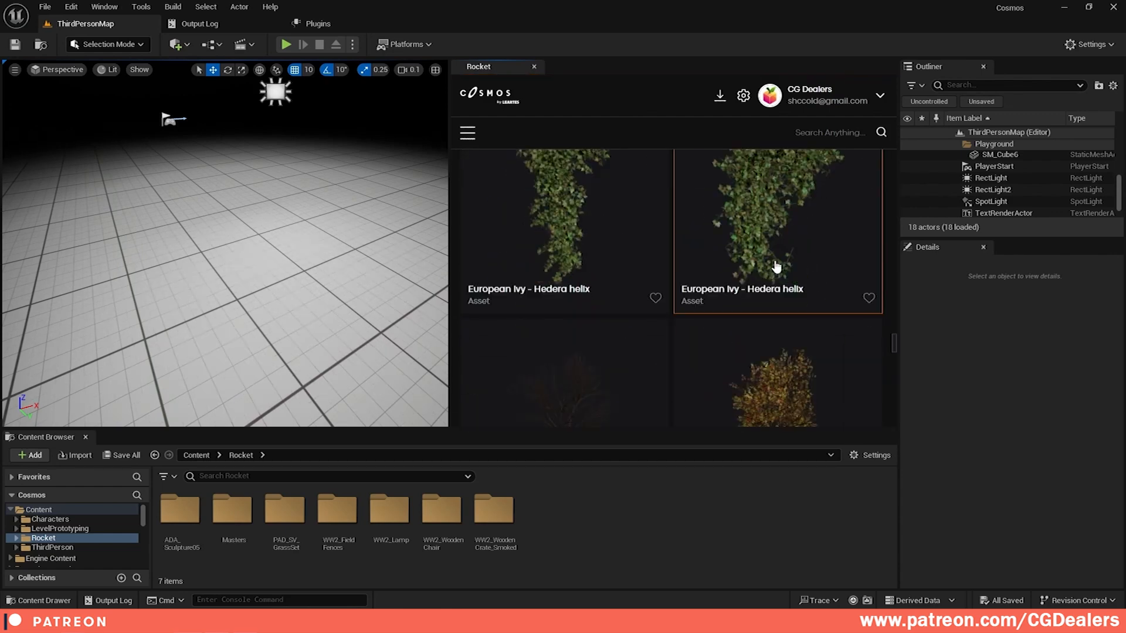
pyautogui.scroll(-3)
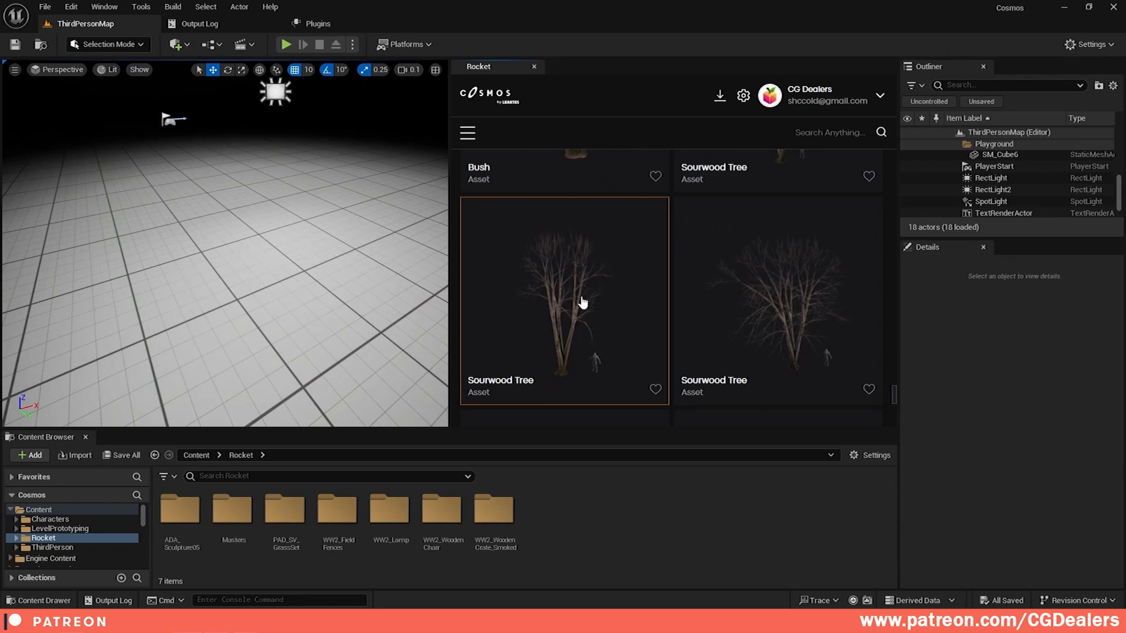
pyautogui.click(564, 301)
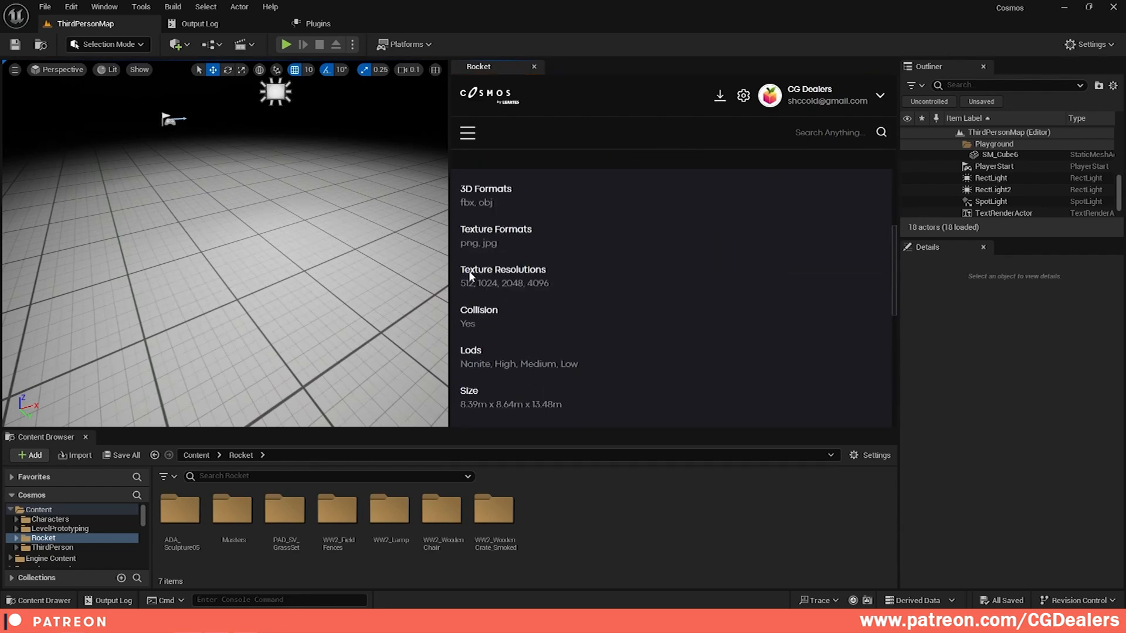
pyautogui.scroll(-3)
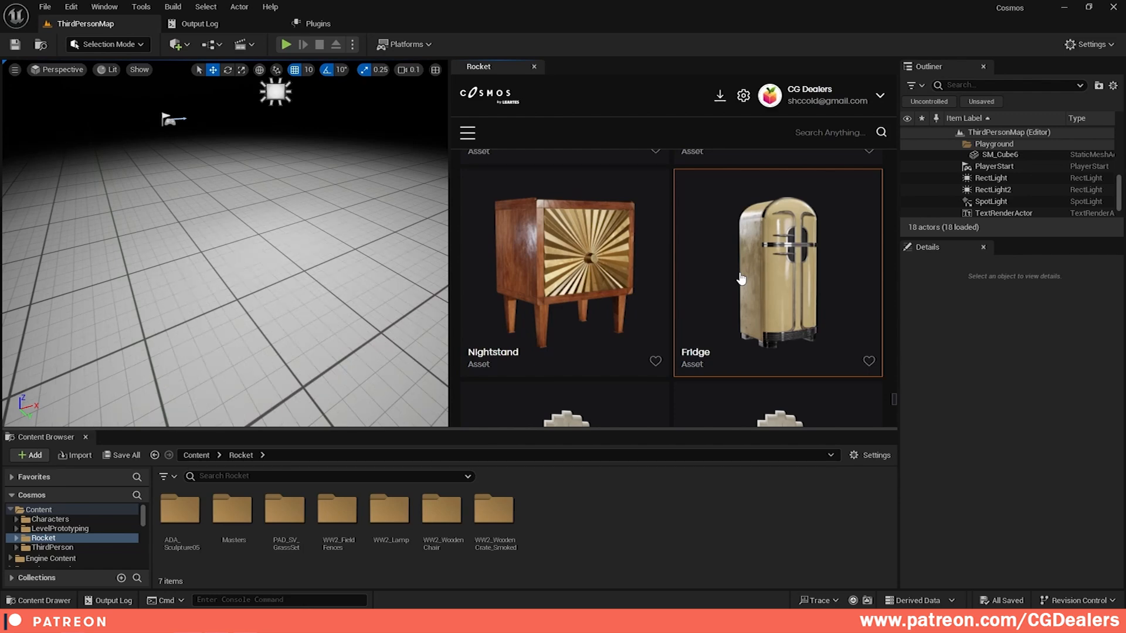
pyautogui.moveTo(786, 287)
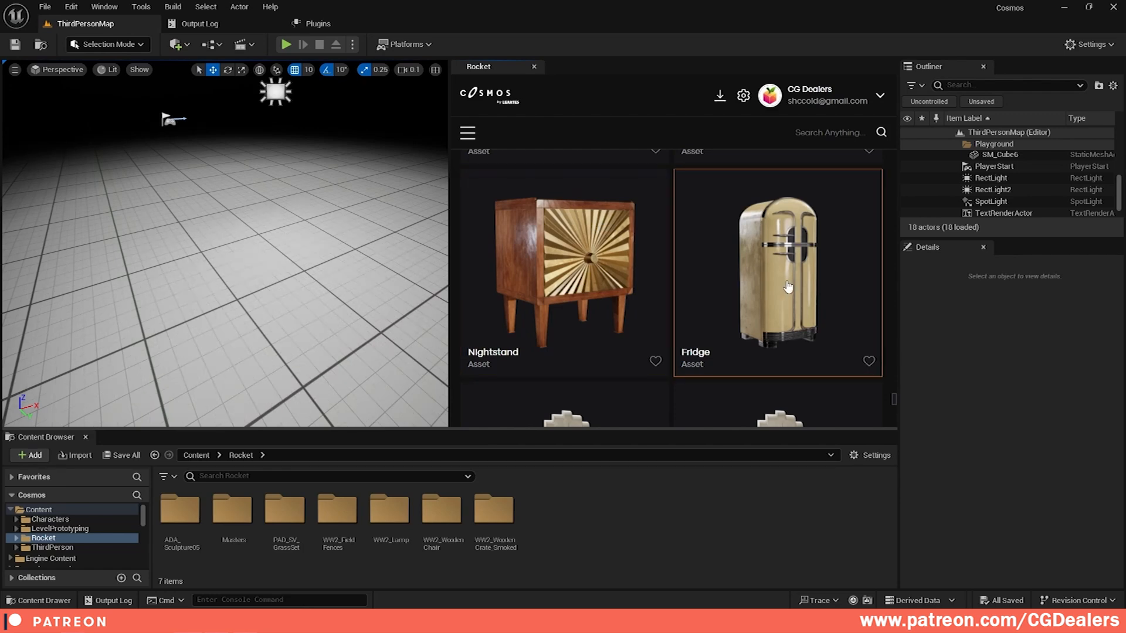
pyautogui.moveTo(815, 286)
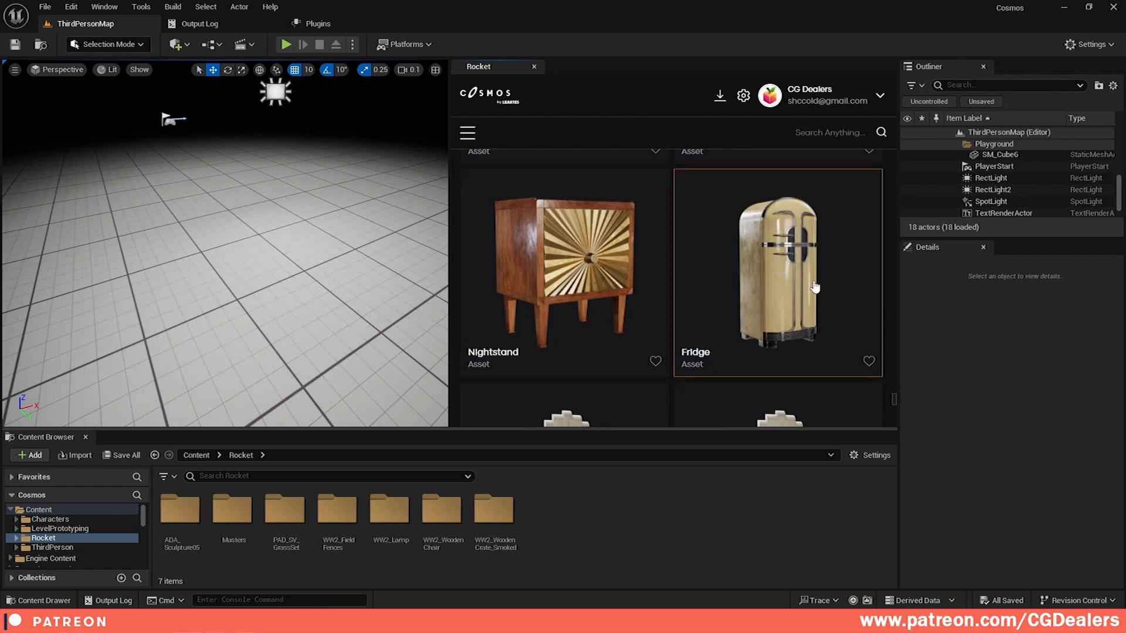
pyautogui.moveTo(786, 310)
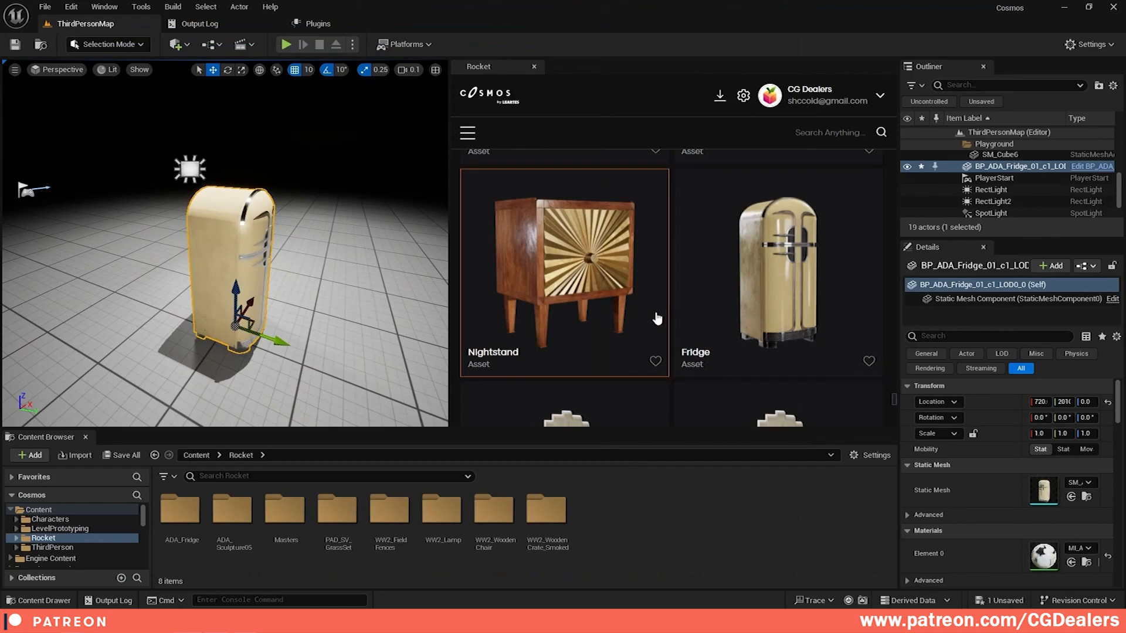
# Step: Drag the Fridge and Candleholder assets from Rocket into the level
pyautogui.scroll(-3)
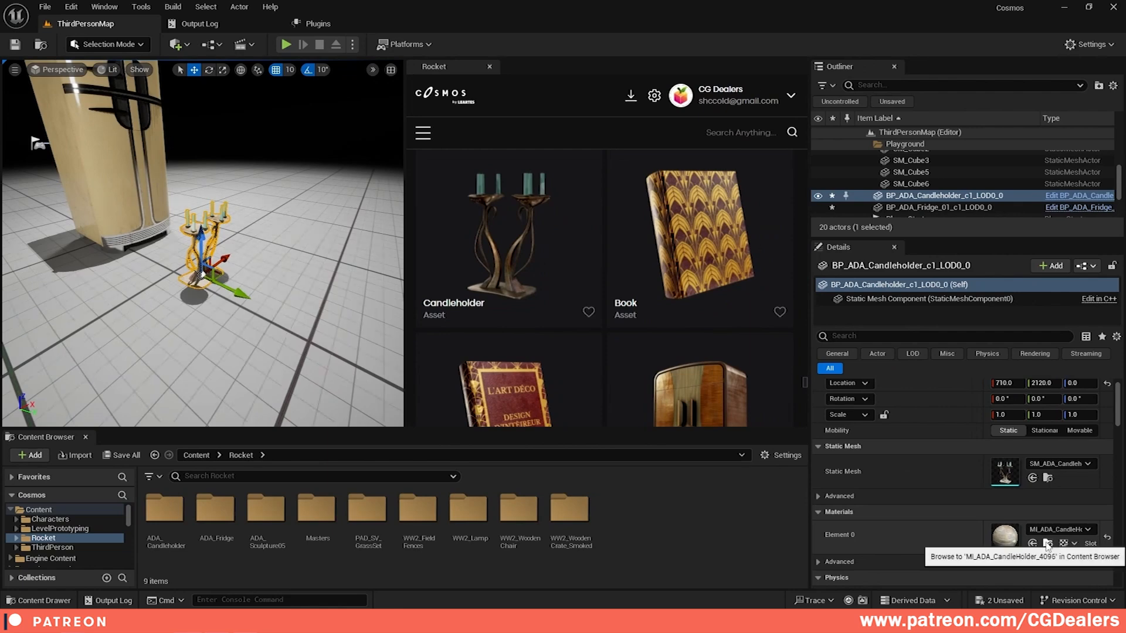
# Step: Edit MI_ADA_CandleHolder, enabling base colour and ORMS overrides with Saturation 0.304
pyautogui.doubleClick(164, 510)
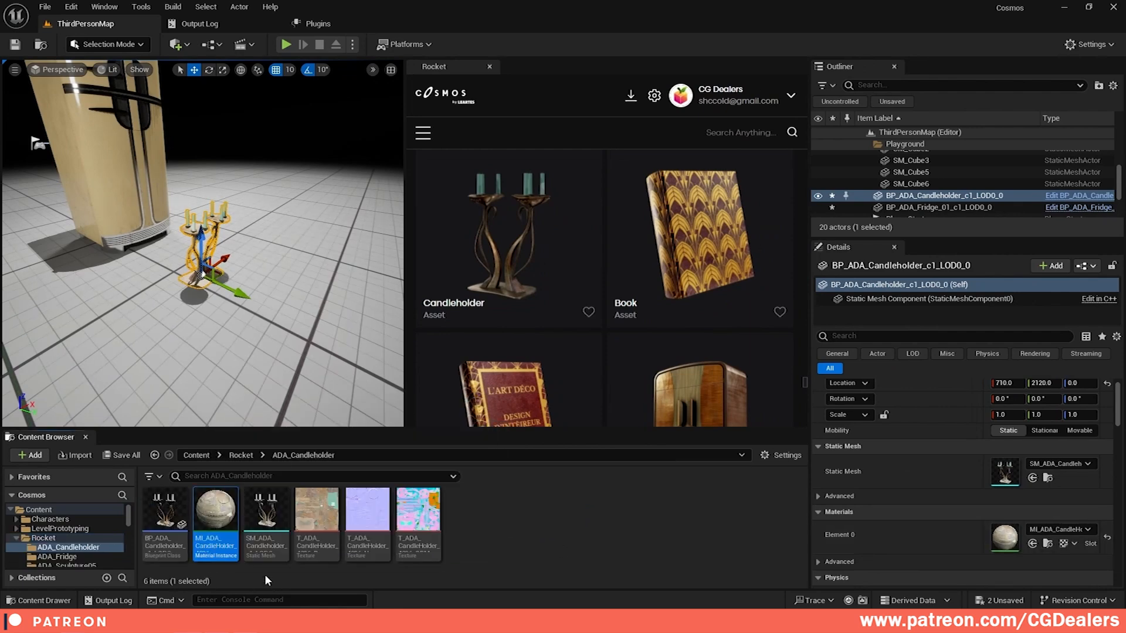
pyautogui.doubleClick(215, 508)
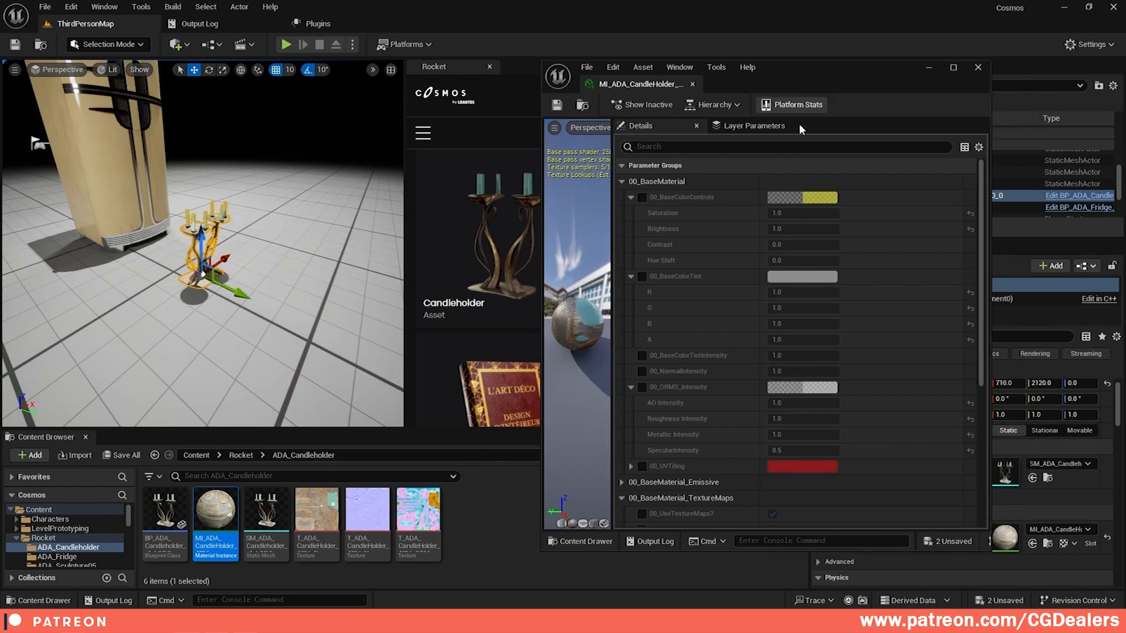
pyautogui.moveTo(702, 328)
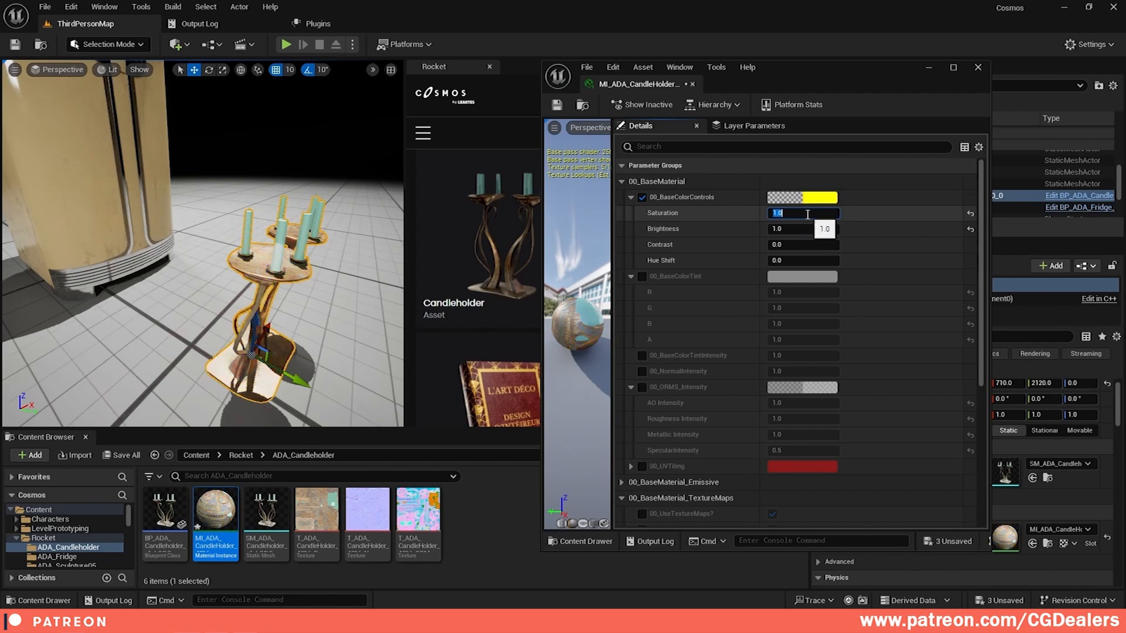
pyautogui.write('0.304')
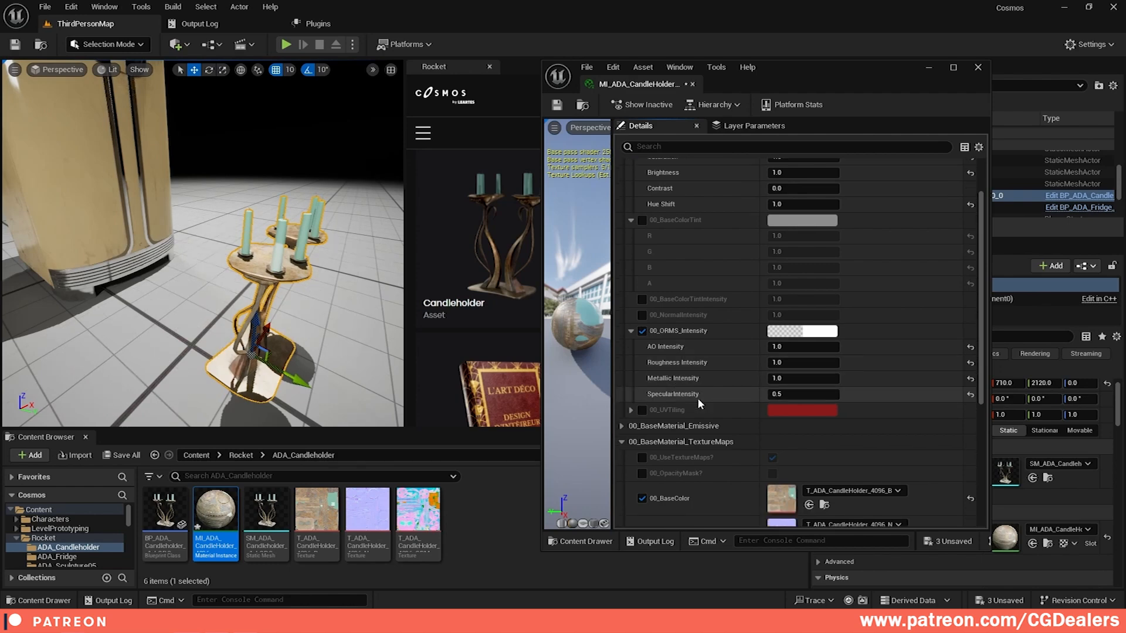
pyautogui.scroll(-3)
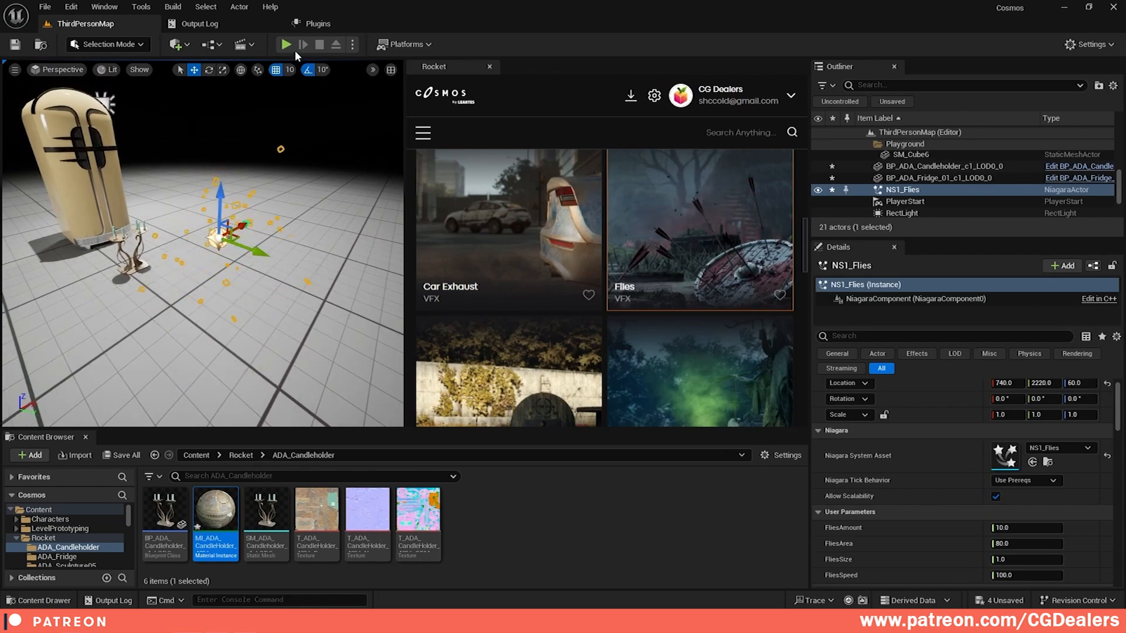
# Step: Run the level with Play to watch the Flies VFX beside the candleholder
pyautogui.click(285, 45)
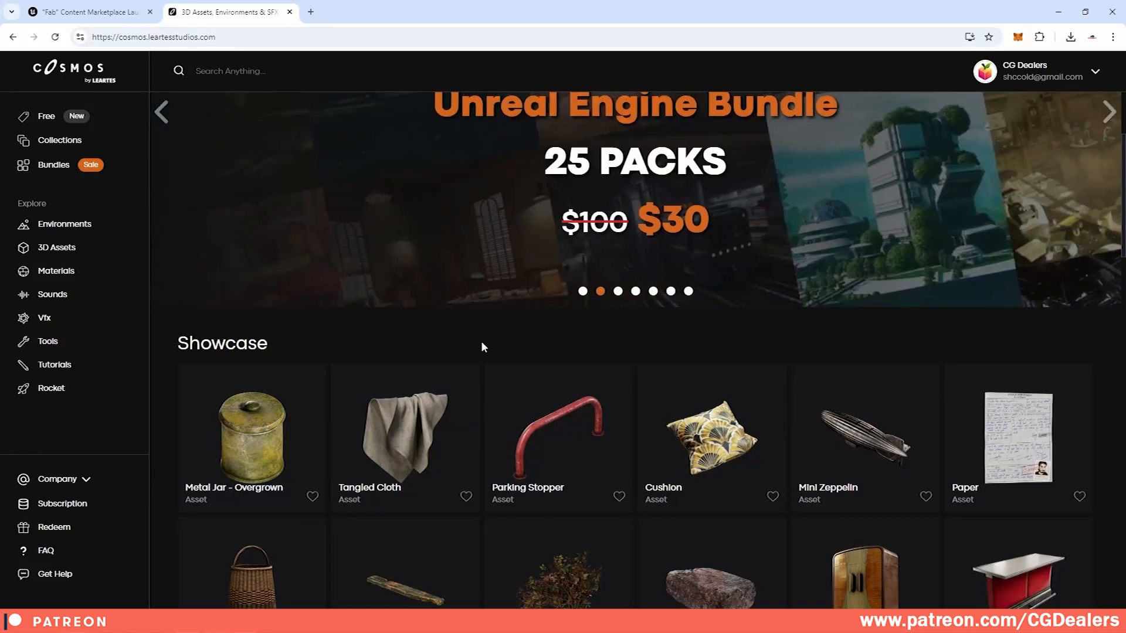
# Step: Browse Subscription, 3D Assets and Sounds, then show the Premium subscription tiers
pyautogui.scroll(-3)
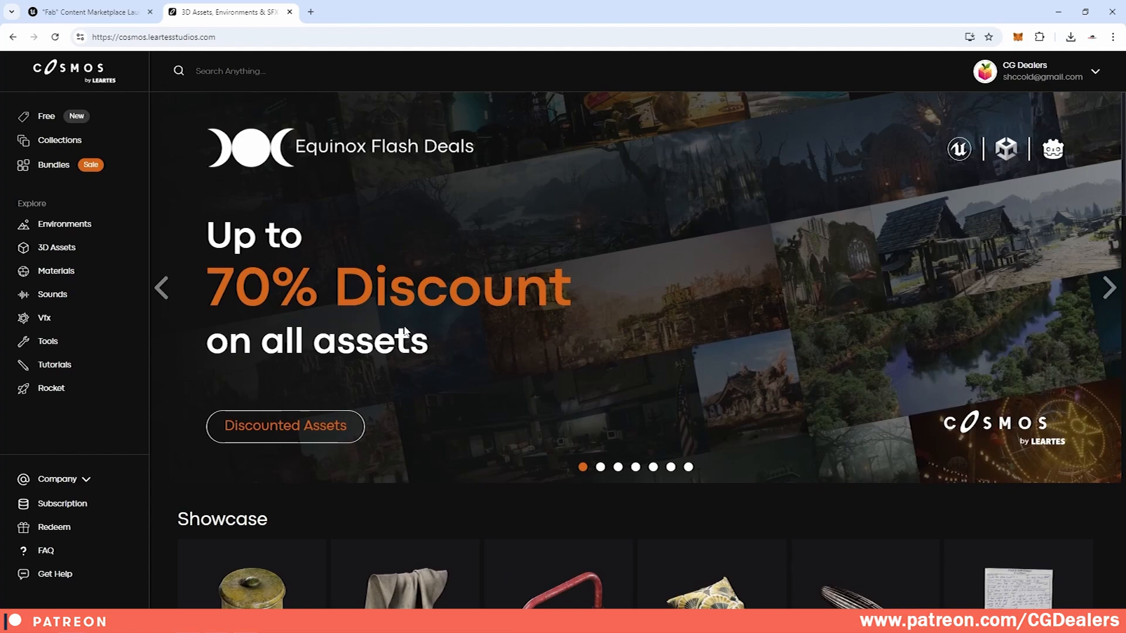
pyautogui.scroll(-3)
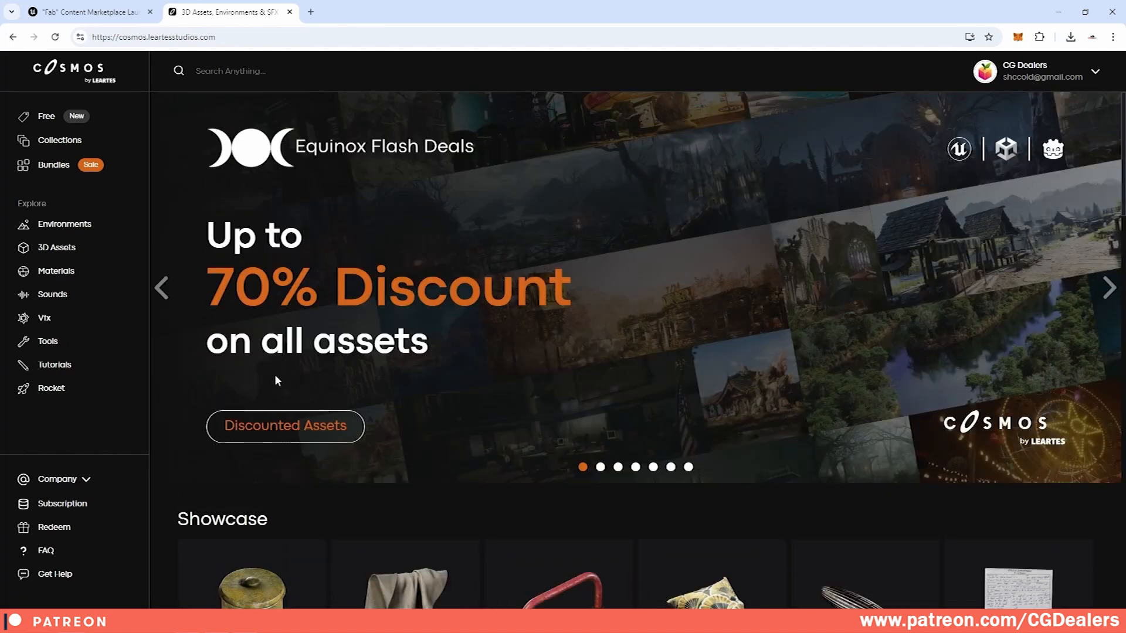
pyautogui.click(62, 503)
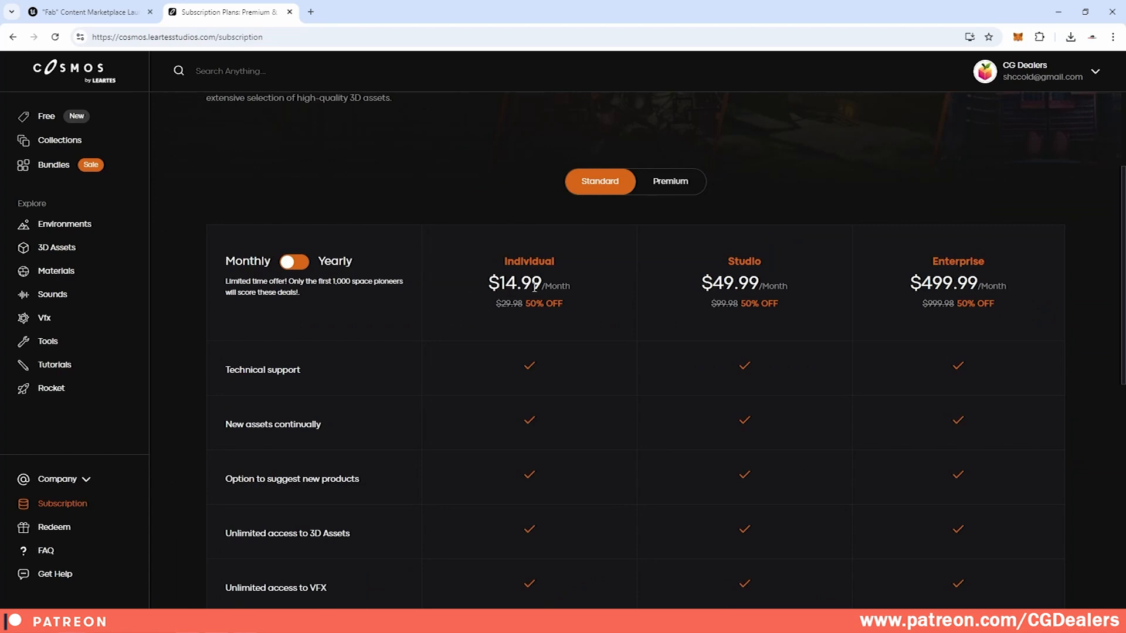
pyautogui.click(57, 248)
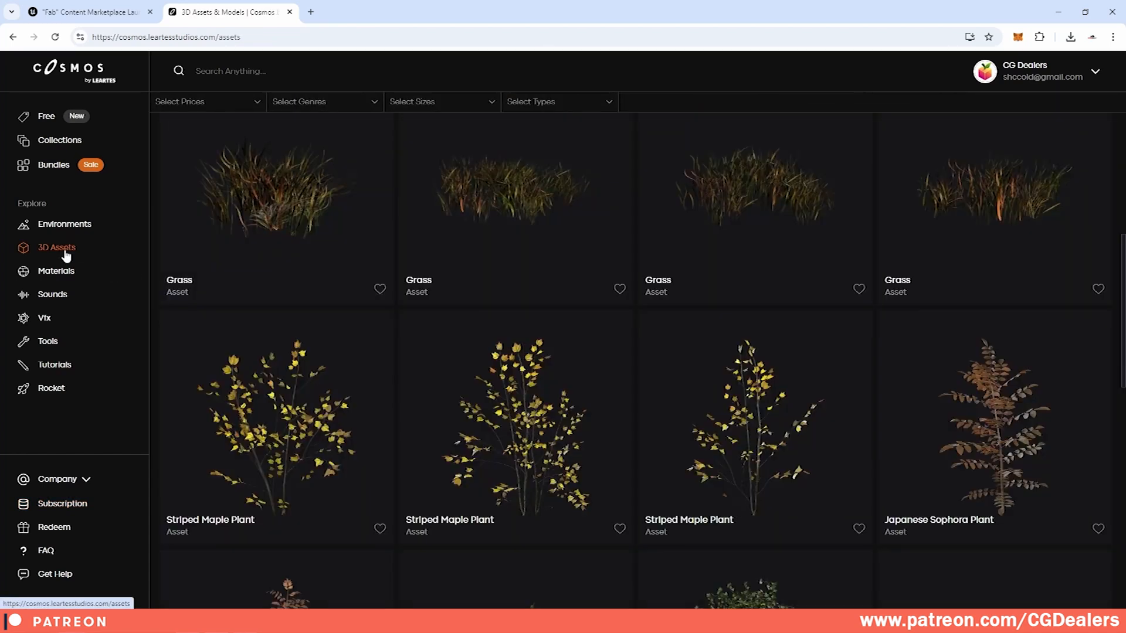
pyautogui.click(52, 293)
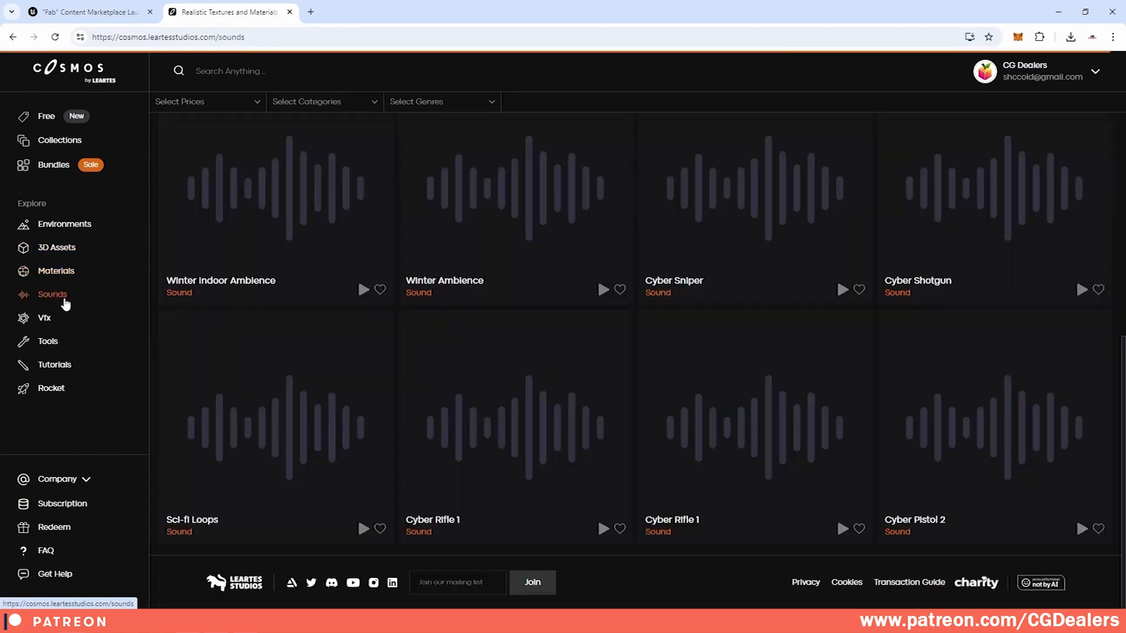
pyautogui.click(62, 503)
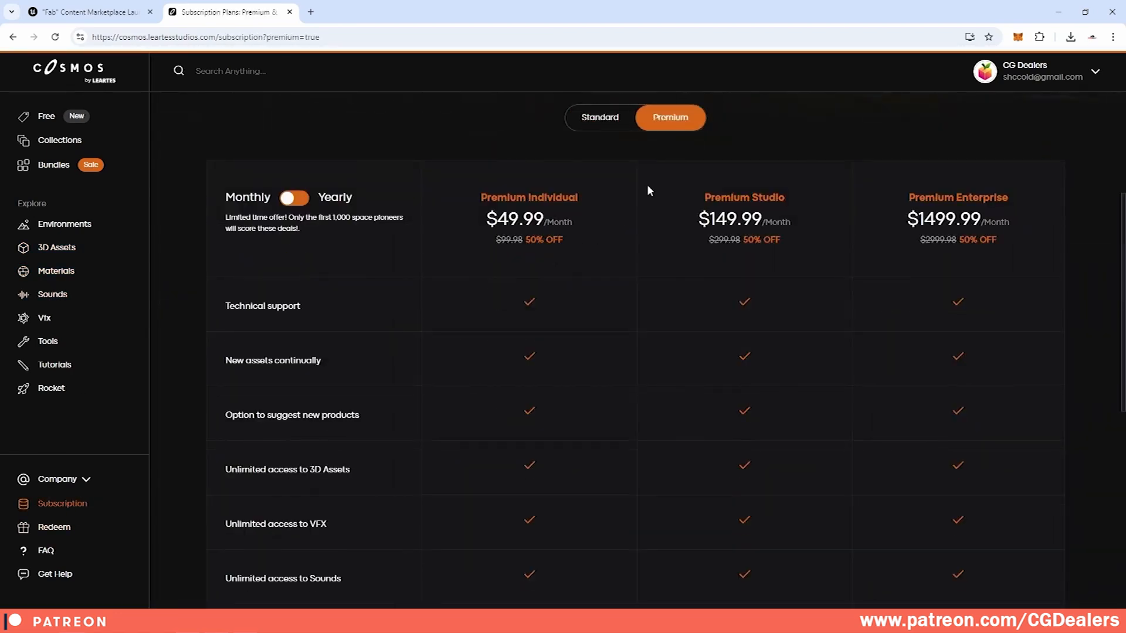
pyautogui.moveTo(126, 220)
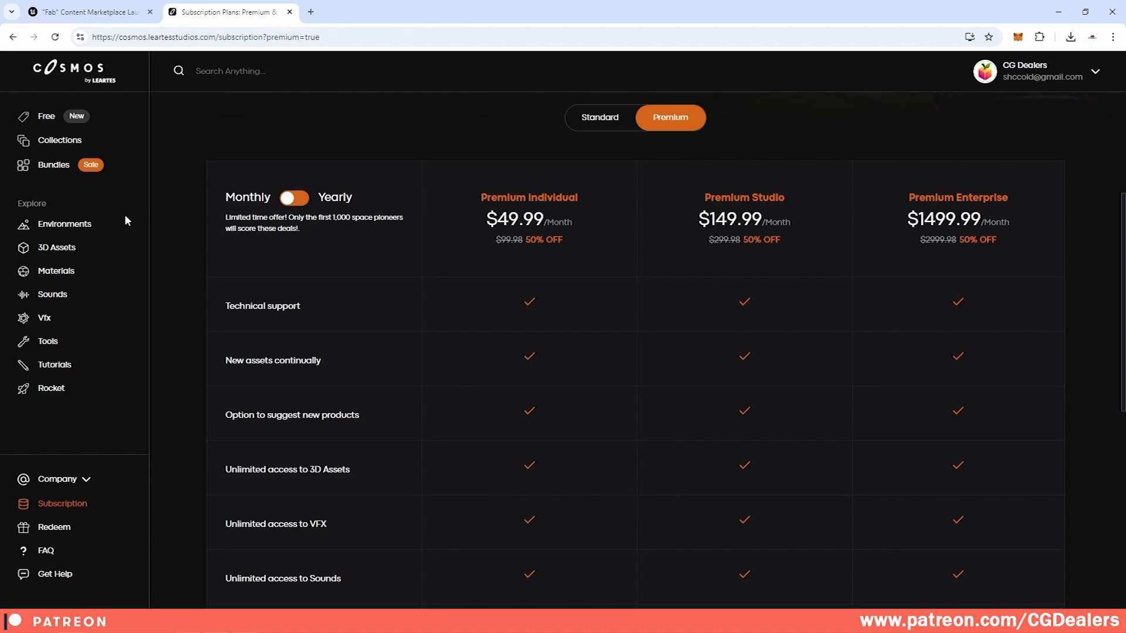